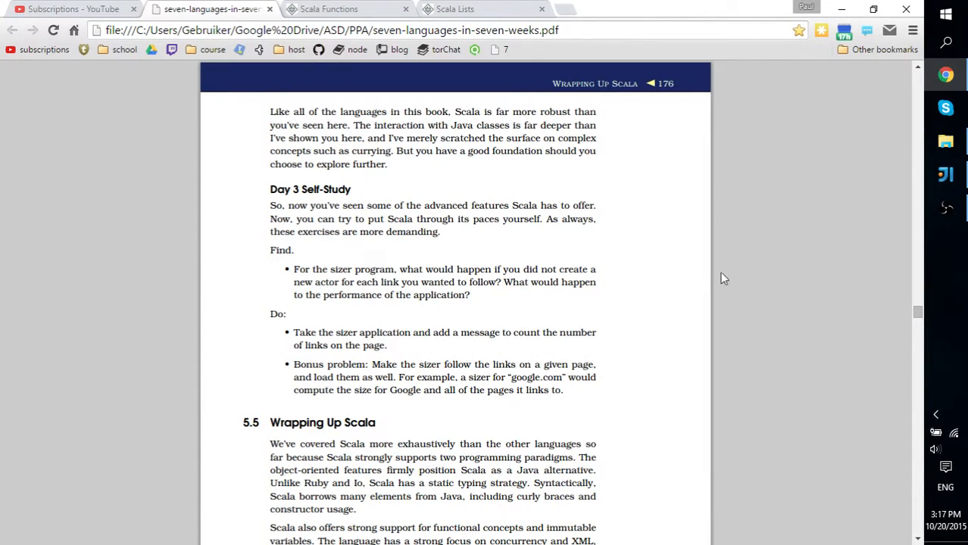
mouse_move(615, 272)
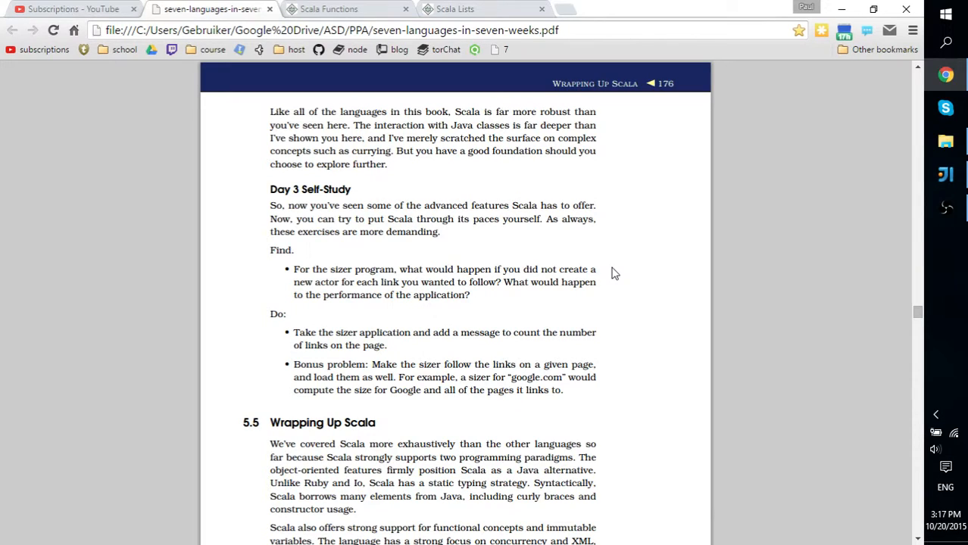
mouse_move(562, 266)
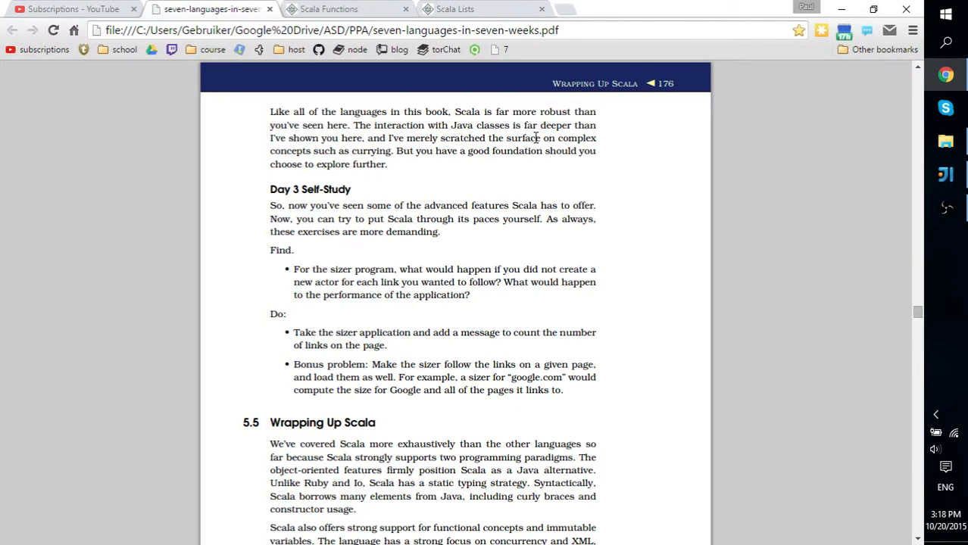
mouse_move(574, 203)
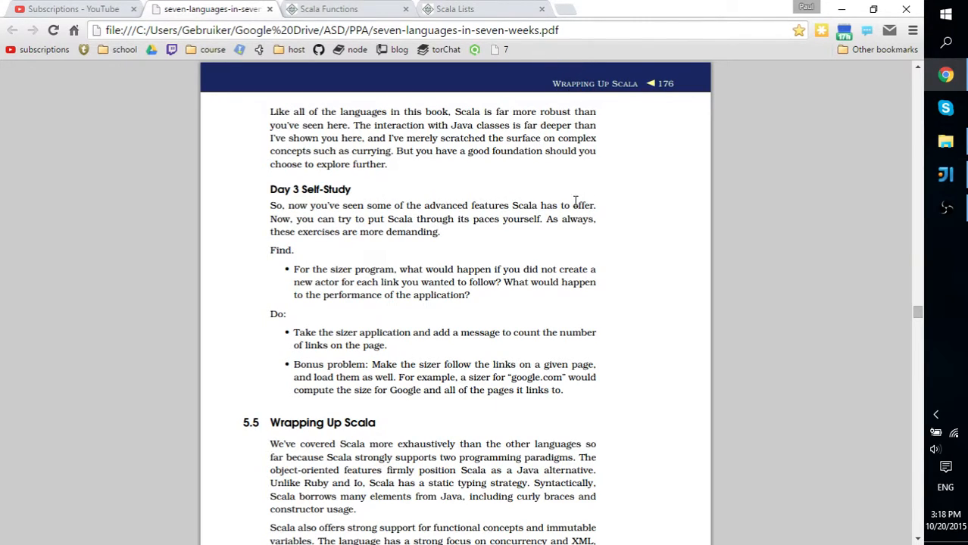
mouse_move(561, 218)
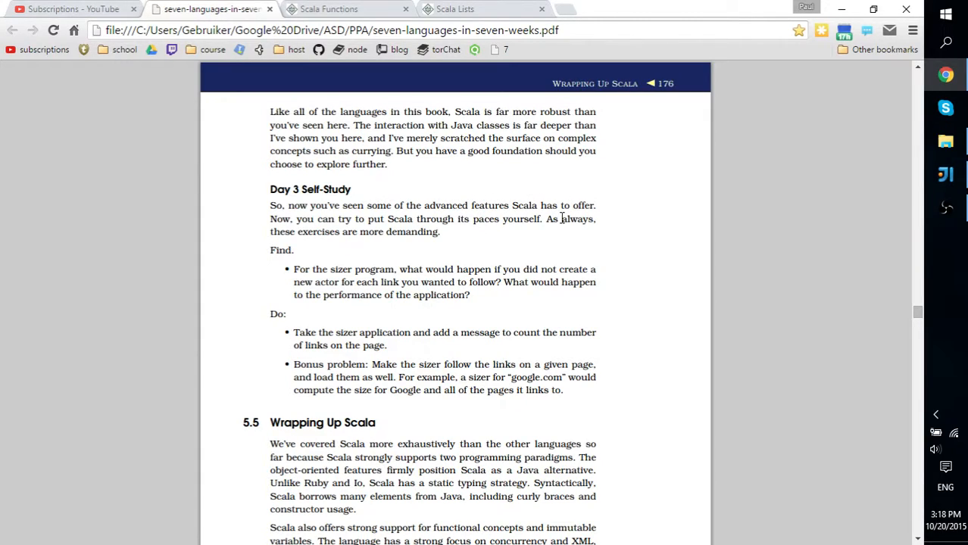
mouse_move(535, 230)
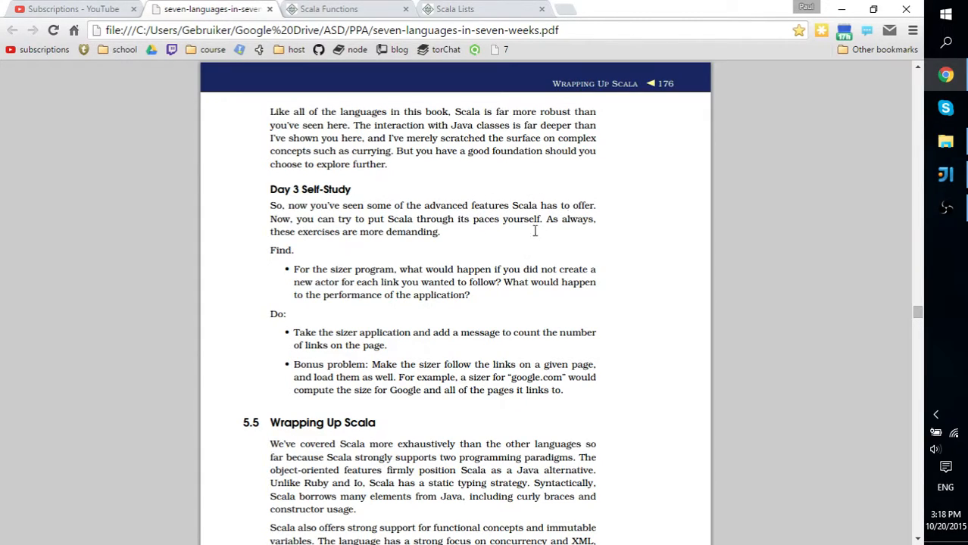
mouse_move(303, 303)
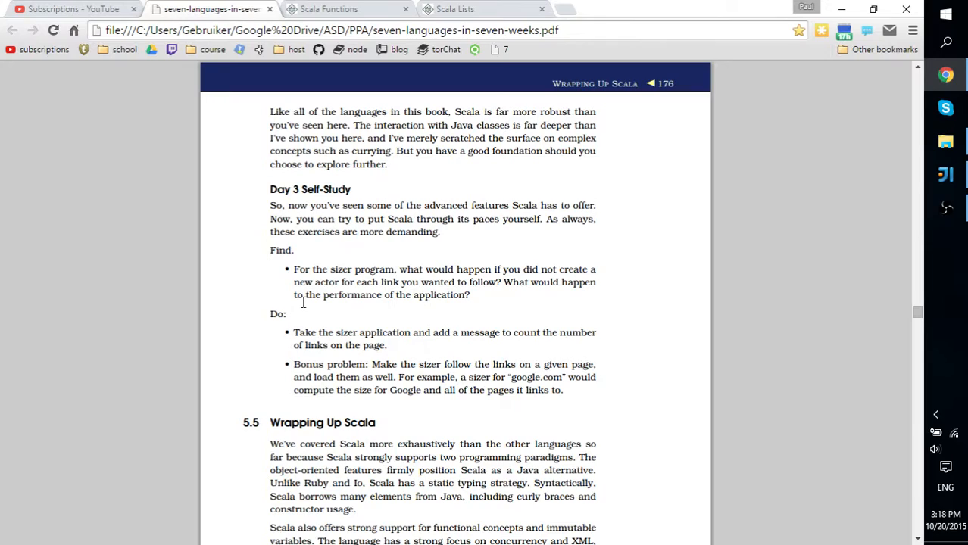
mouse_move(306, 327)
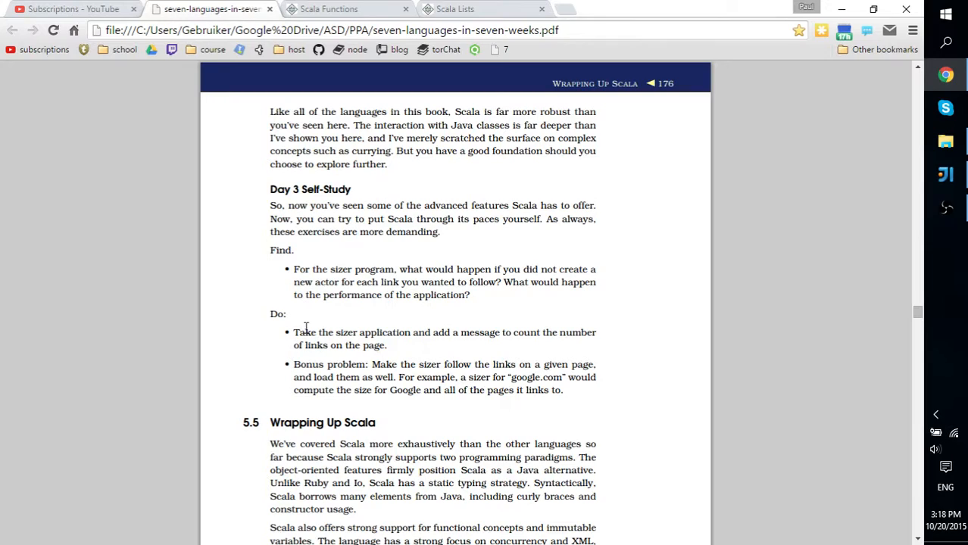
Highlight the bonus problem sentence, then scroll down to the Contents page listing chapter 5, Scala
double_click(303, 334)
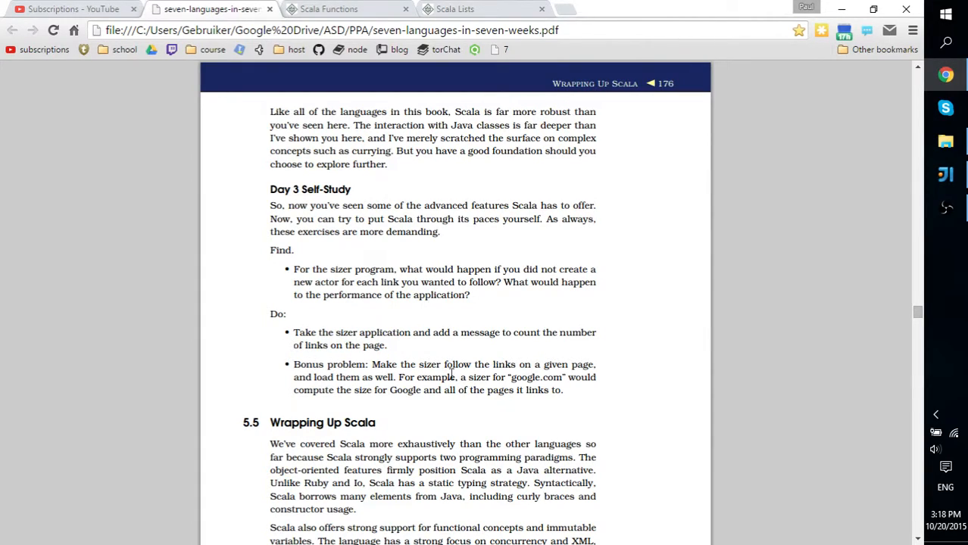
drag(293, 364, 379, 363)
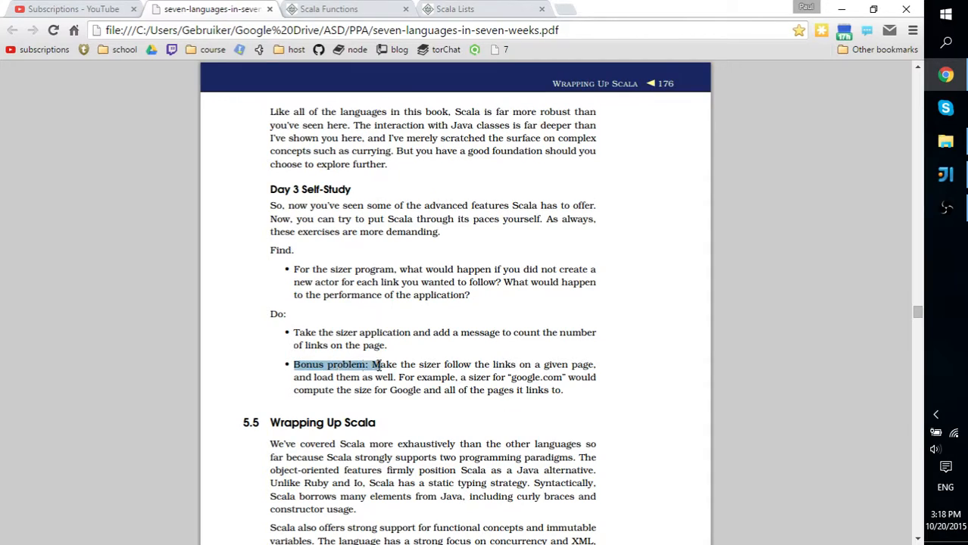
drag(376, 364, 559, 378)
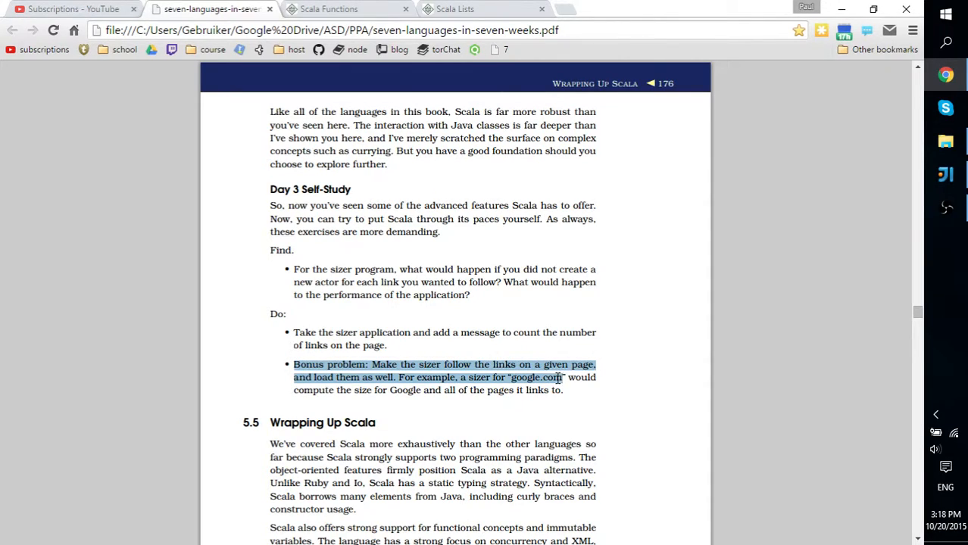
drag(561, 377, 564, 391)
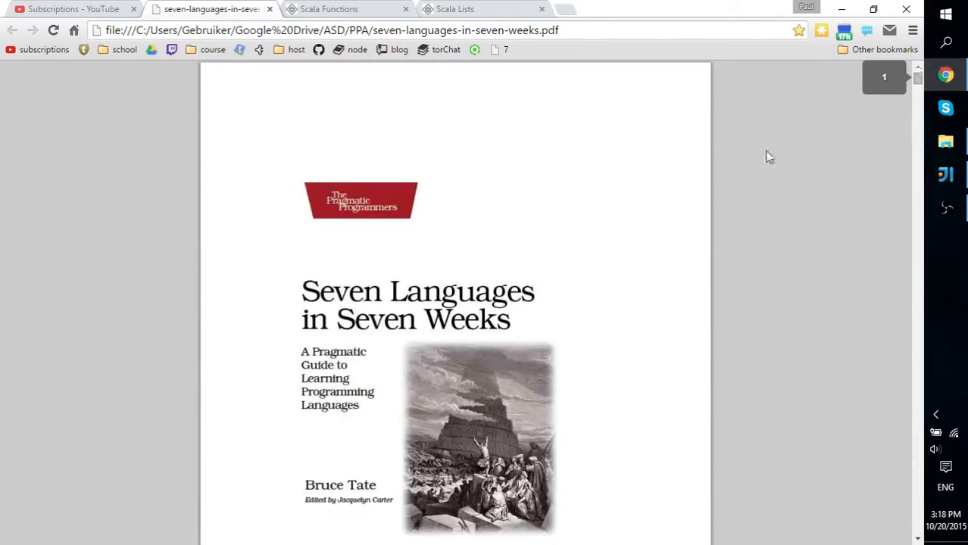
scroll(down, 3)
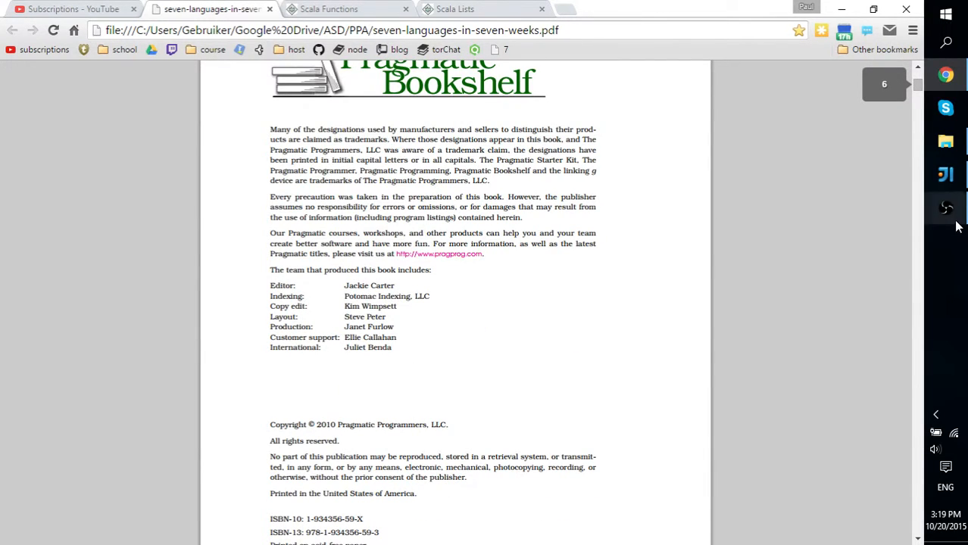
mouse_move(700, 260)
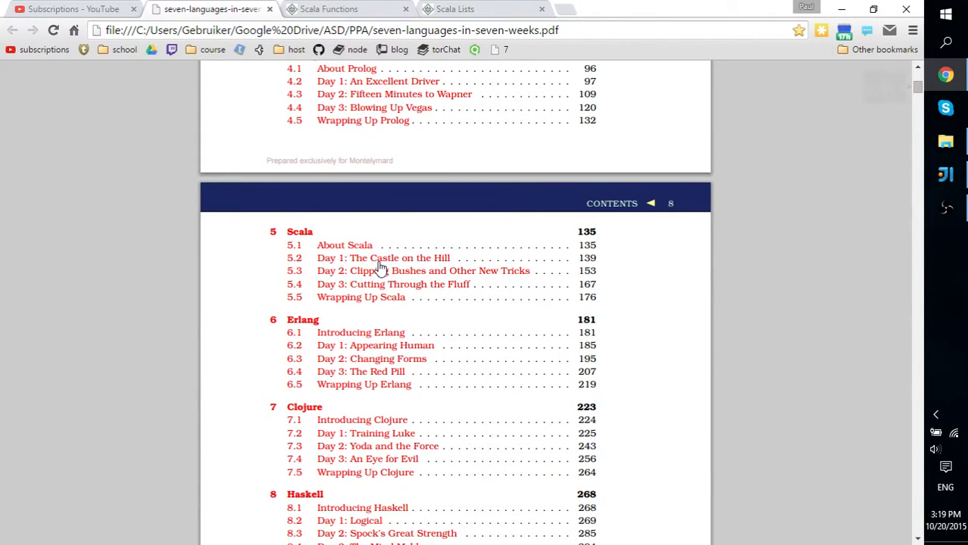
scroll(down, 3)
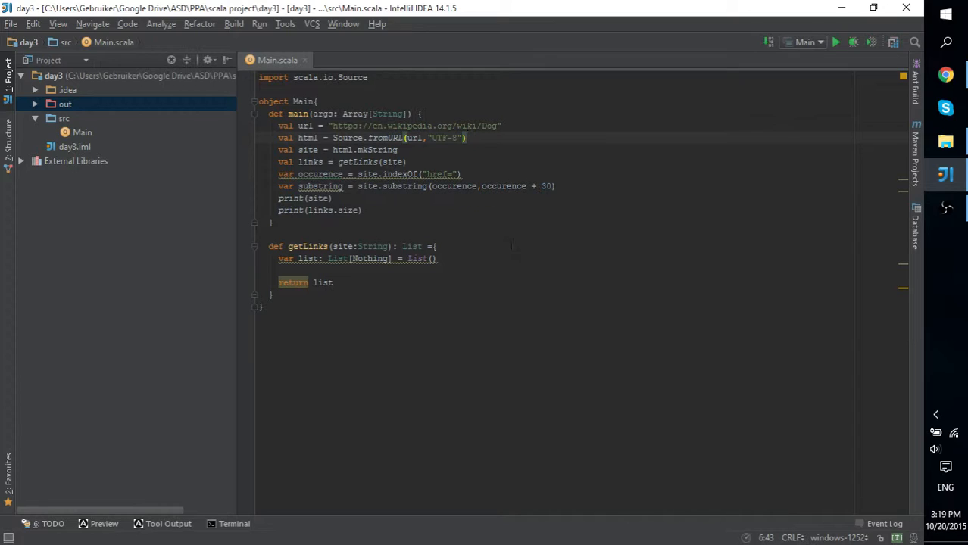
mouse_move(515, 239)
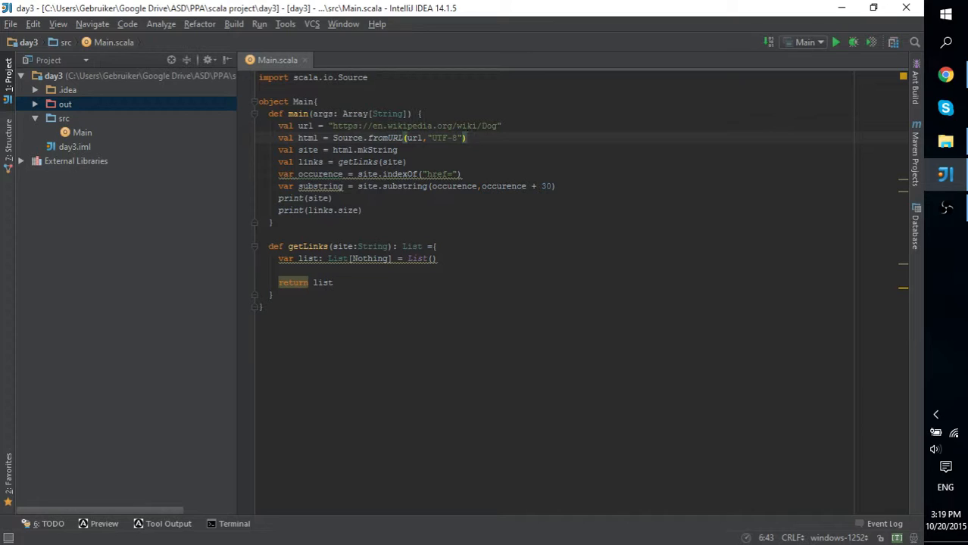
mouse_move(287, 258)
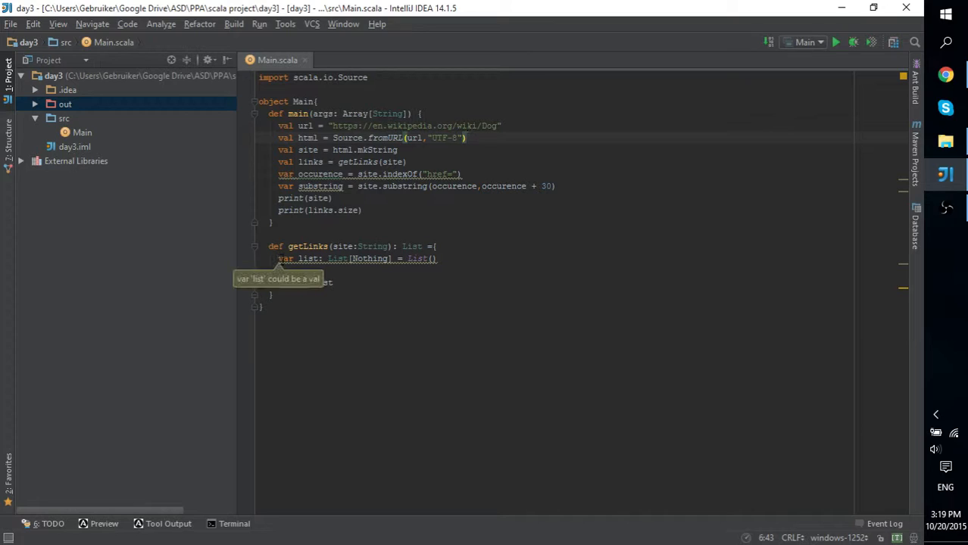
Add 'return list' at the end of getLinks so it returns the built list
text(return list)
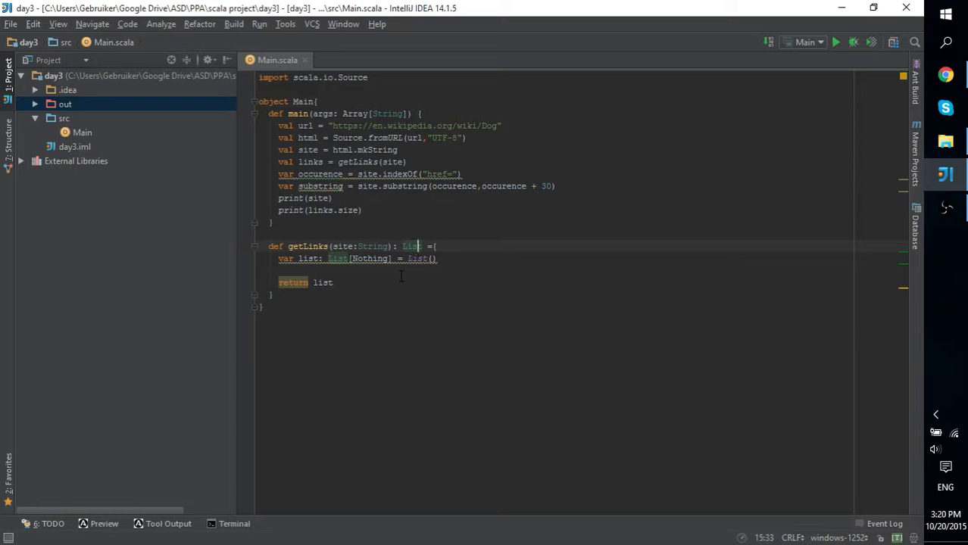
mouse_move(836, 42)
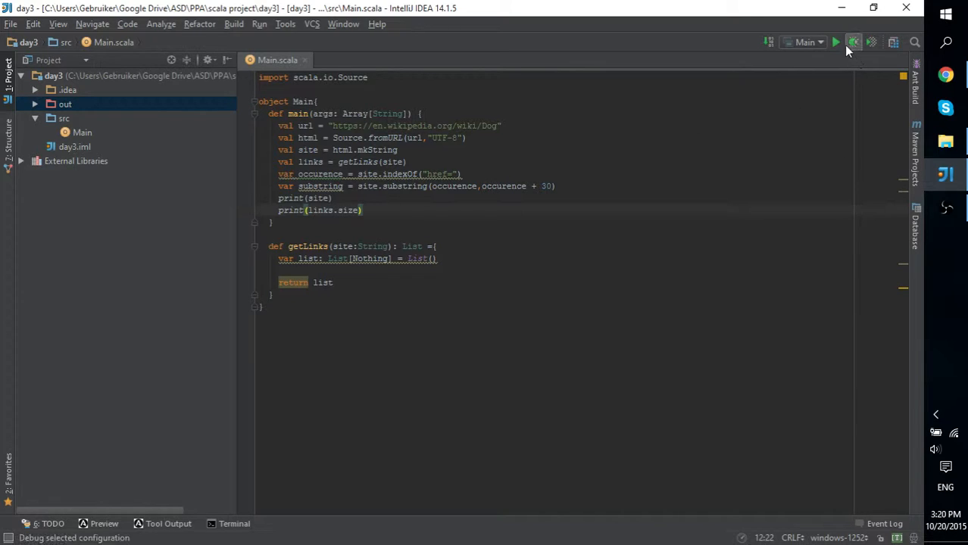
mouse_move(836, 42)
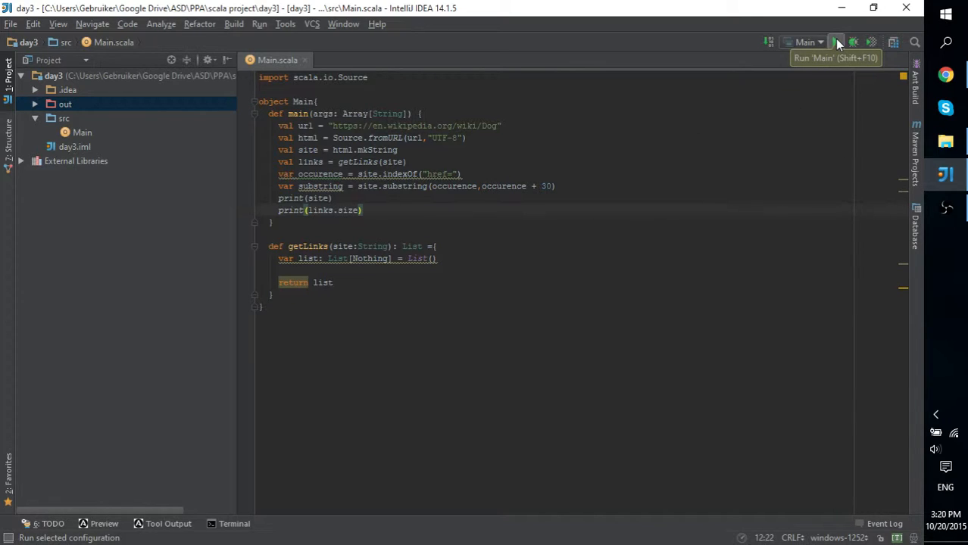
Run Main, read the 'type List takes type parameters' error, and run again
click(836, 43)
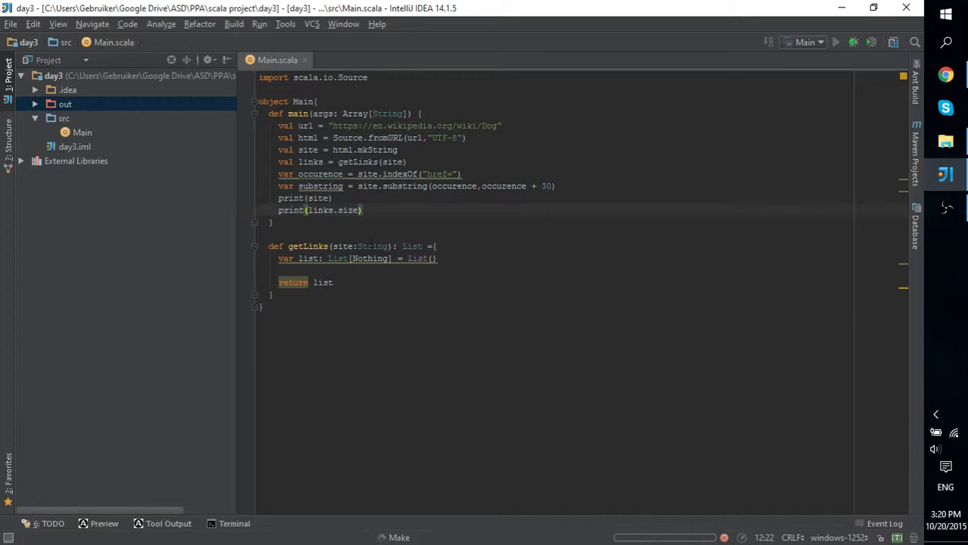
click(333, 197)
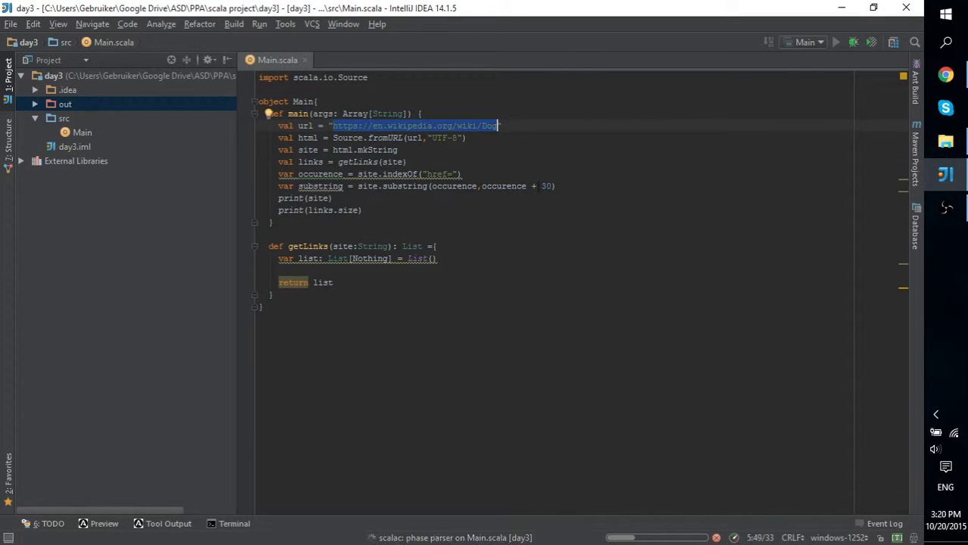
click(836, 42)
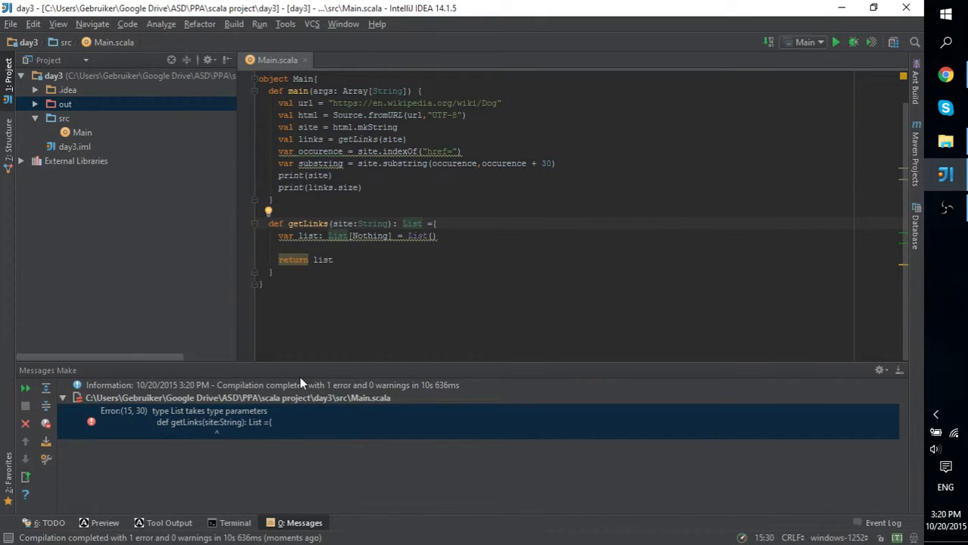
mouse_move(254, 447)
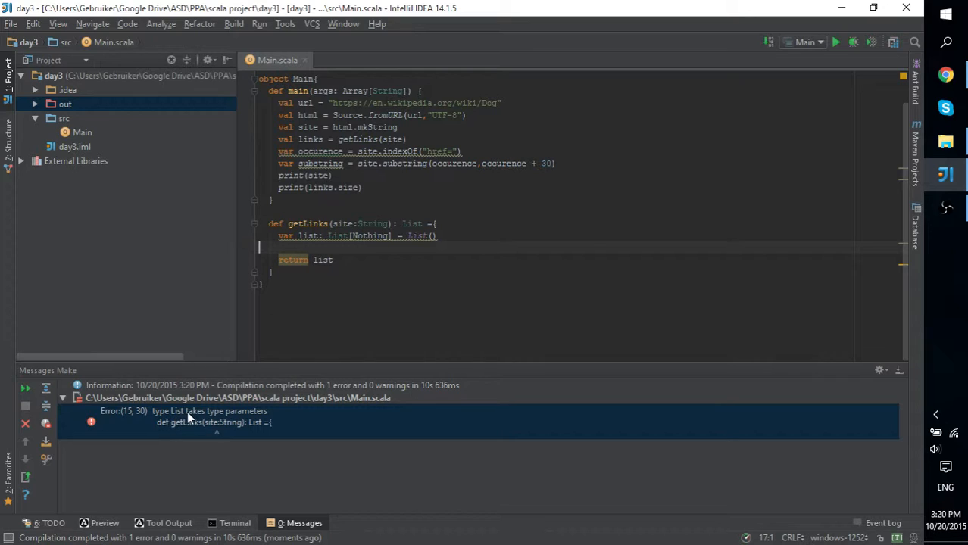
mouse_move(115, 428)
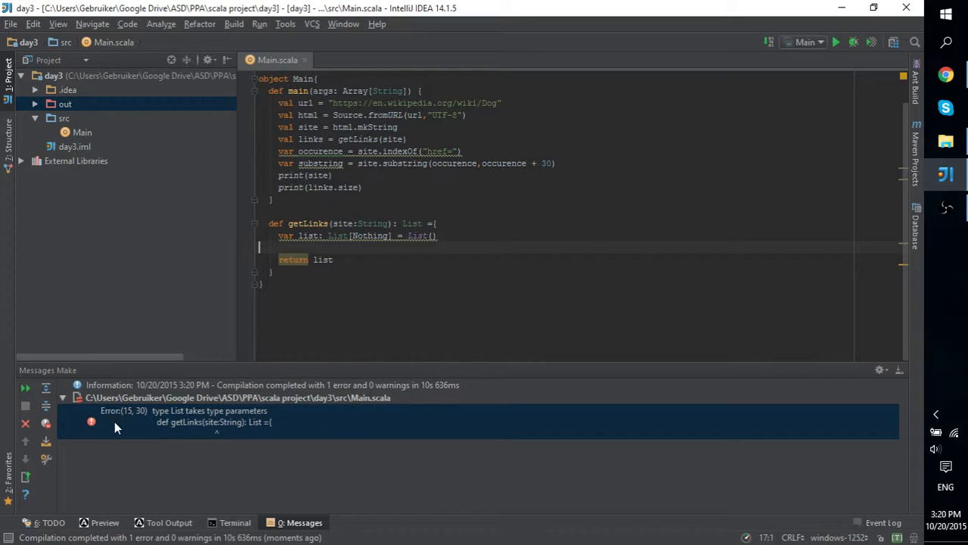
mouse_move(224, 436)
text([String])
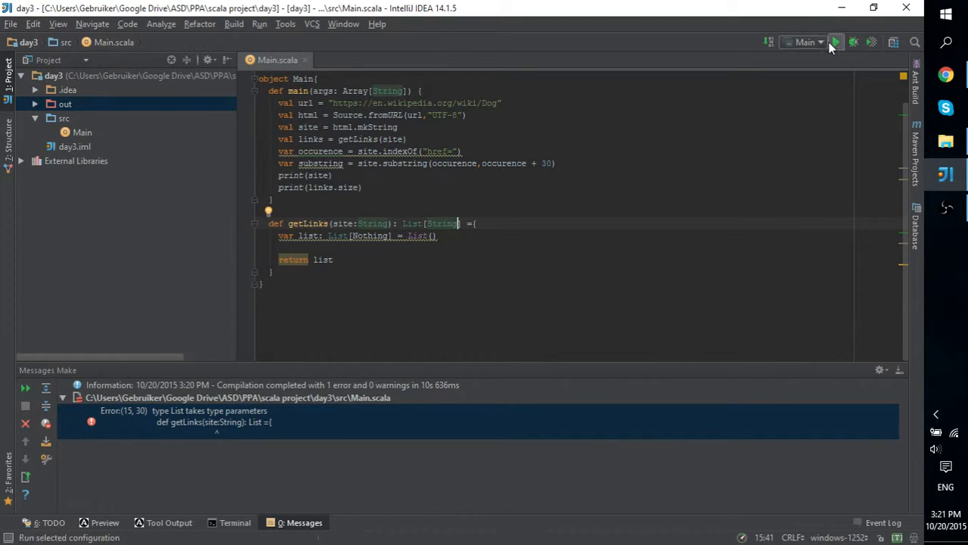
Run Main after the List[String] fix and scroll through the printed Wikipedia Dog HTML
click(836, 42)
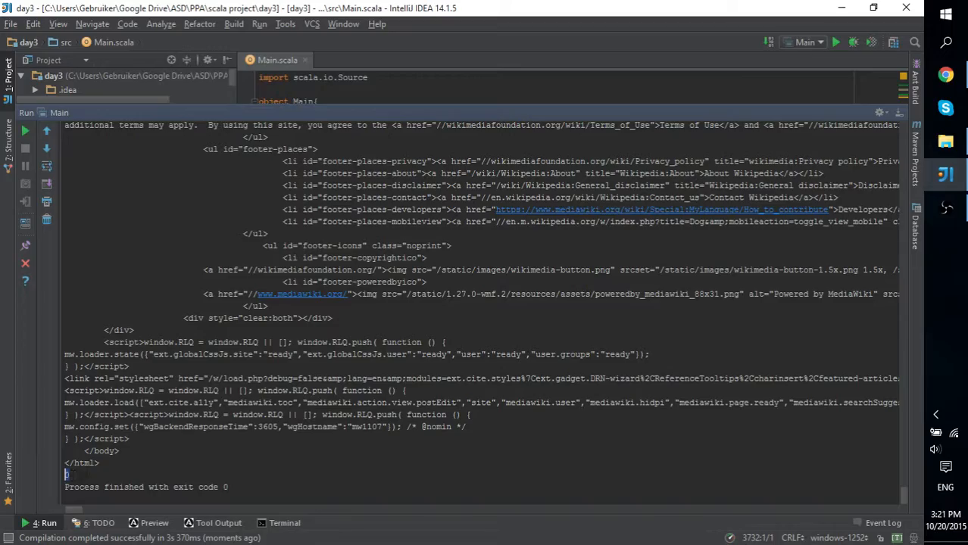
mouse_move(903, 499)
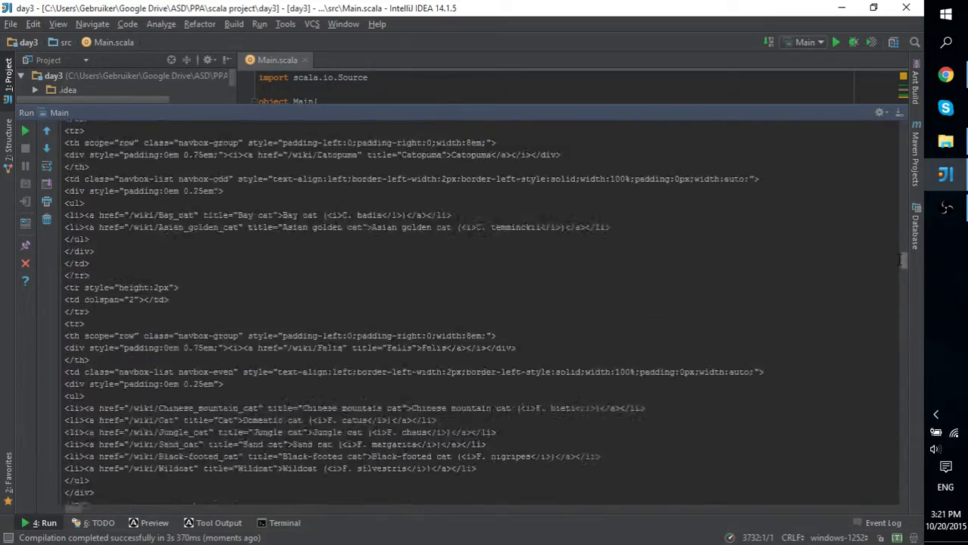
scroll(down, 3)
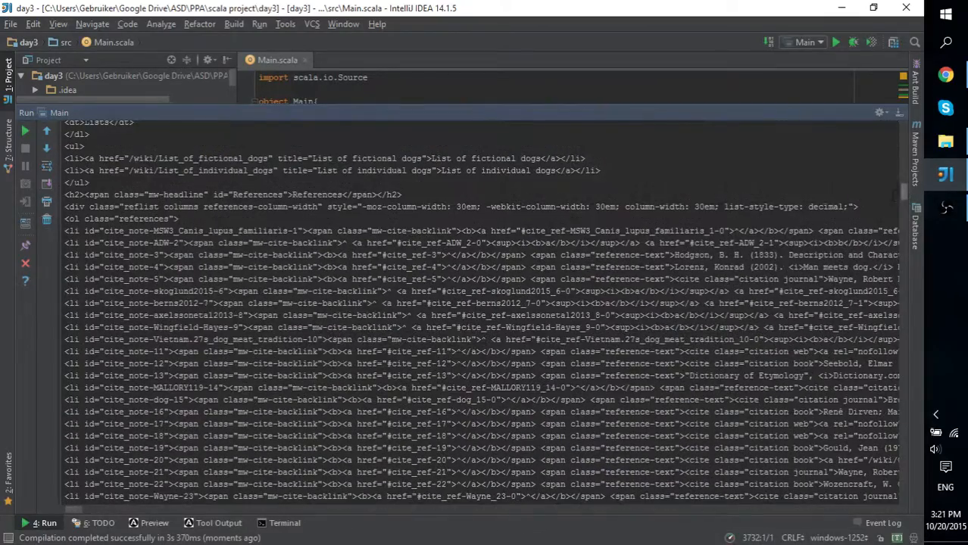
key(ctrl+f)
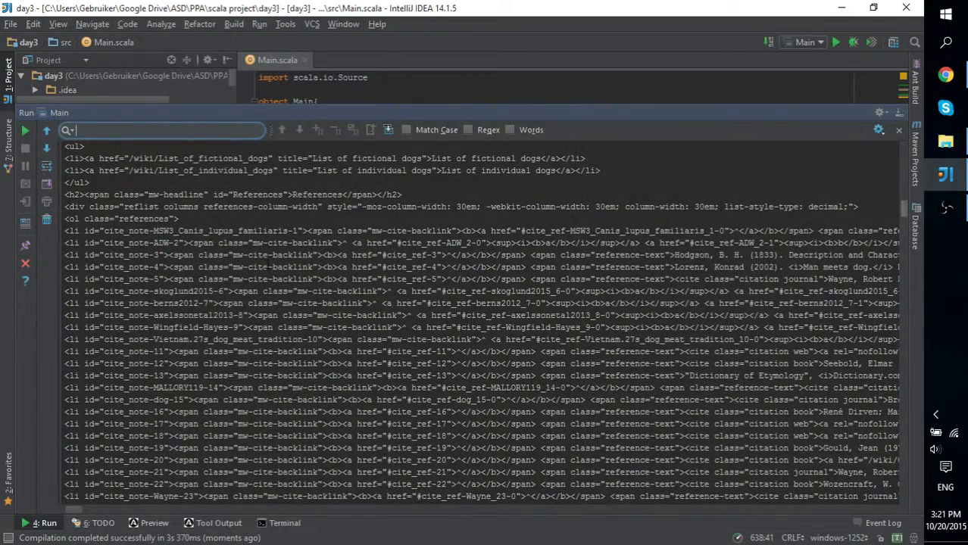
text(h)
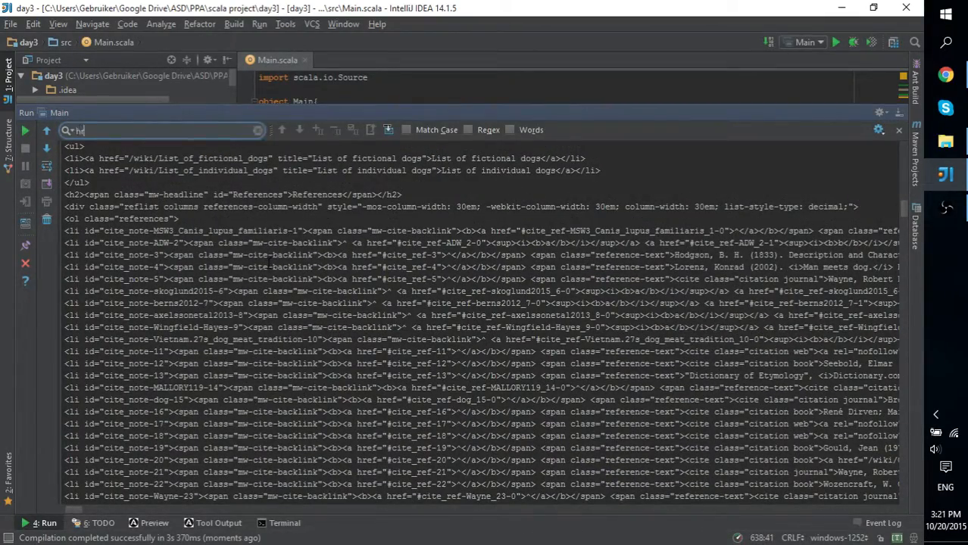
text(ref=)
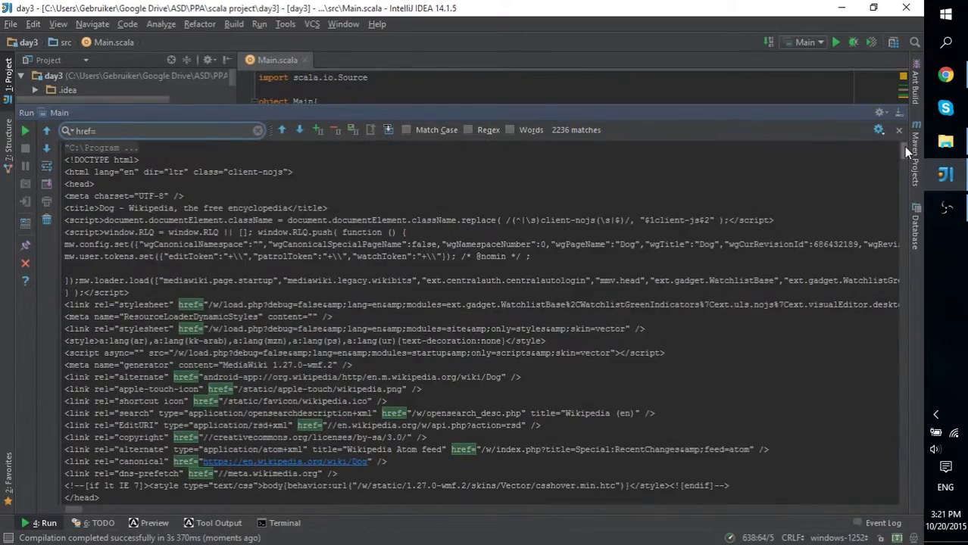
scroll(down, 3)
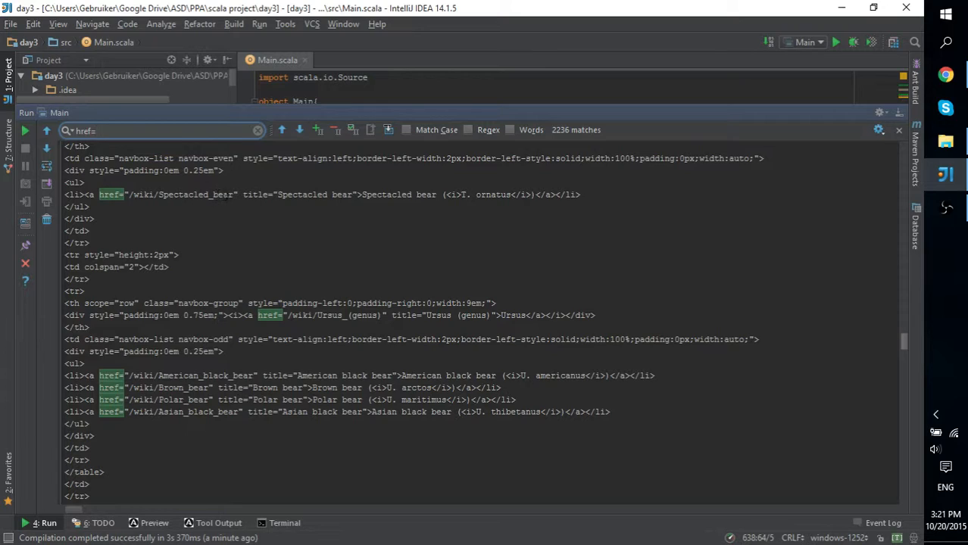
double_click(181, 194)
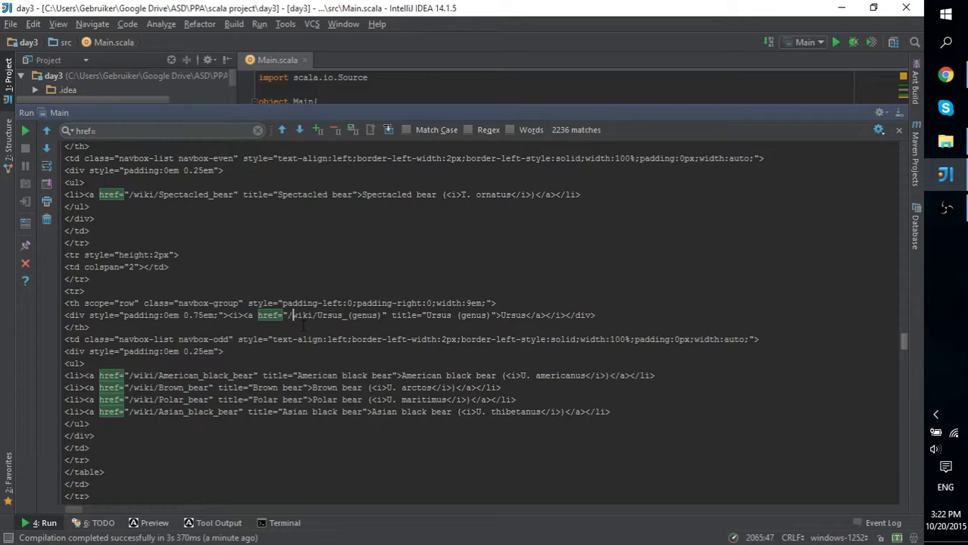
scroll(down, 3)
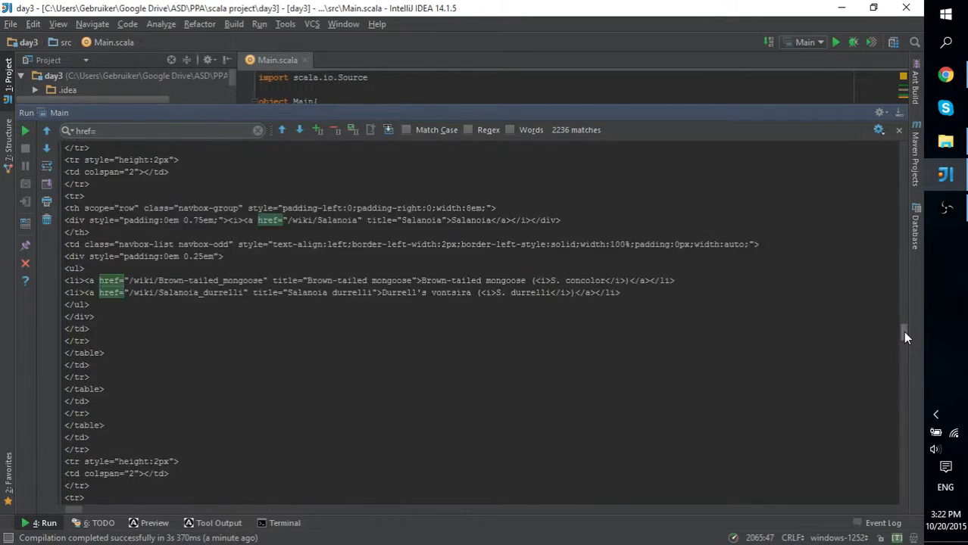
scroll(down, 3)
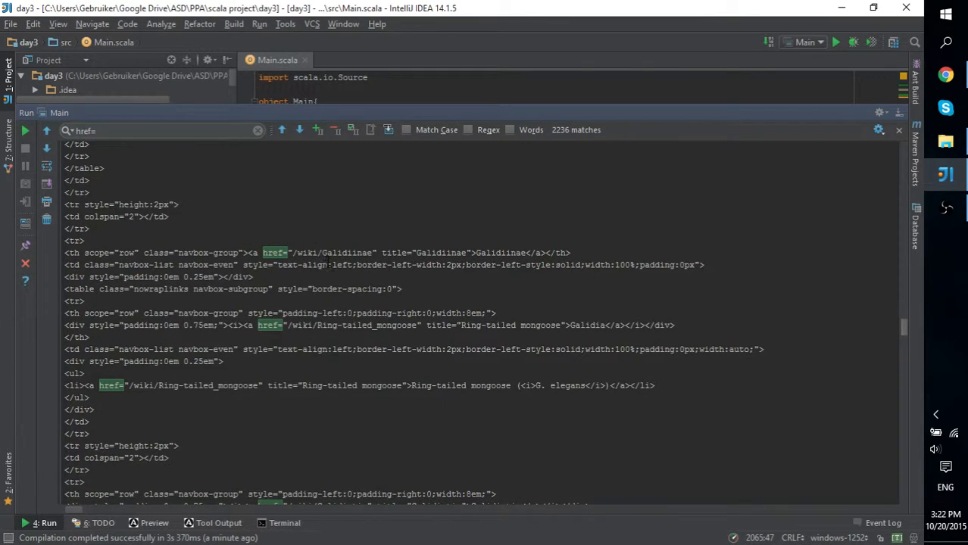
drag(294, 251, 336, 251)
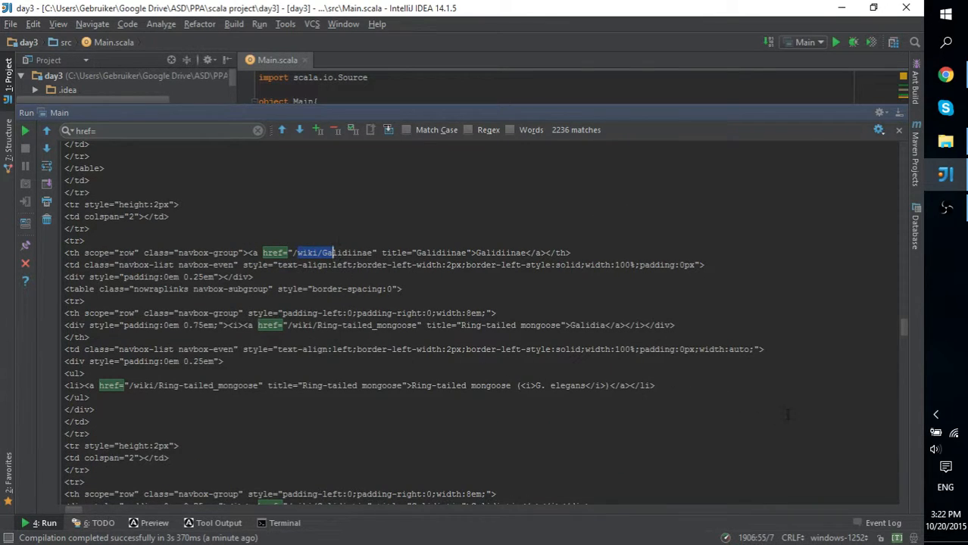
scroll(down, 3)
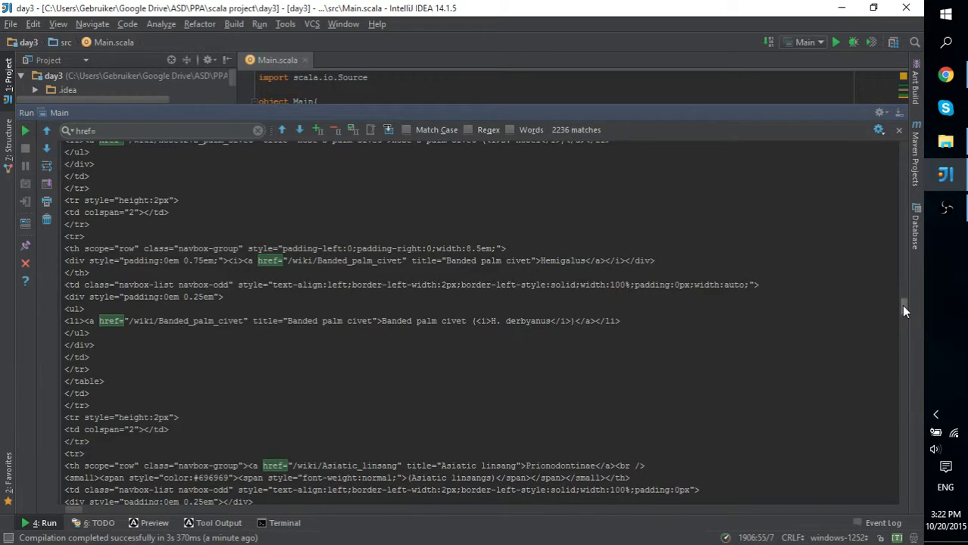
scroll(down, 3)
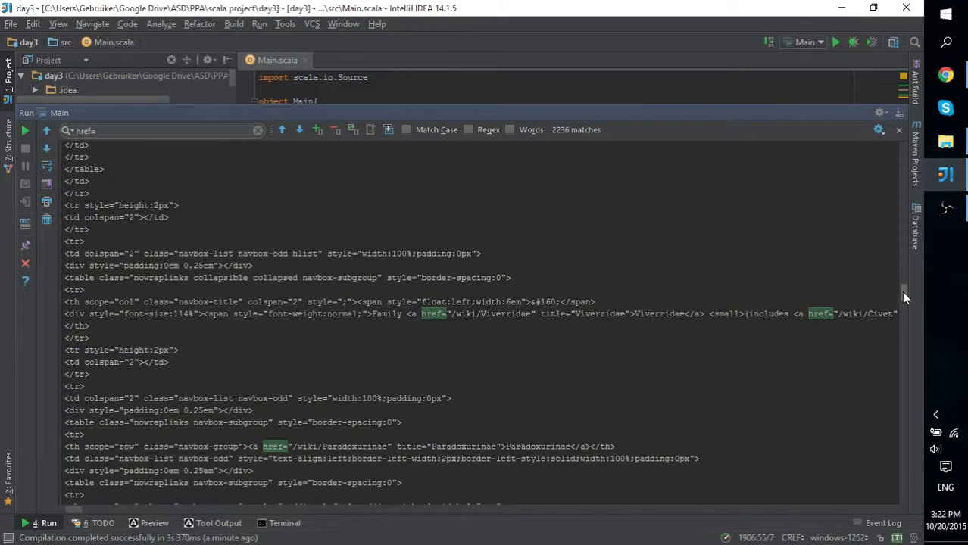
scroll(down, 3)
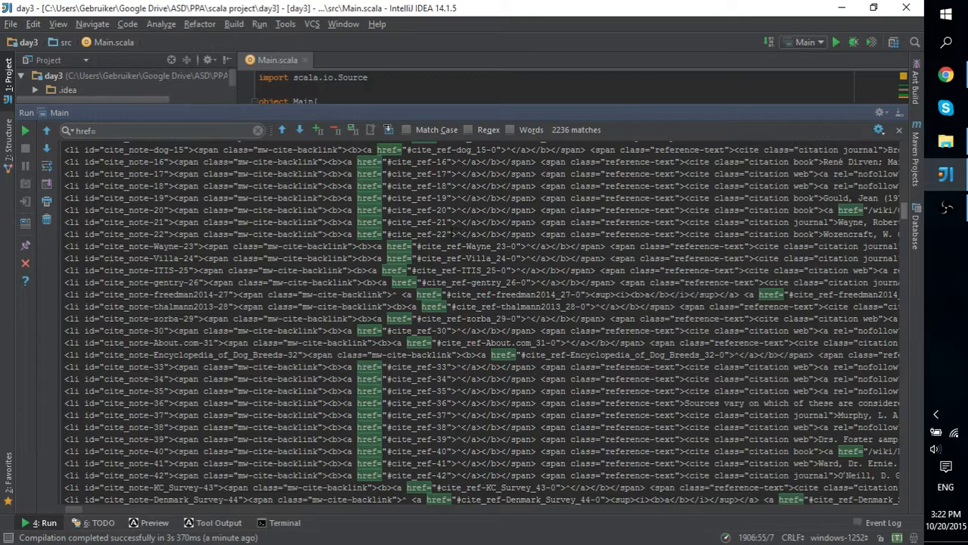
double_click(416, 233)
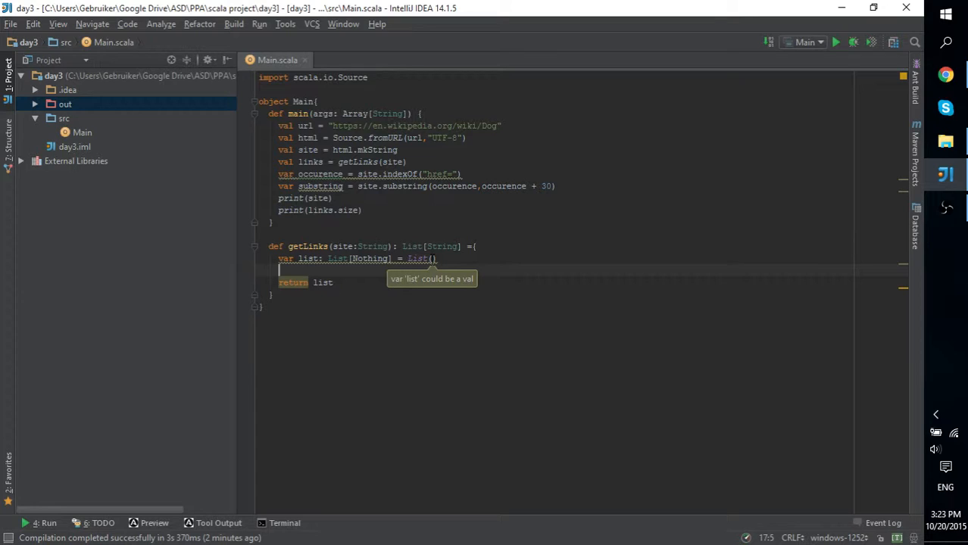
In getLinks, declare var first = site.indexOf("href=\"") with the quote escaped
text(var)
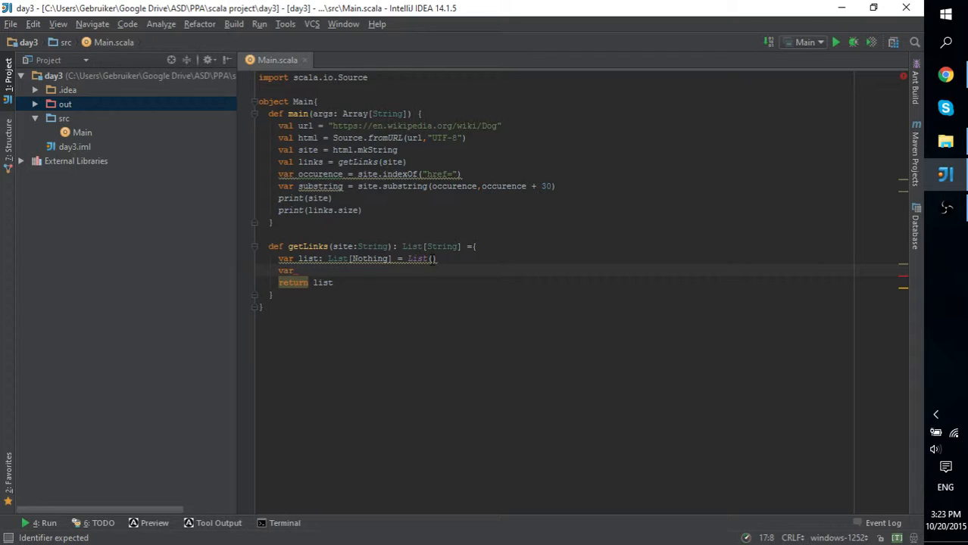
text(=)
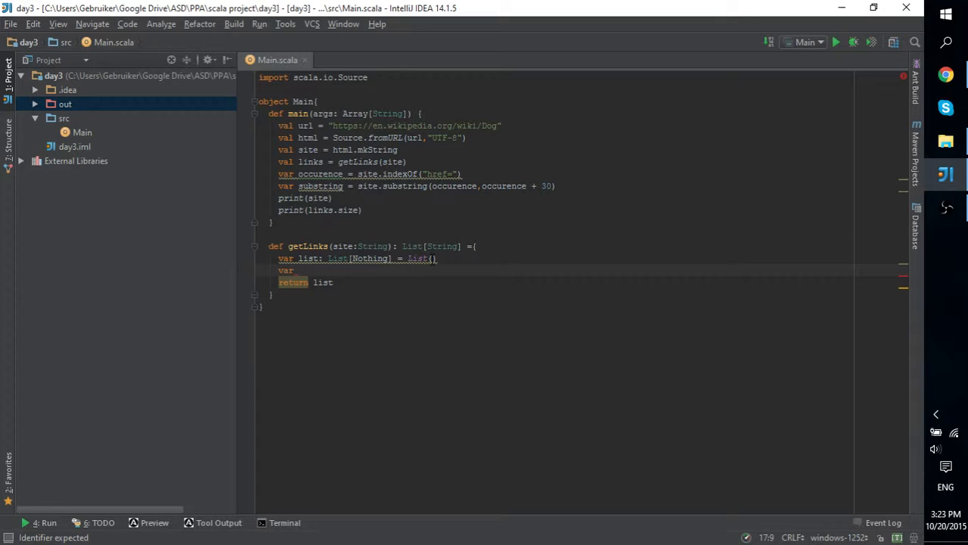
text(first)
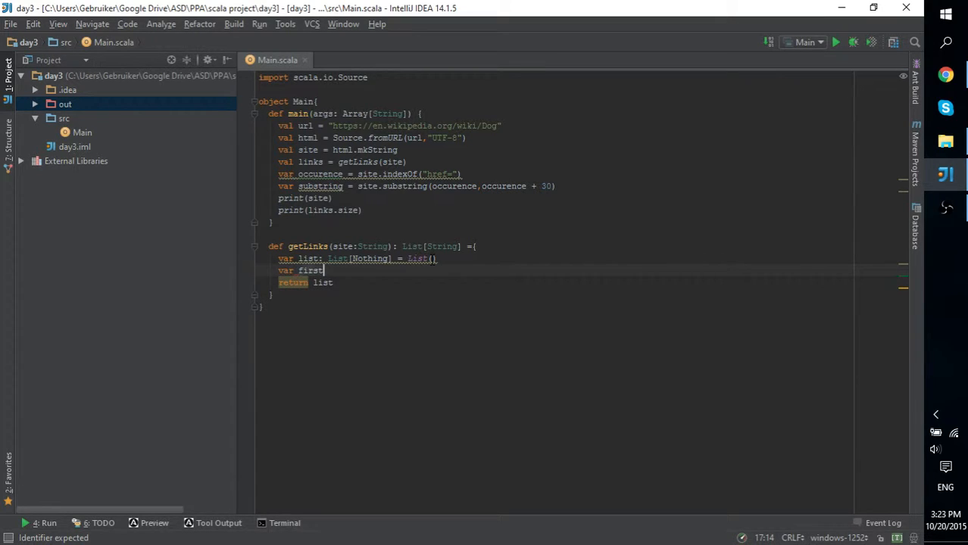
text(=)
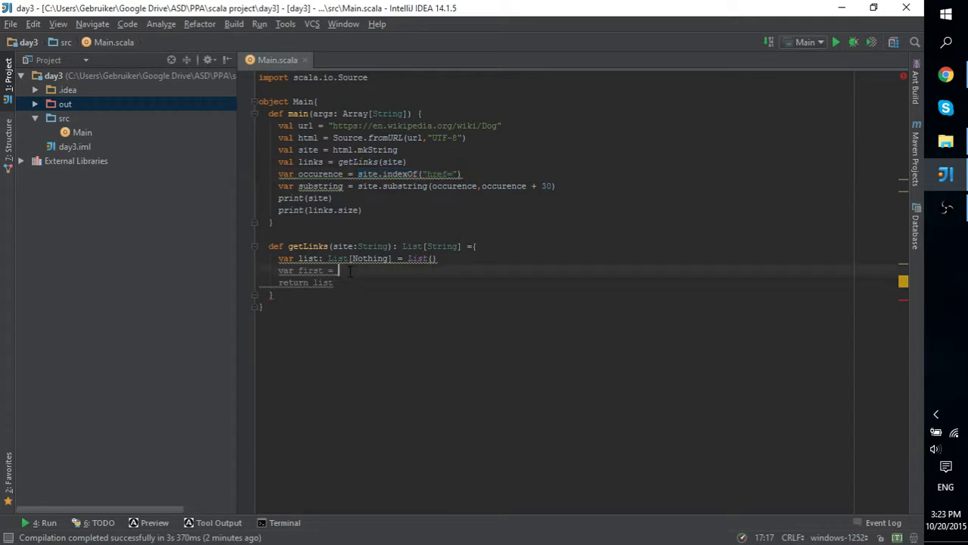
text(site.indexOf("href="))
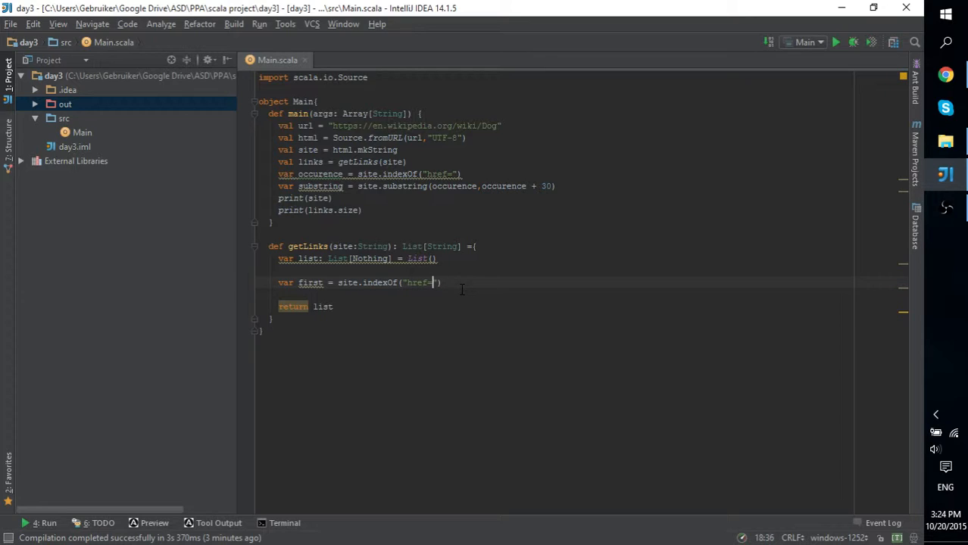
text("")
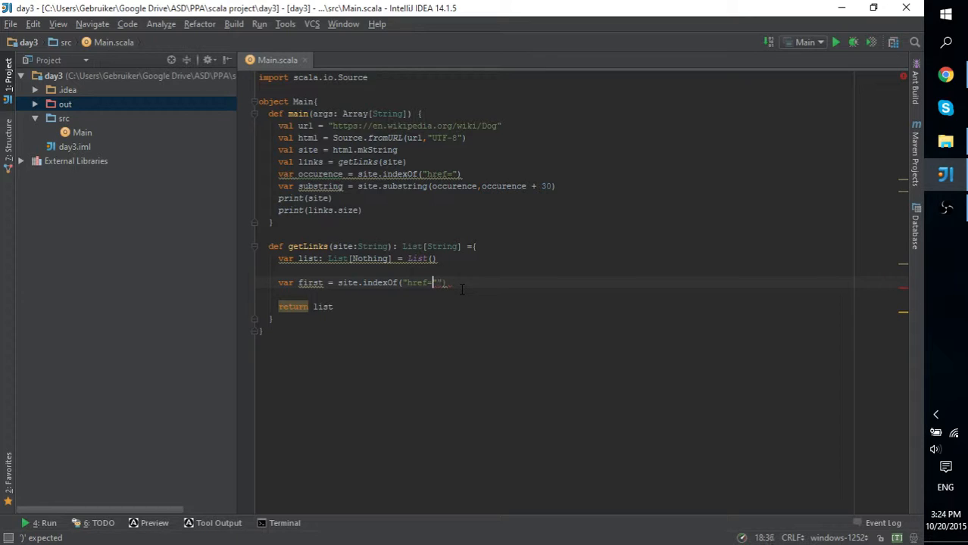
text(\)
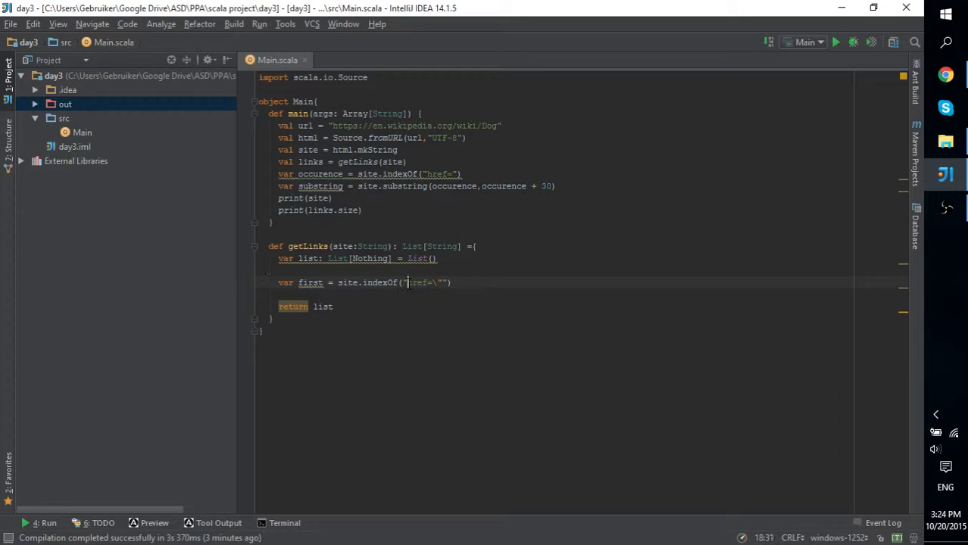
double_click(421, 283)
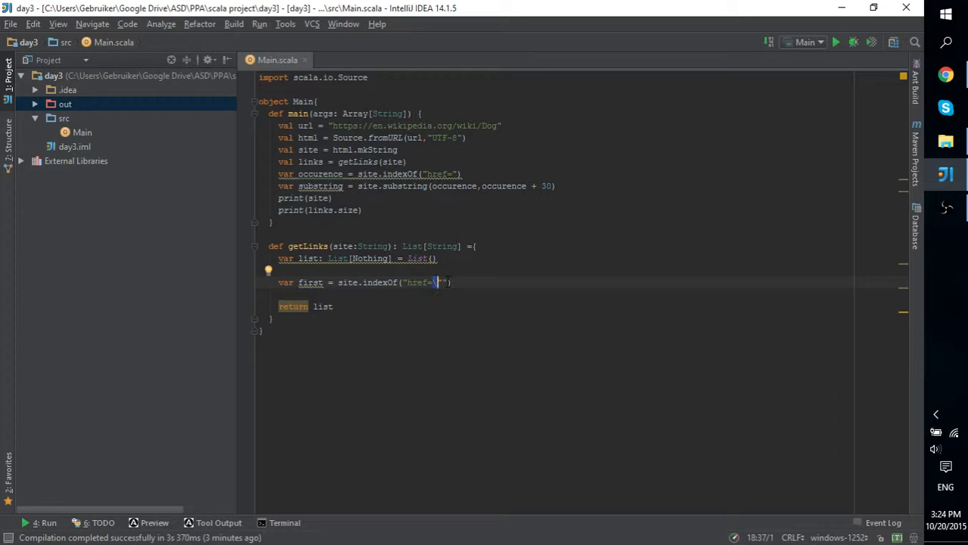
text(\)
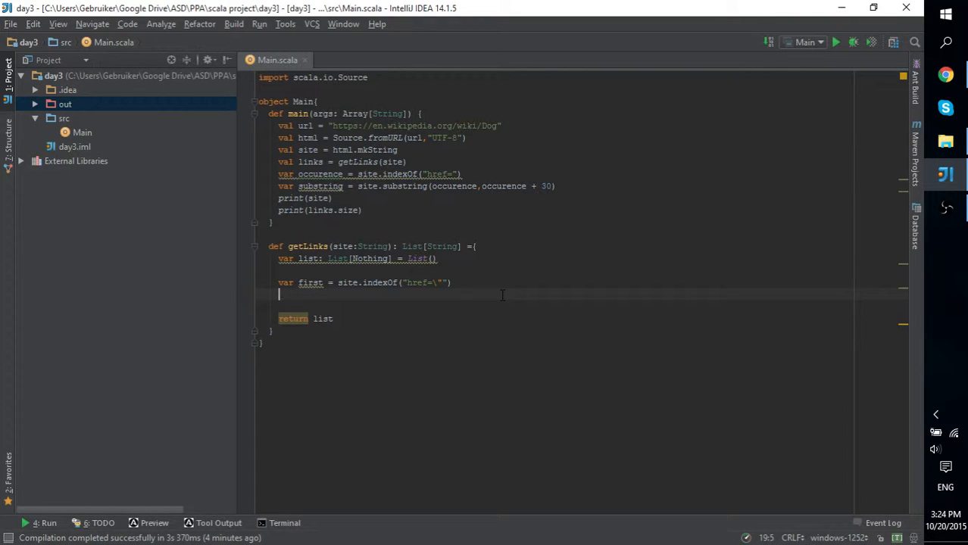
Declare var second = site.indexOf("\"", first + 1) for the next quote after first
text(var)
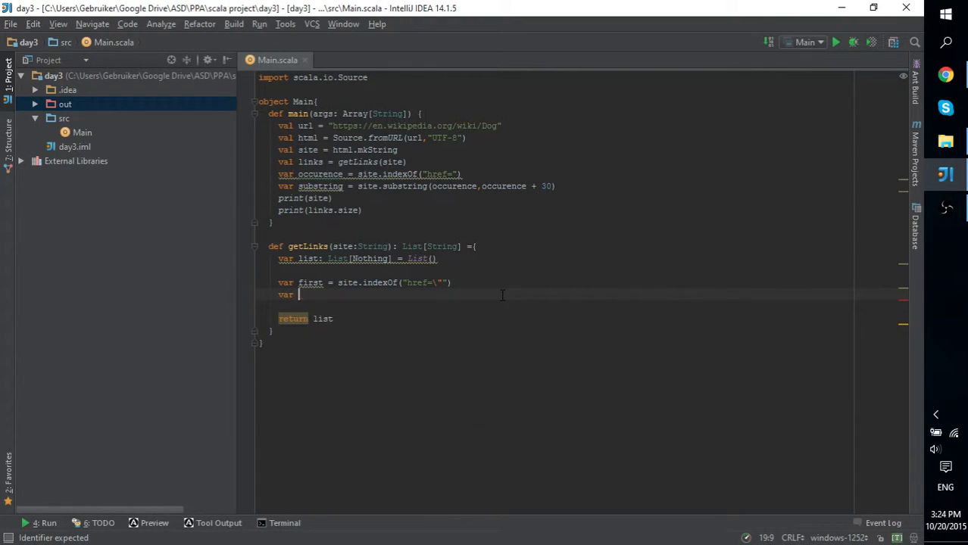
text(second =)
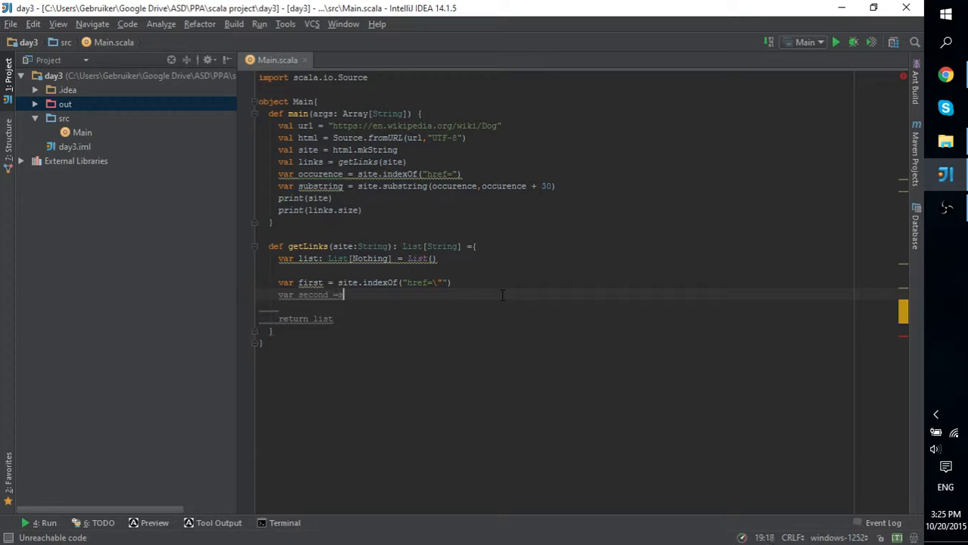
text(site.in)
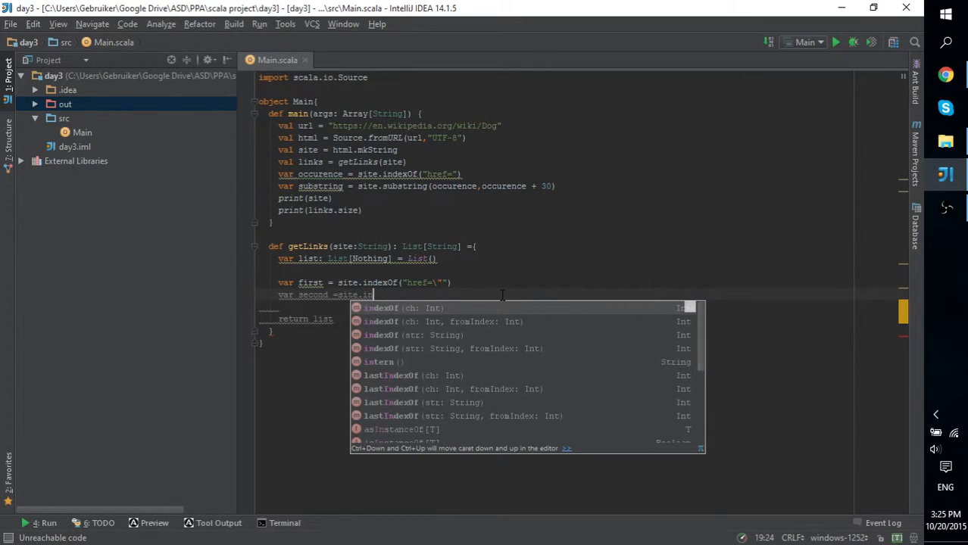
key(Down)
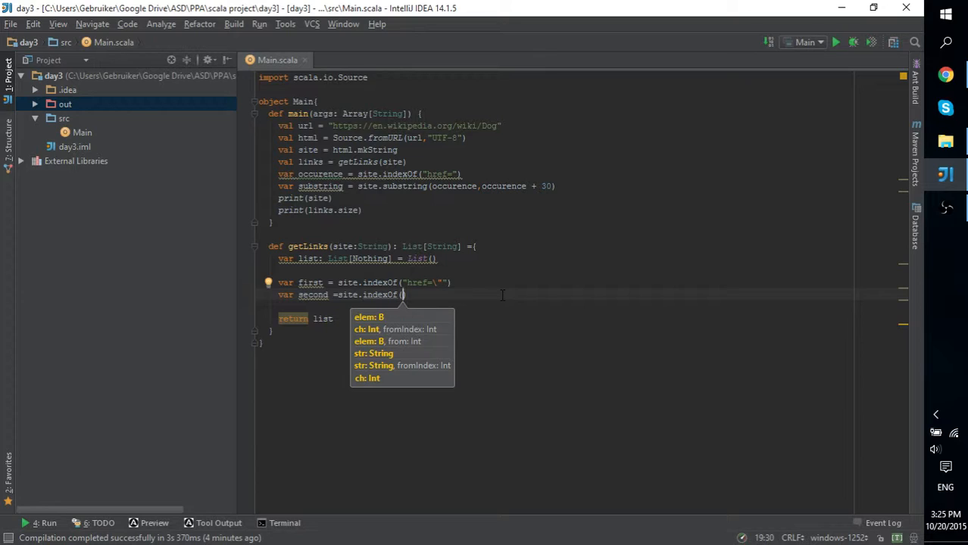
text("\"",)
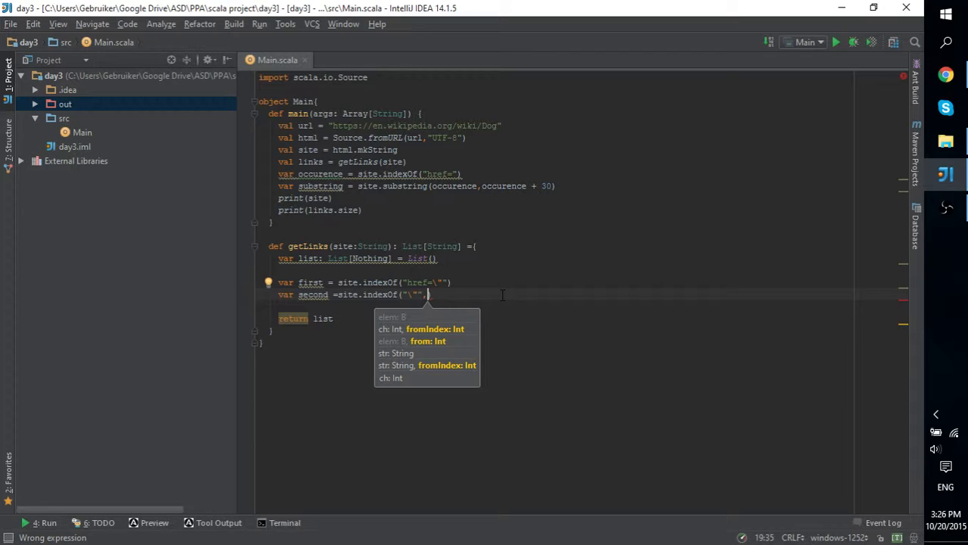
text(first + 1)
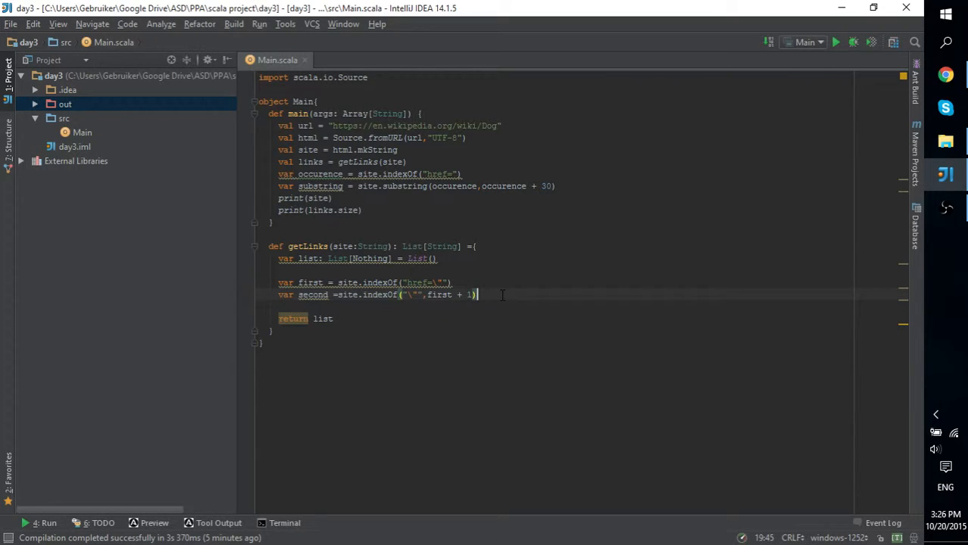
click(363, 294)
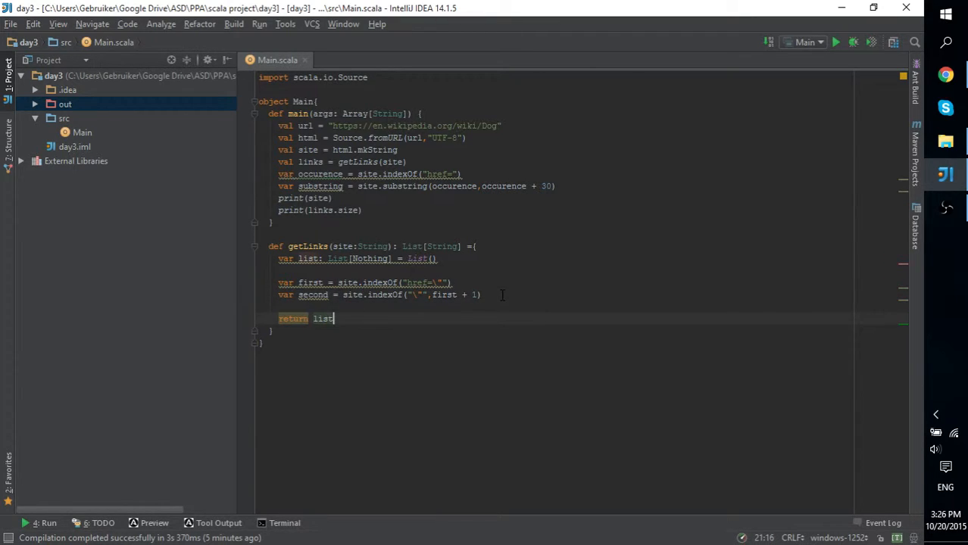
On a new line above return, start list += site.sub and remove the unfinished call
key(enter)
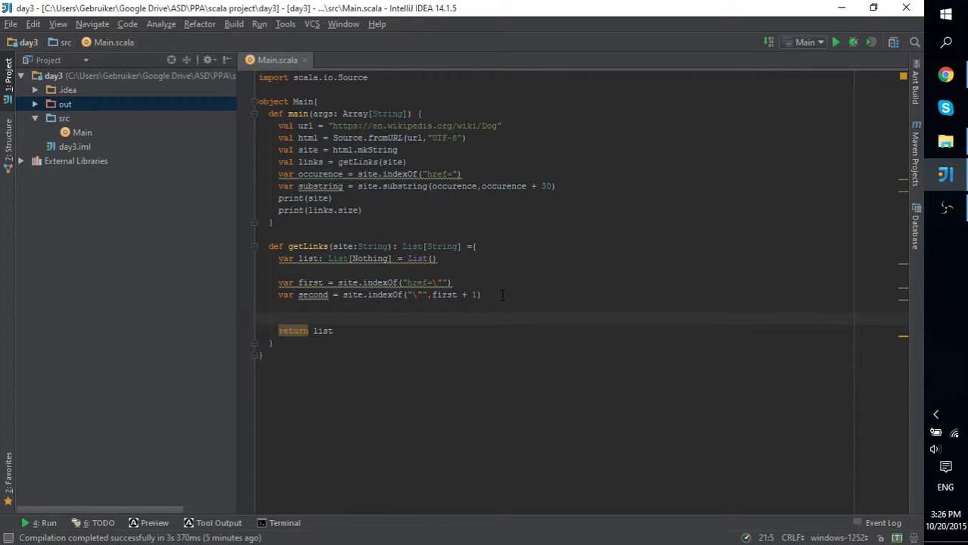
text(list)
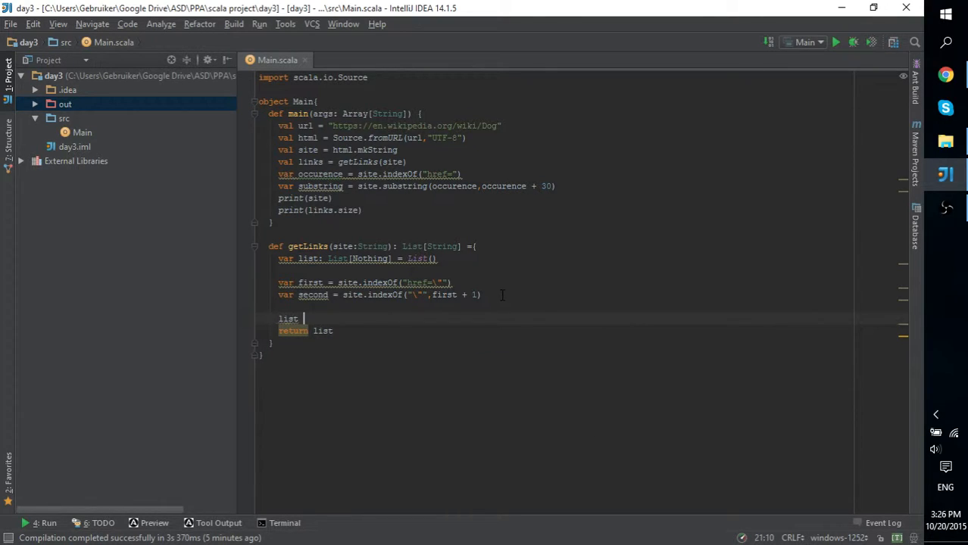
text(+=)
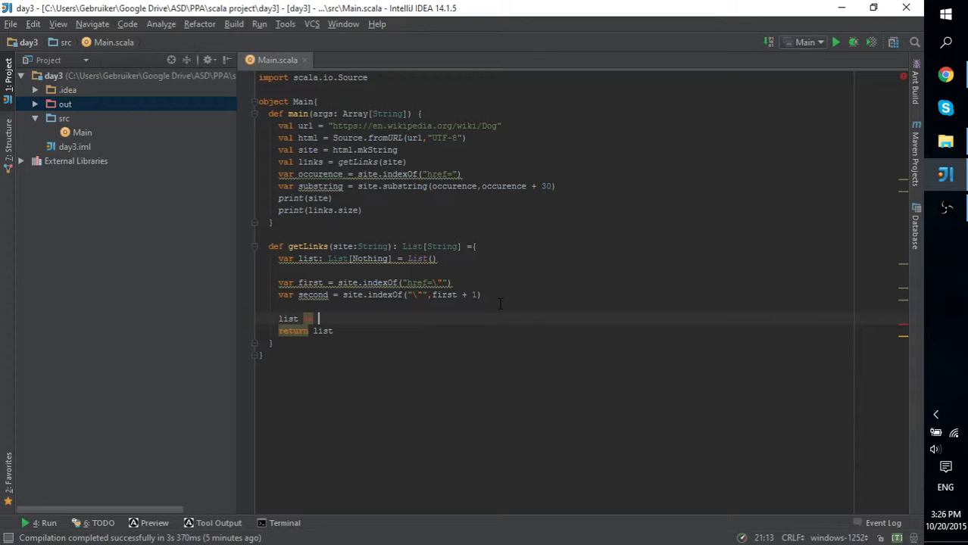
text(s)
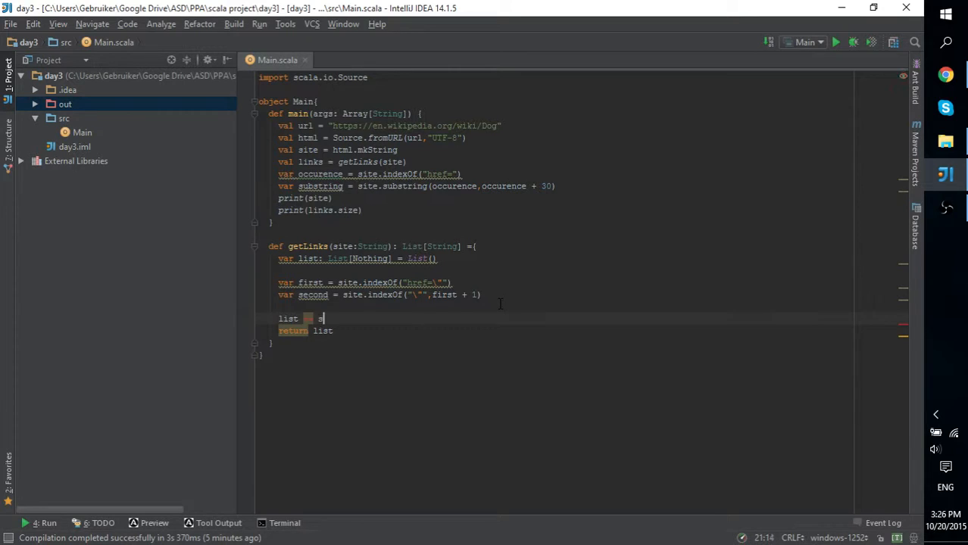
text(ite.s)
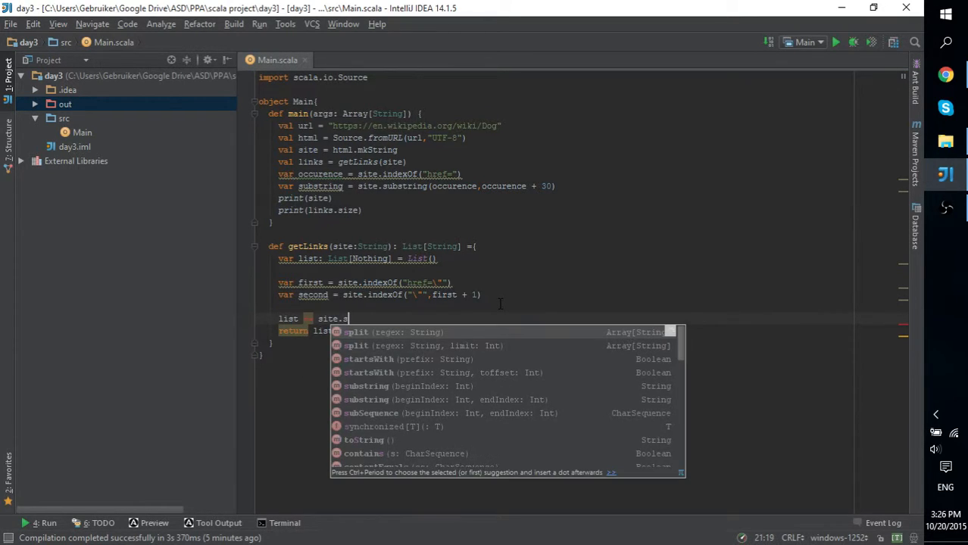
text(ubstring()
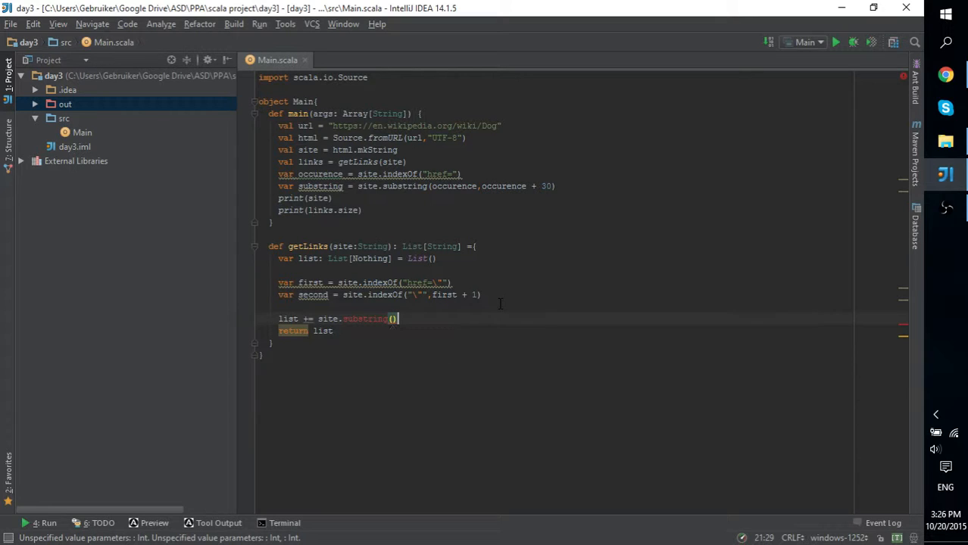
key(BackSpace)
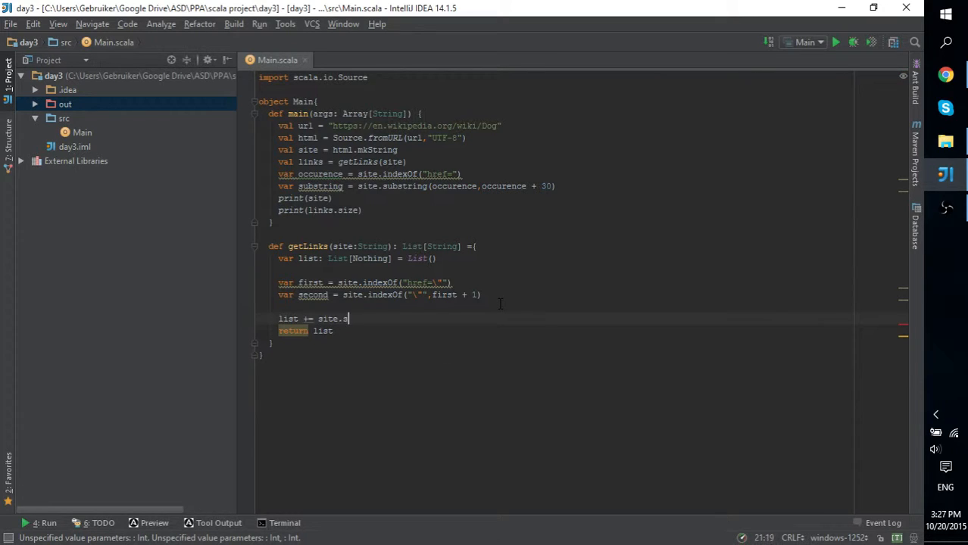
Complete the line as list += site.substring(first, second)
text(.)
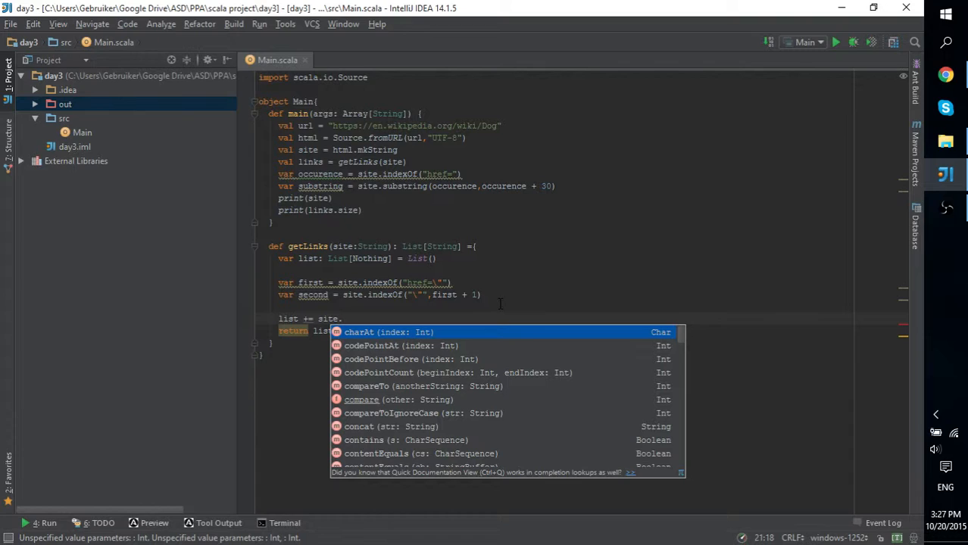
text(sun)
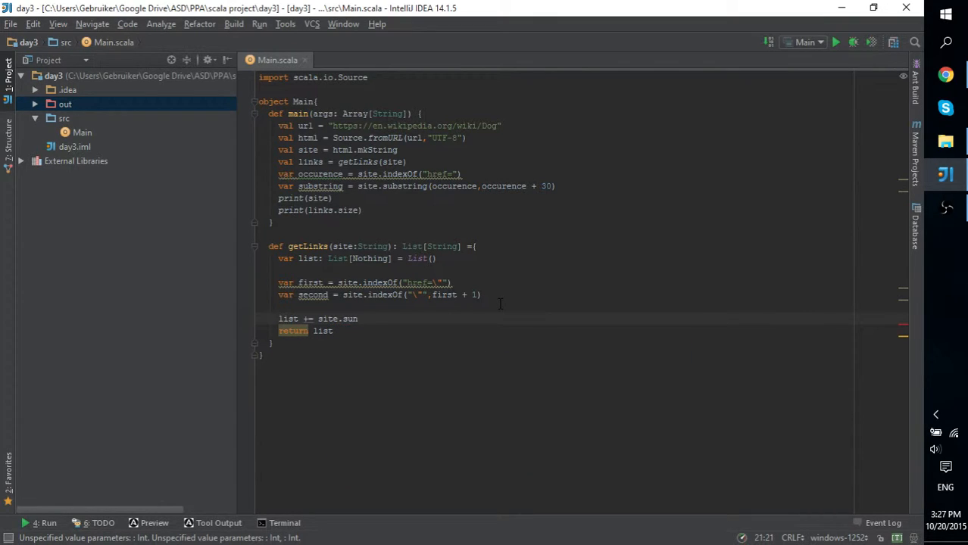
text(u)
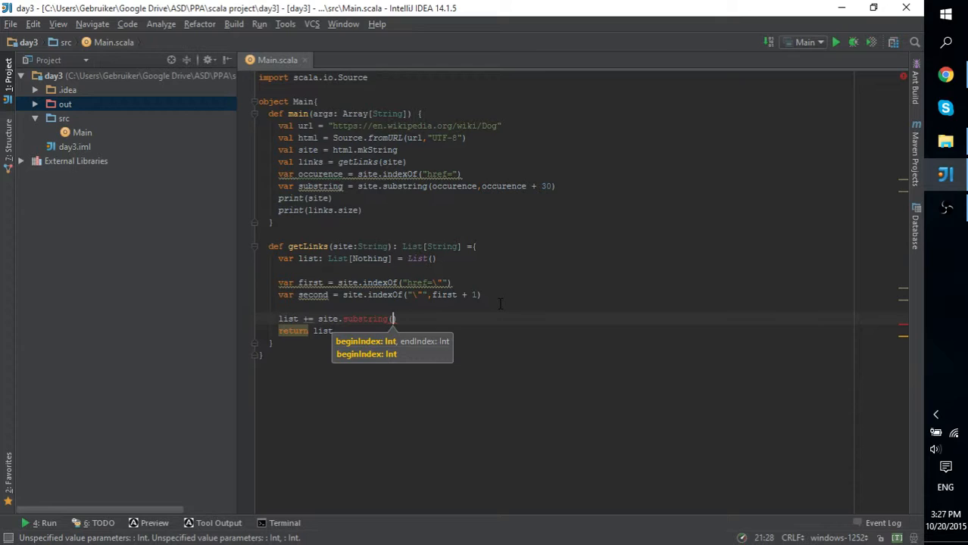
text(first,)
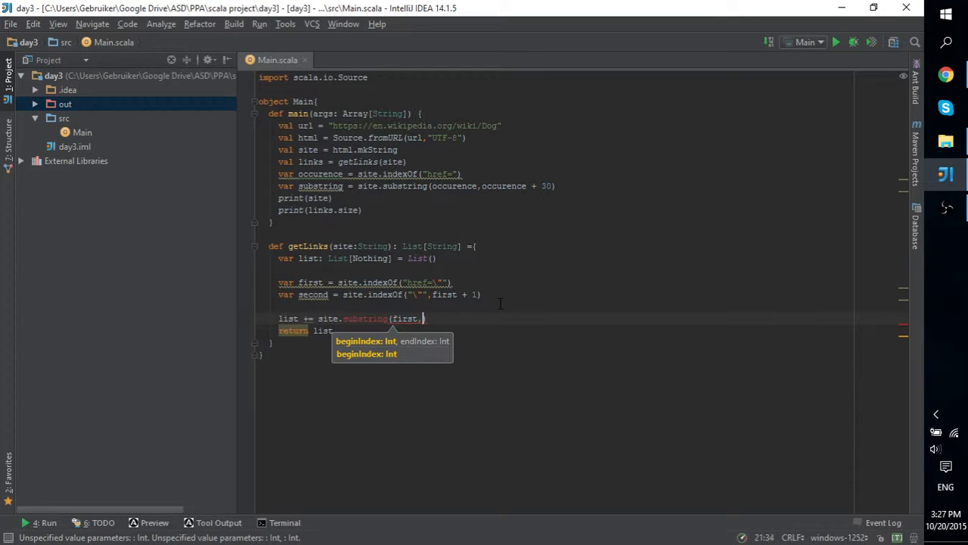
text(sec)
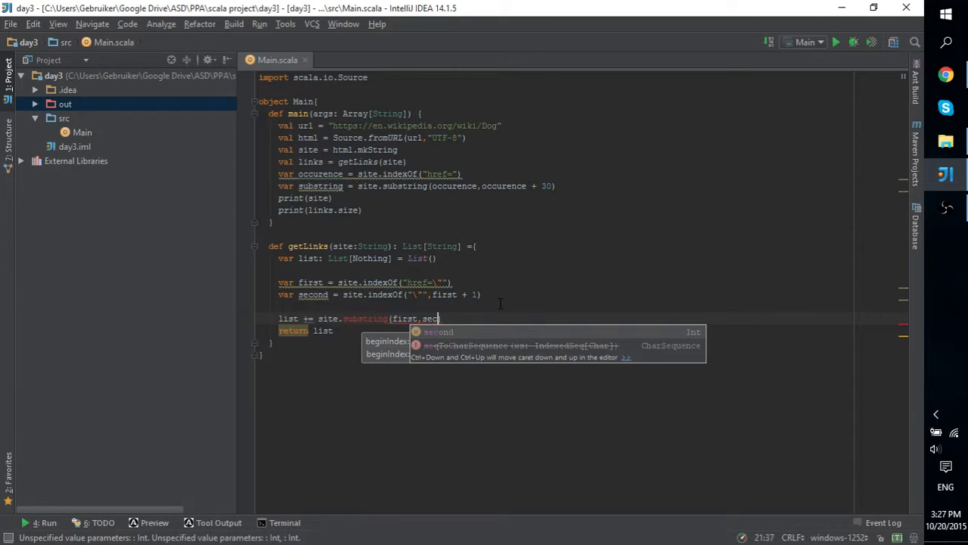
text(nd))
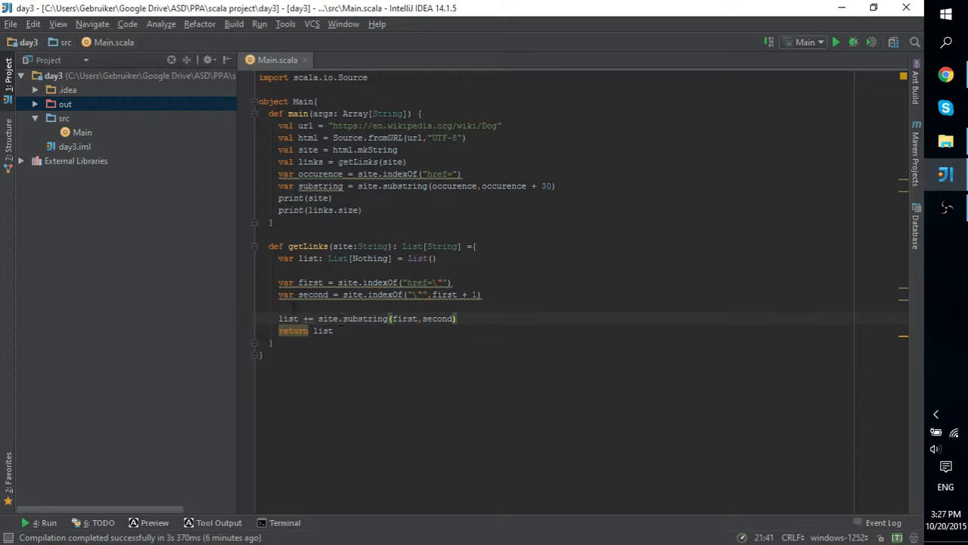
mouse_move(309, 283)
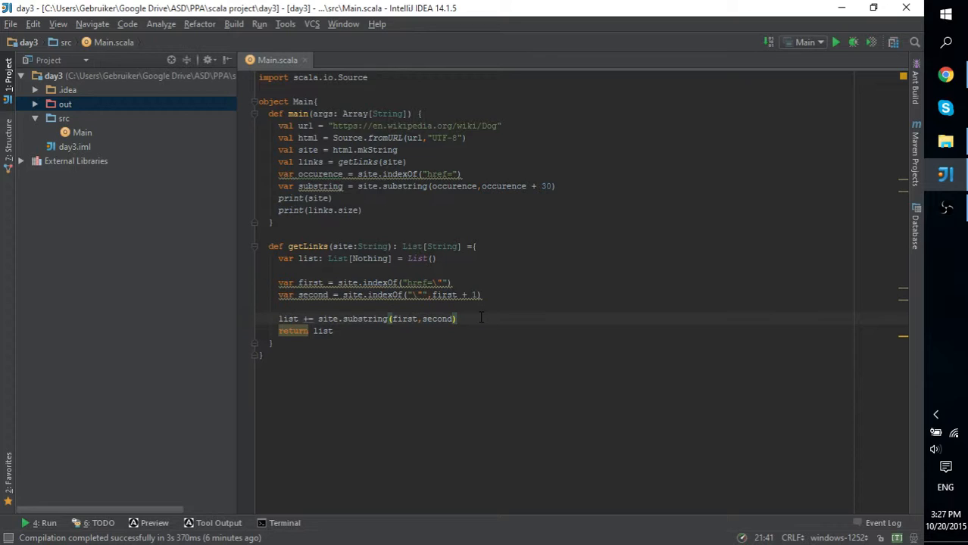
mouse_move(496, 314)
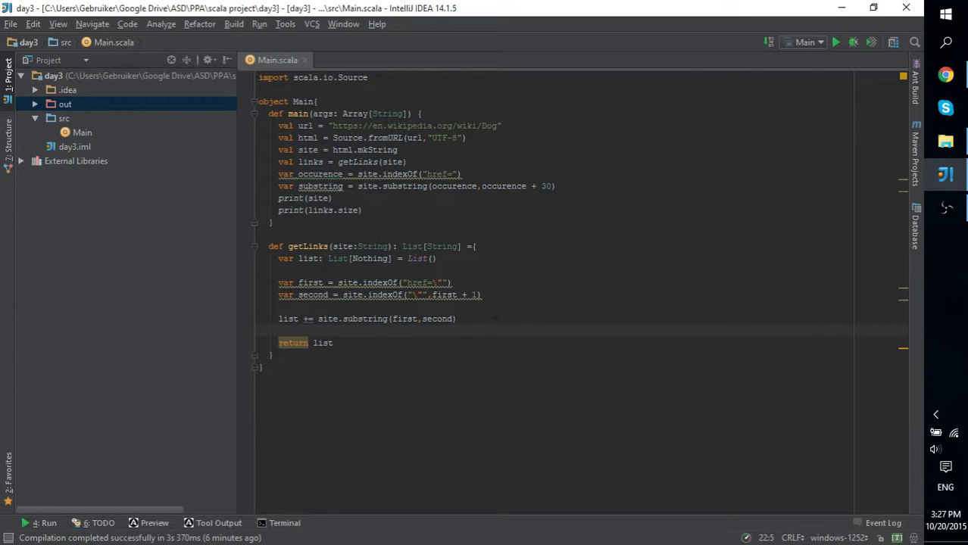
mouse_move(294, 342)
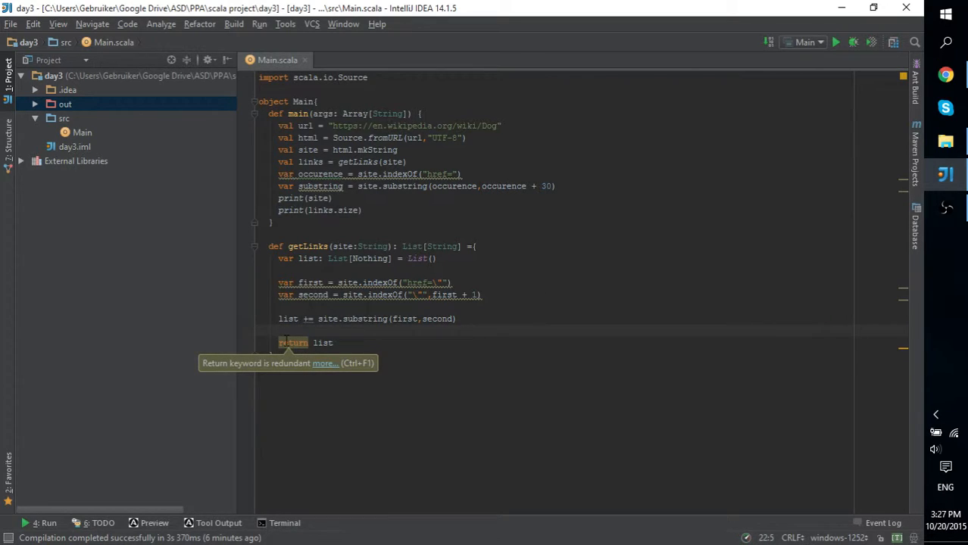
mouse_move(309, 368)
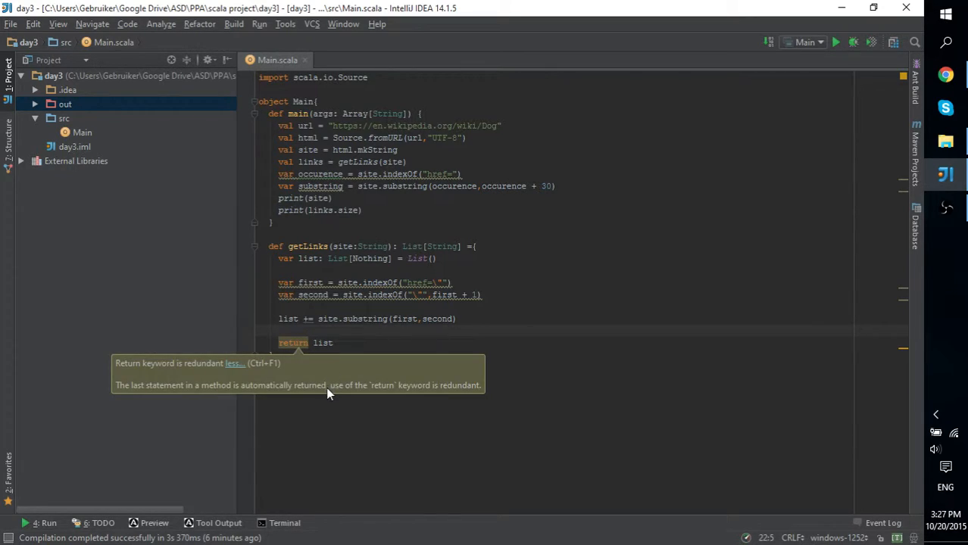
mouse_move(371, 397)
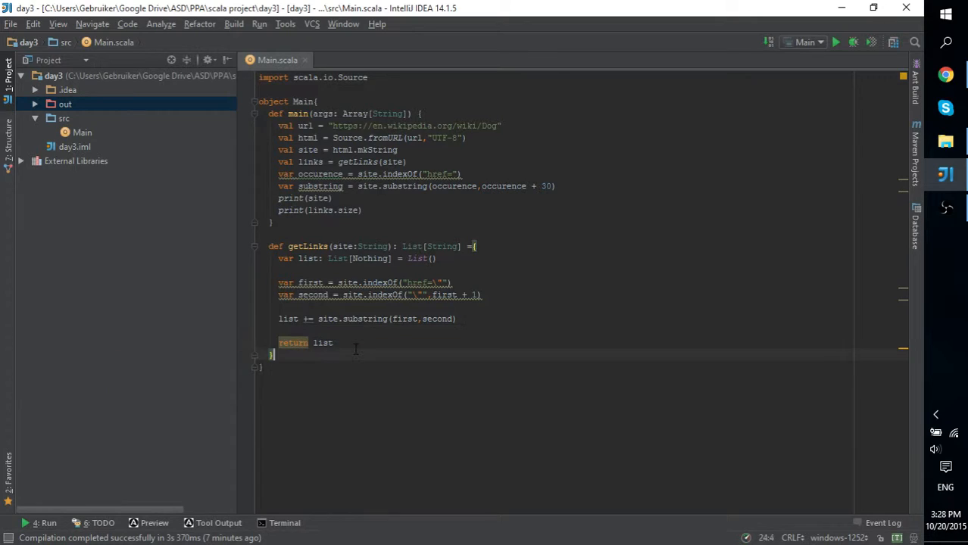
Select the occurence line in main after separating the return statement
double_click(288, 318)
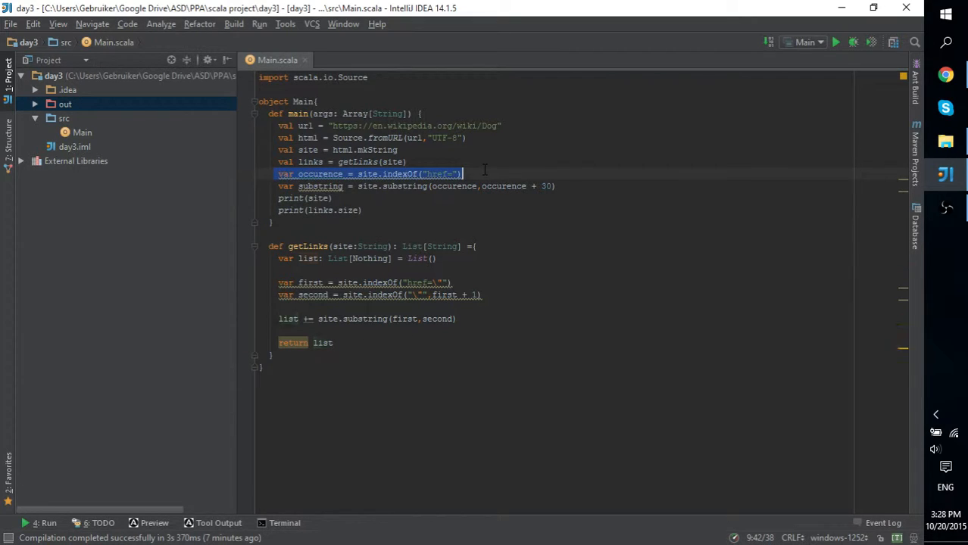
Delete the occurence, substring and print(site) lines from main, leaving the links.size print
key(Delete)
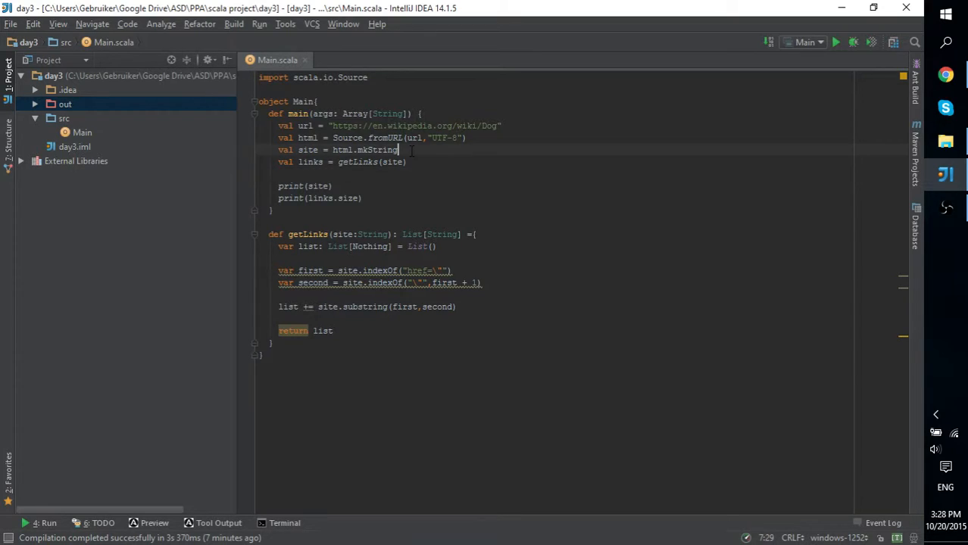
key(enter)
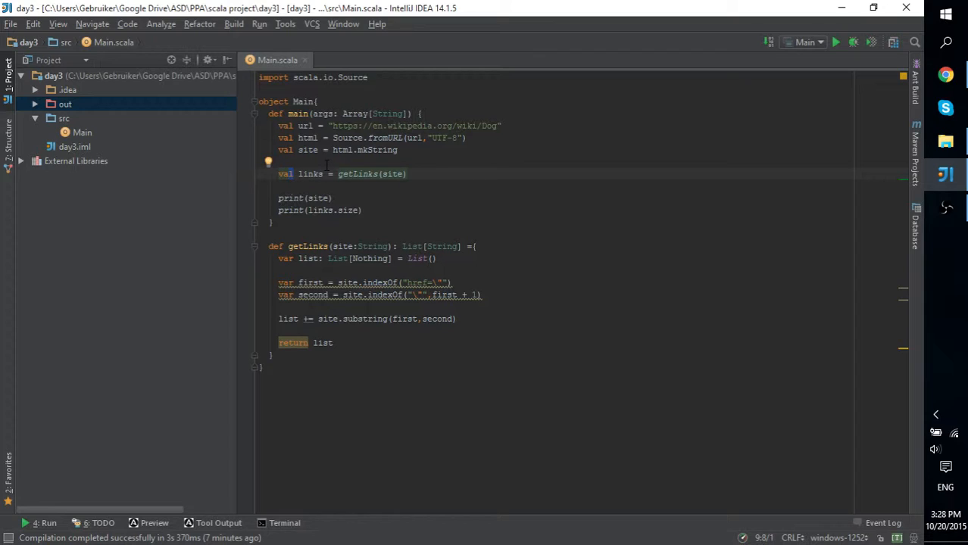
mouse_move(348, 191)
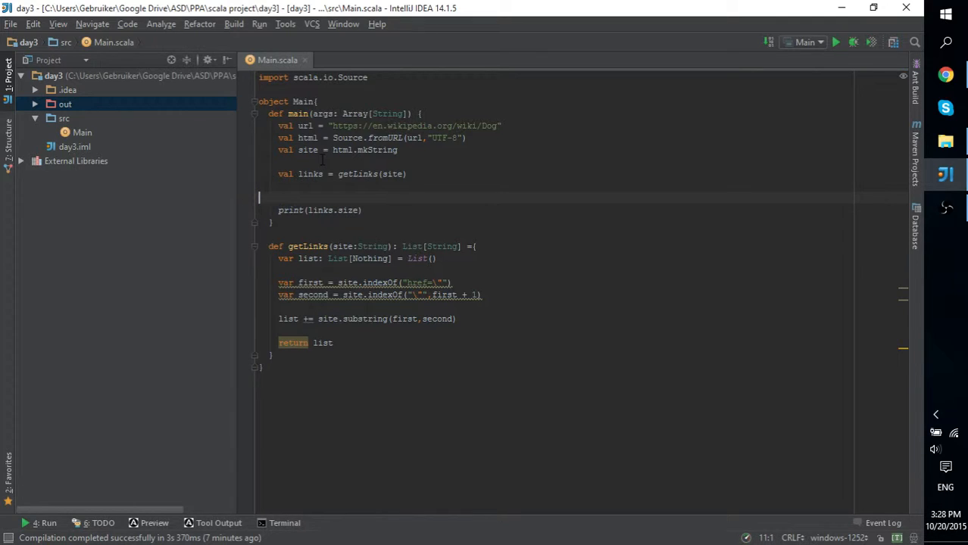
key(Backspace)
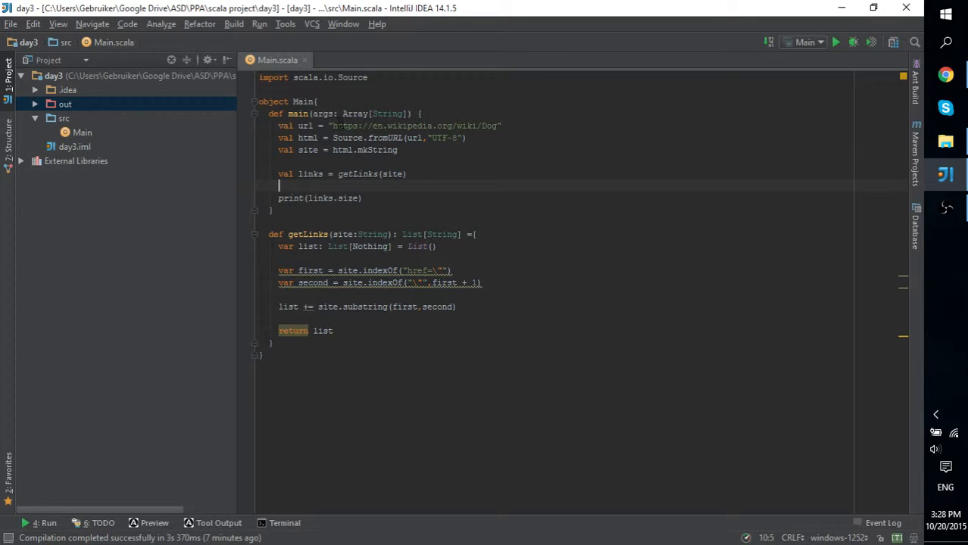
double_click(415, 126)
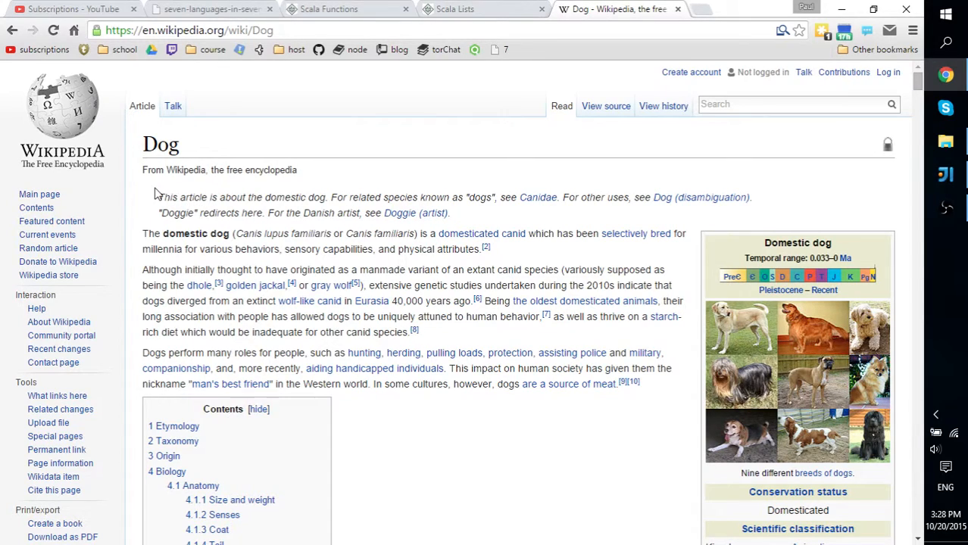
mouse_move(148, 194)
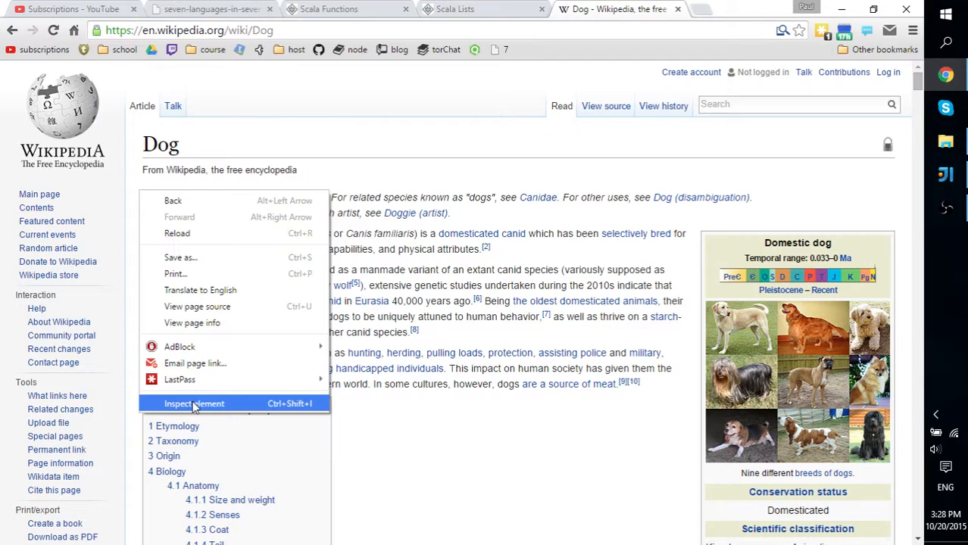
Inspect the Wikipedia Dog page, search its Sources for href= and mark an occurrence
click(194, 403)
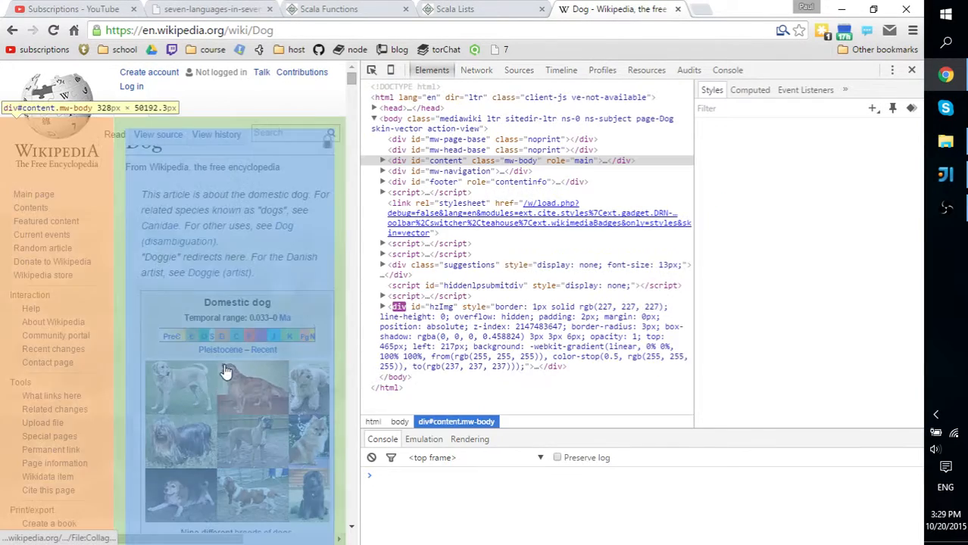
click(518, 70)
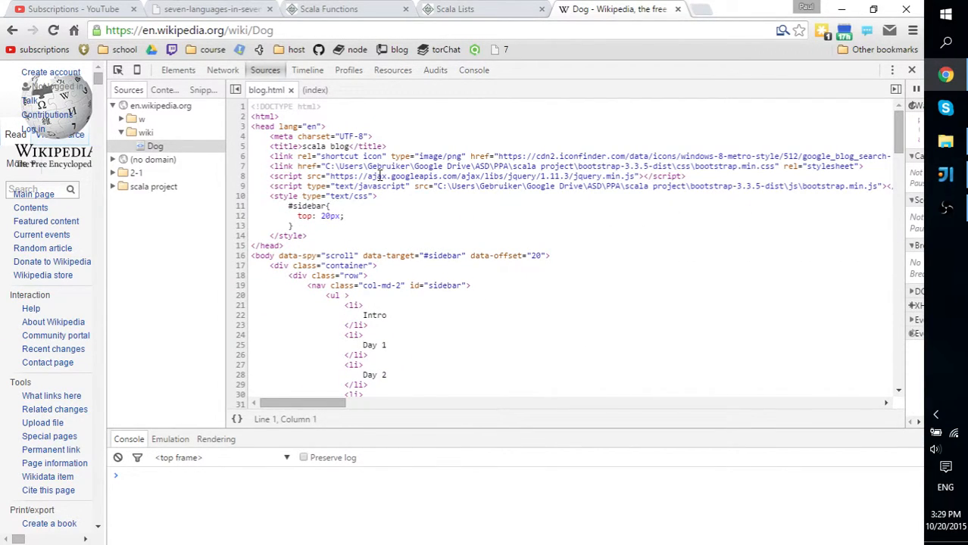
text(href)
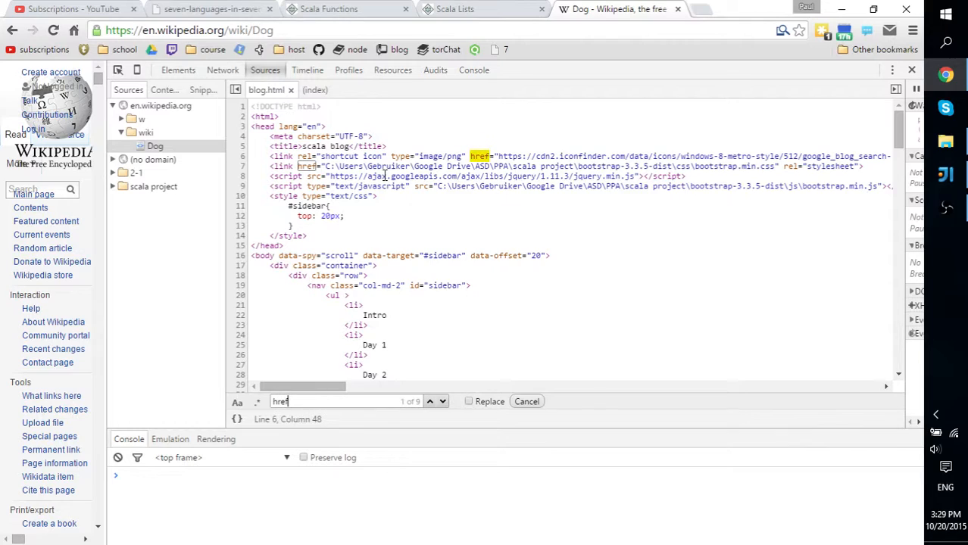
text(=)
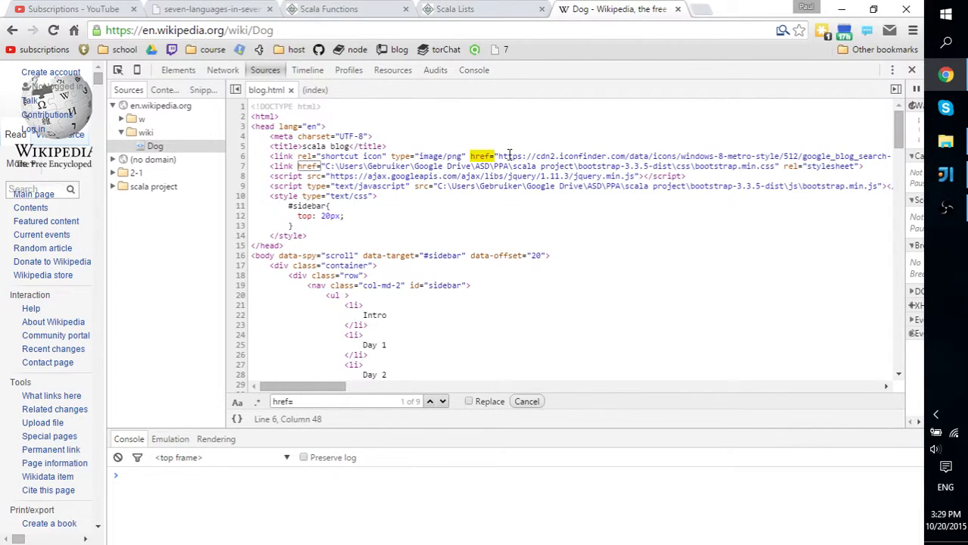
drag(496, 156, 663, 156)
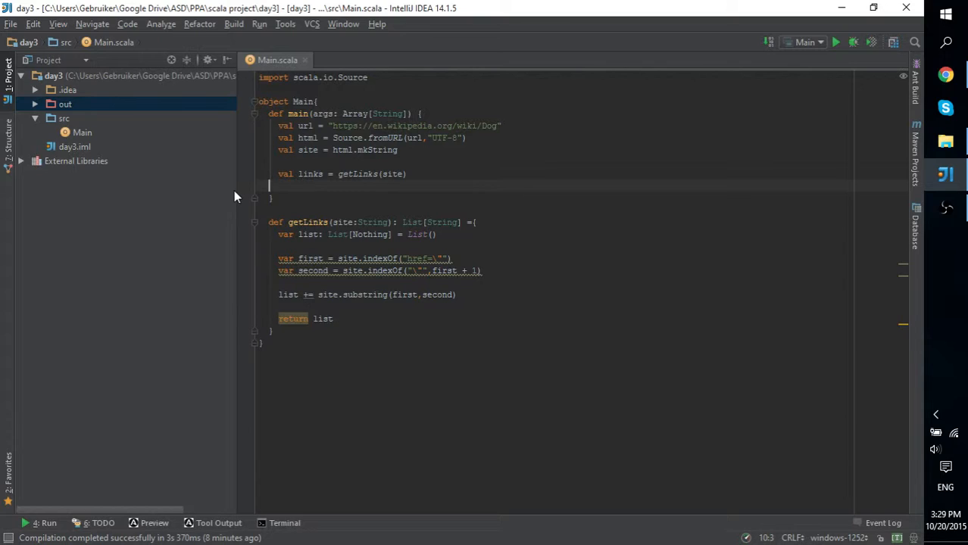
Replace print(links.size) in main with println of the first links element via autocomplete
text(println(")
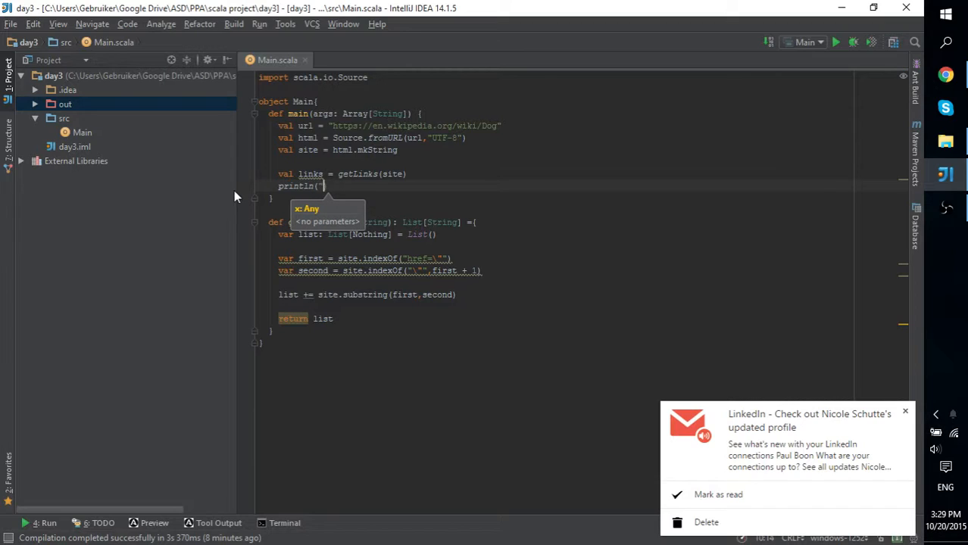
text(links.)
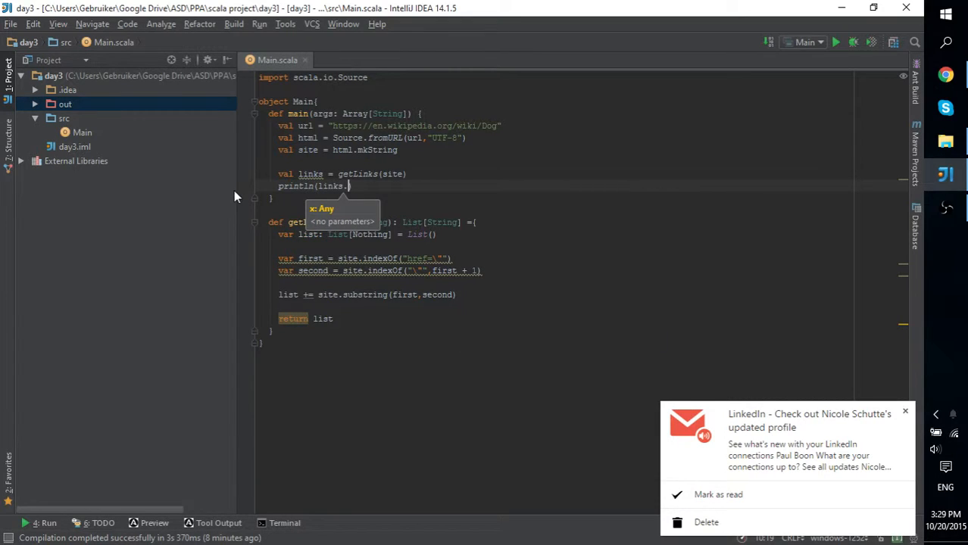
text(get)
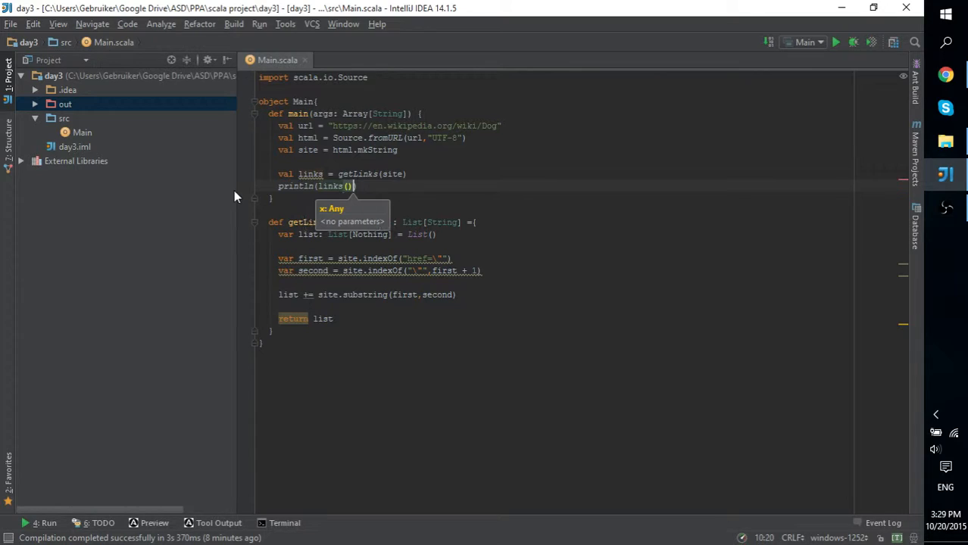
text(0)
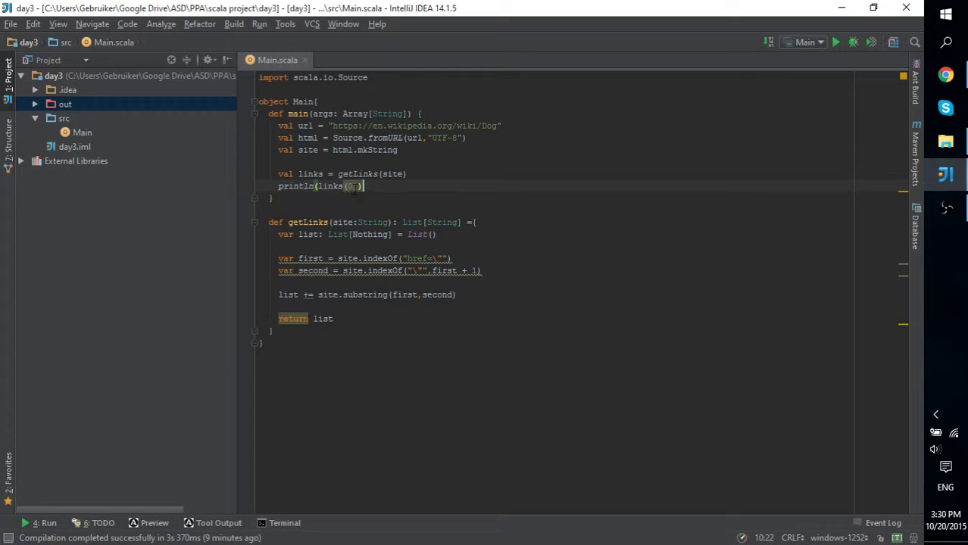
mouse_move(351, 186)
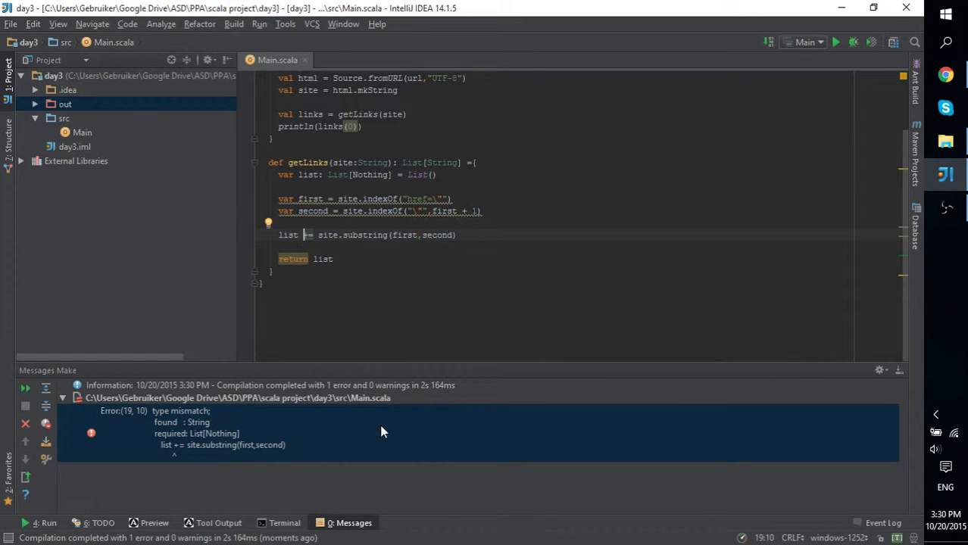
mouse_move(166, 439)
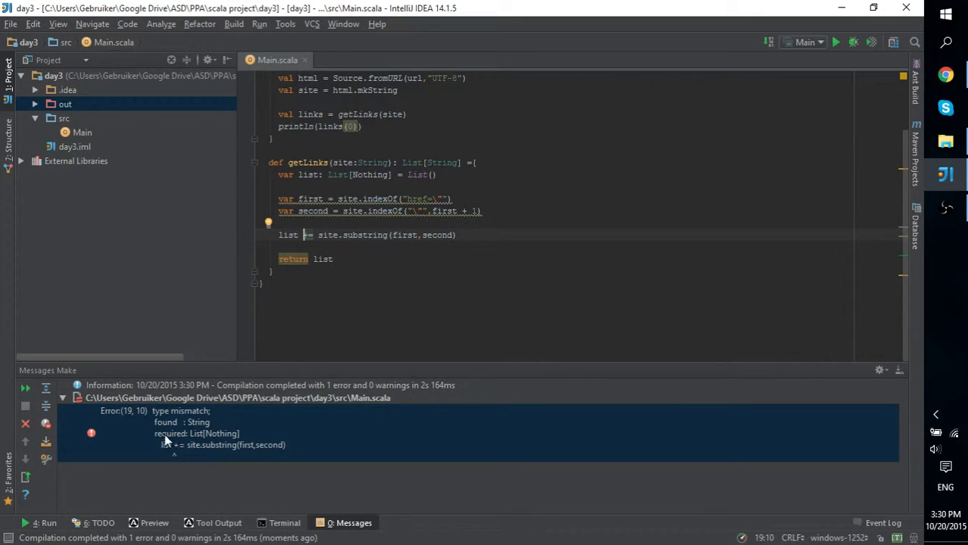
mouse_move(170, 433)
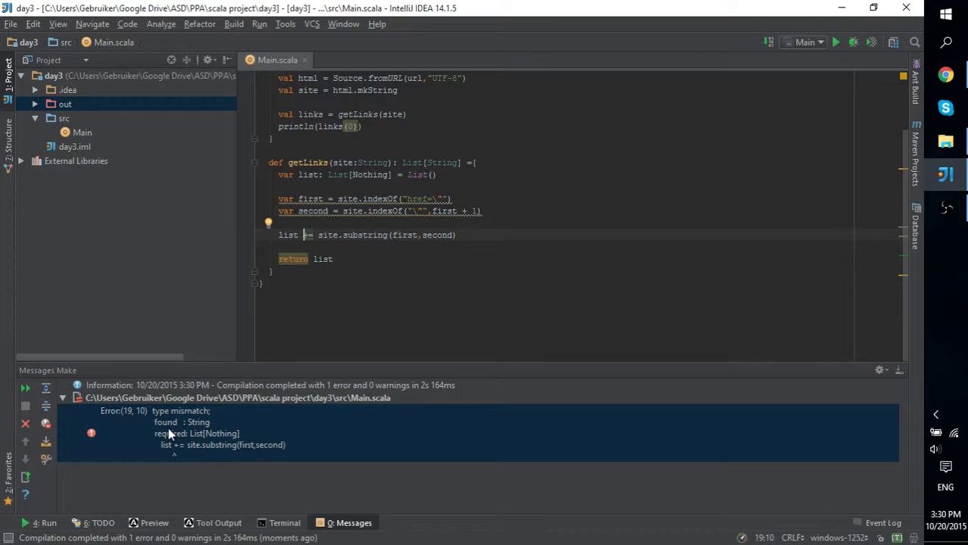
mouse_move(193, 459)
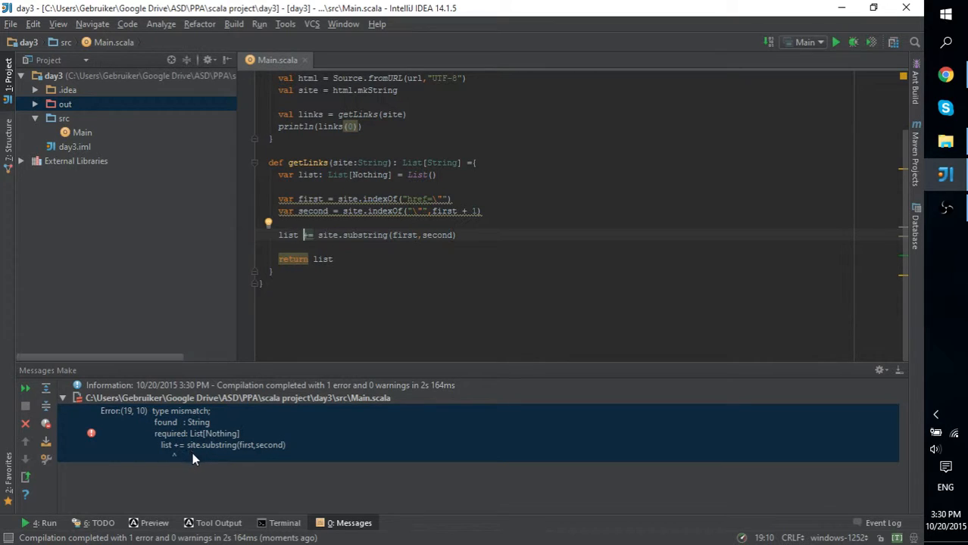
mouse_move(205, 457)
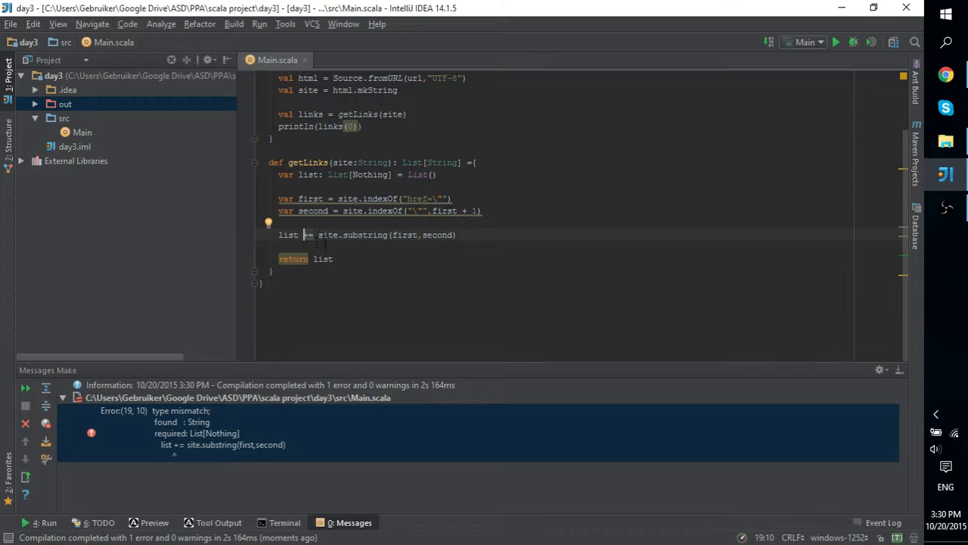
mouse_move(318, 242)
text(Str)
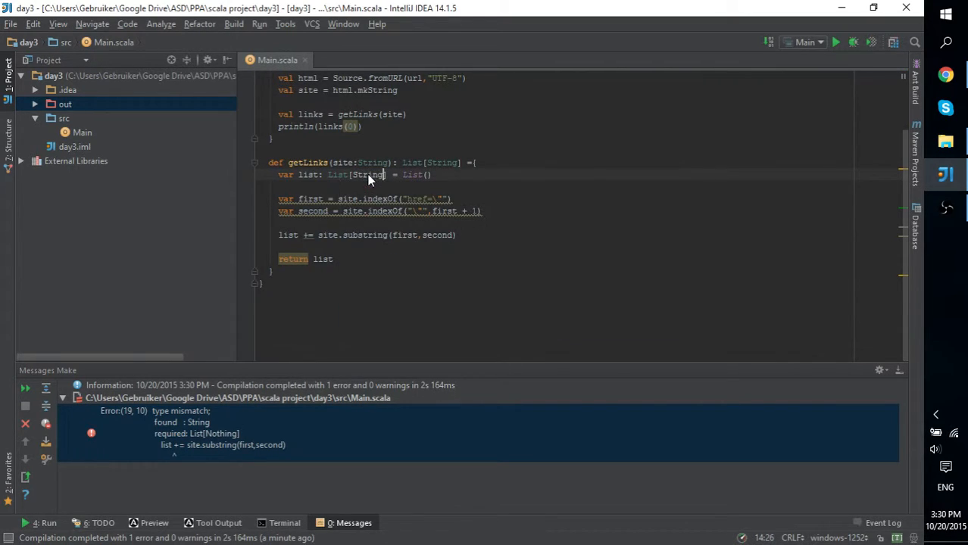
mouse_move(418, 200)
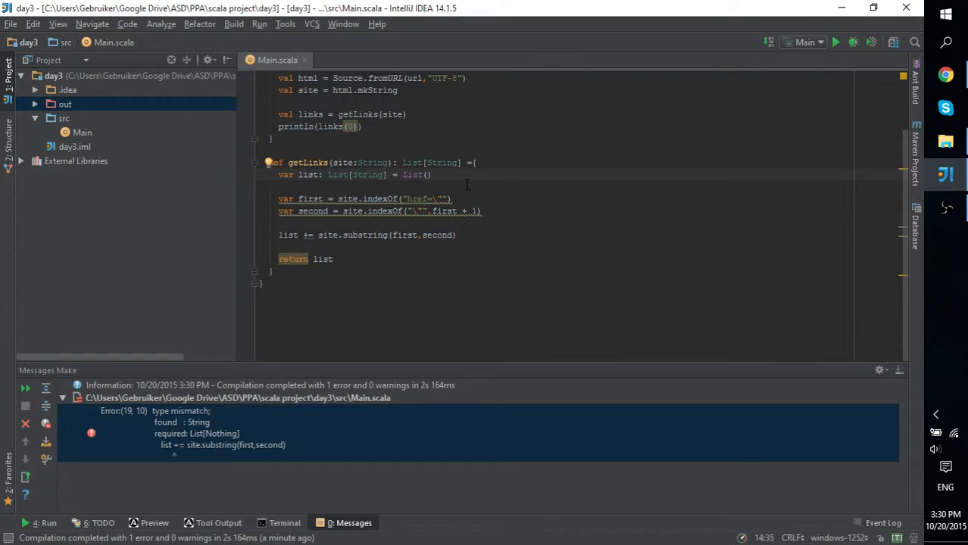
mouse_move(376, 179)
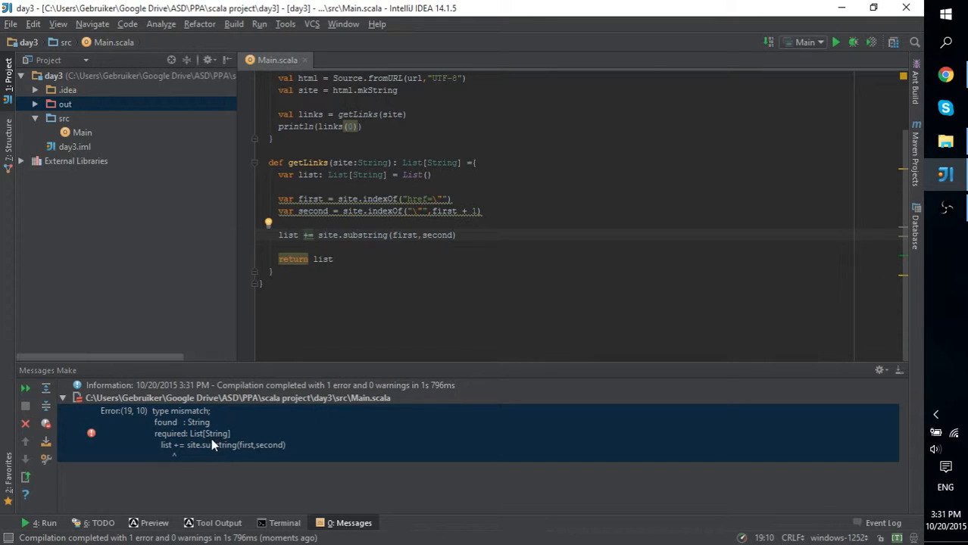
mouse_move(218, 439)
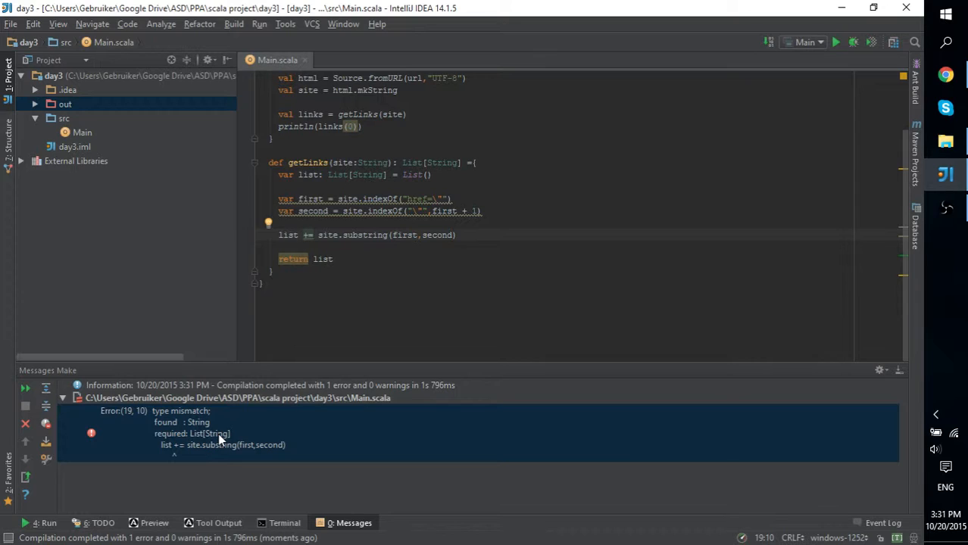
mouse_move(210, 445)
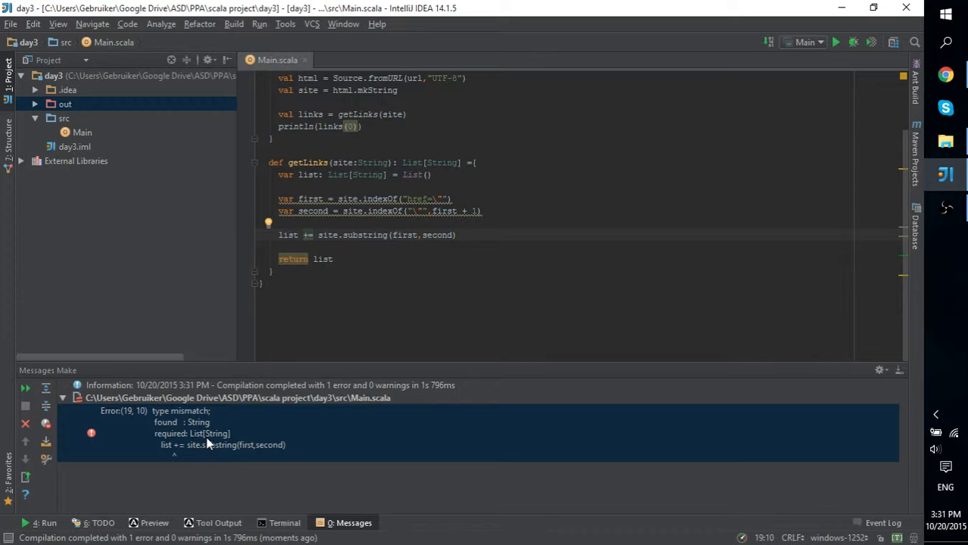
mouse_move(203, 442)
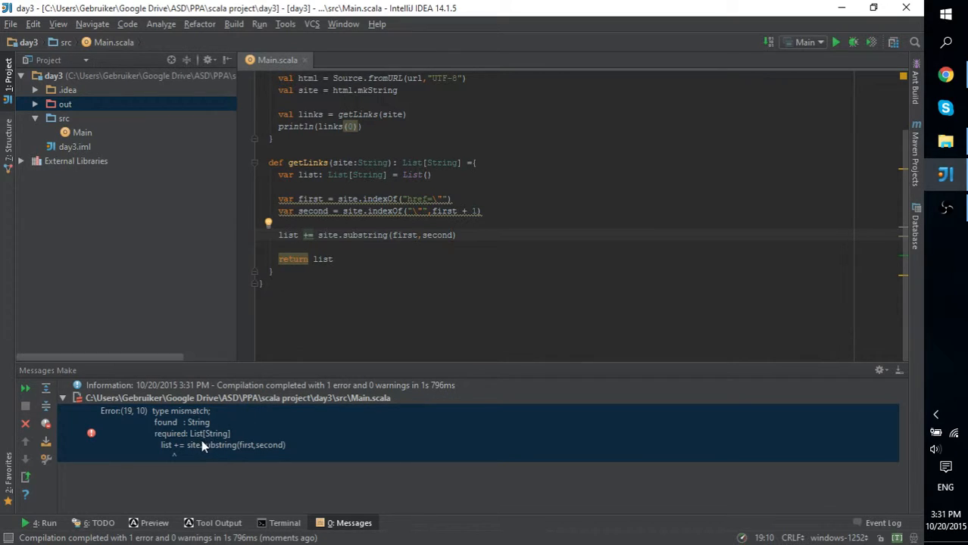
mouse_move(218, 445)
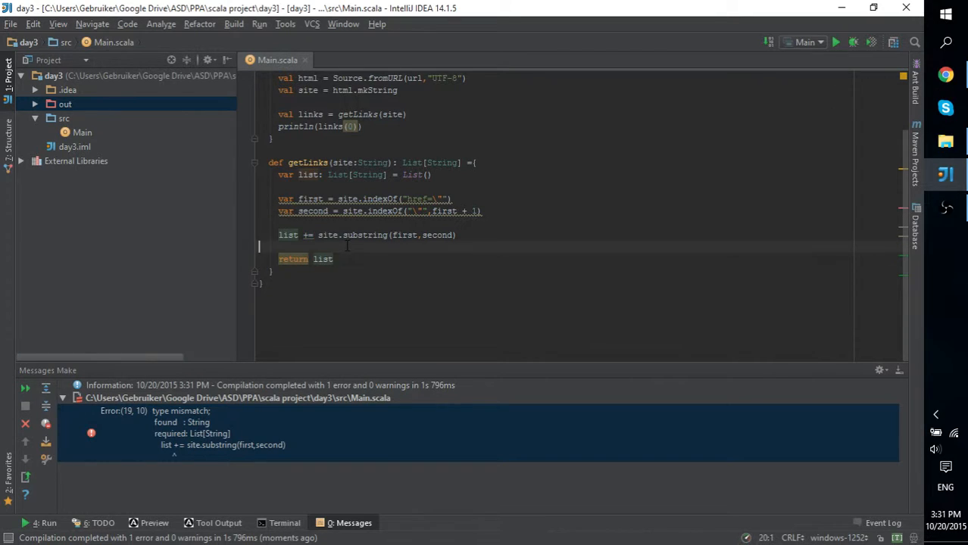
Write list.addString(site.substring(first,second)) in getLinks using code completion
text(l)
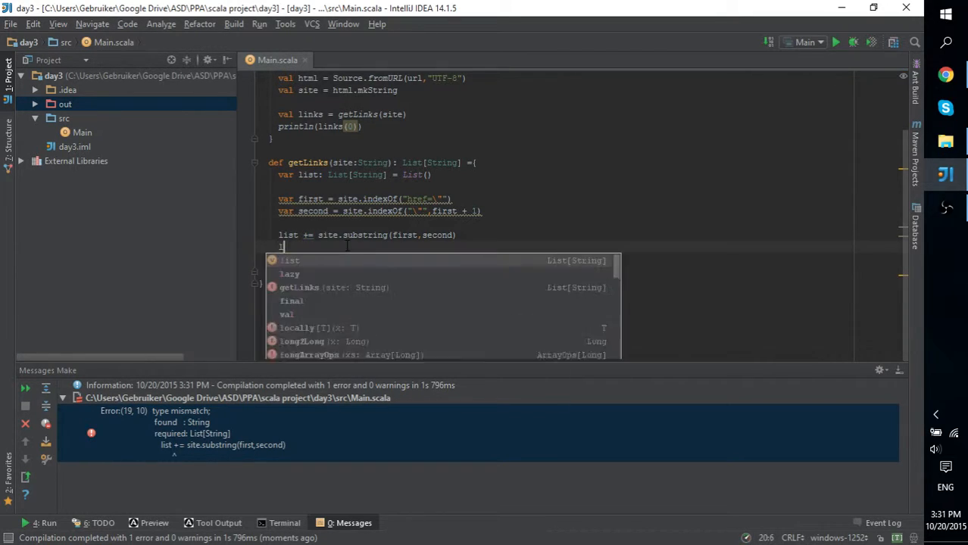
text(list.ad)
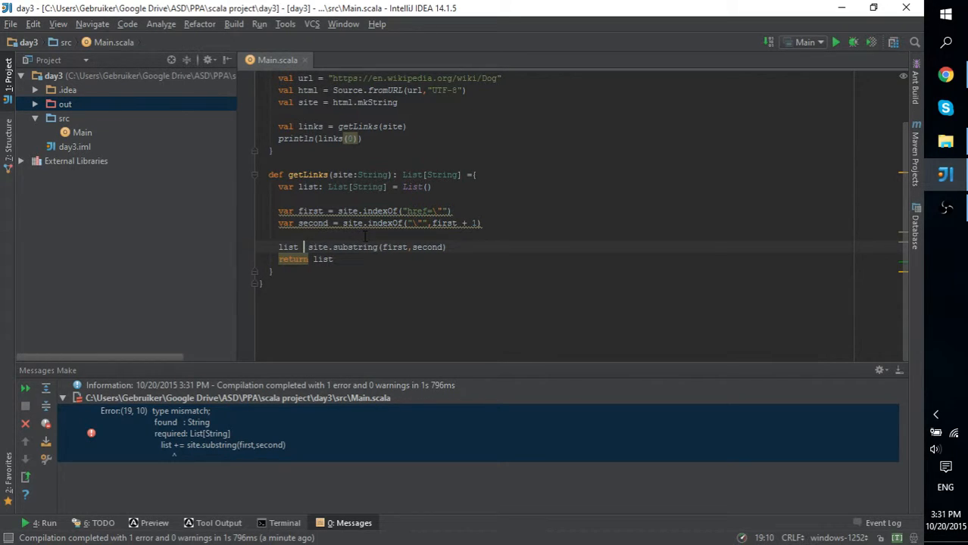
text(addString()
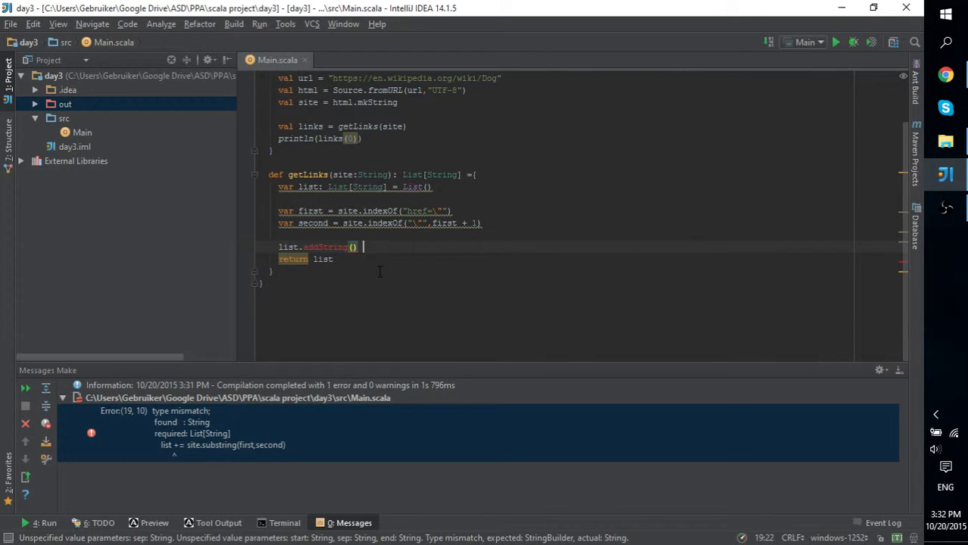
text(site.substring(first,second))
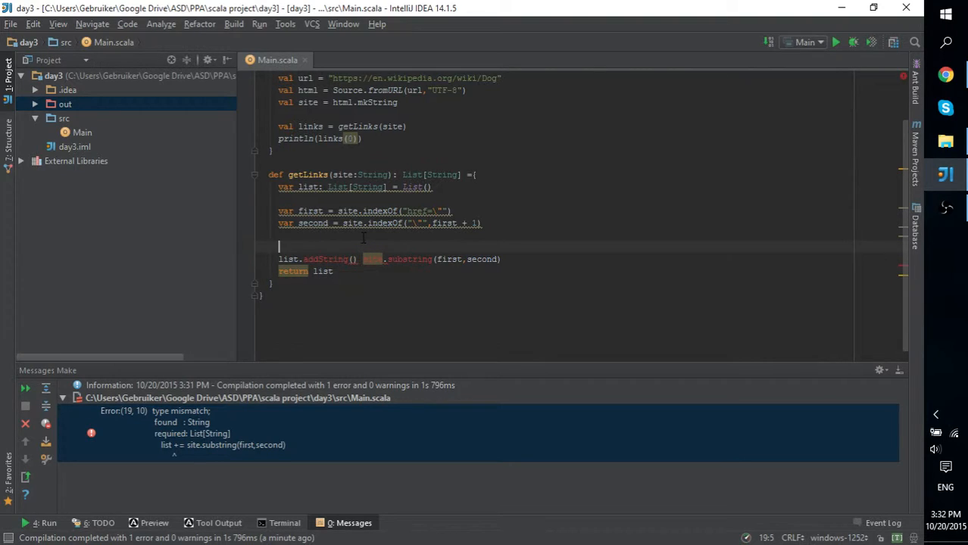
Store site.substring(first,second) in a variable named string and pass it to addString
text(val)
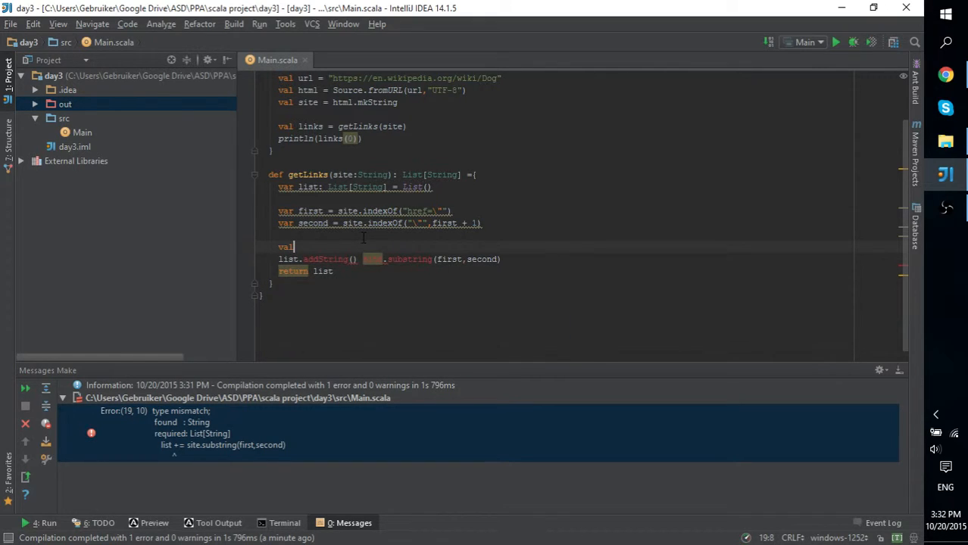
text(string =)
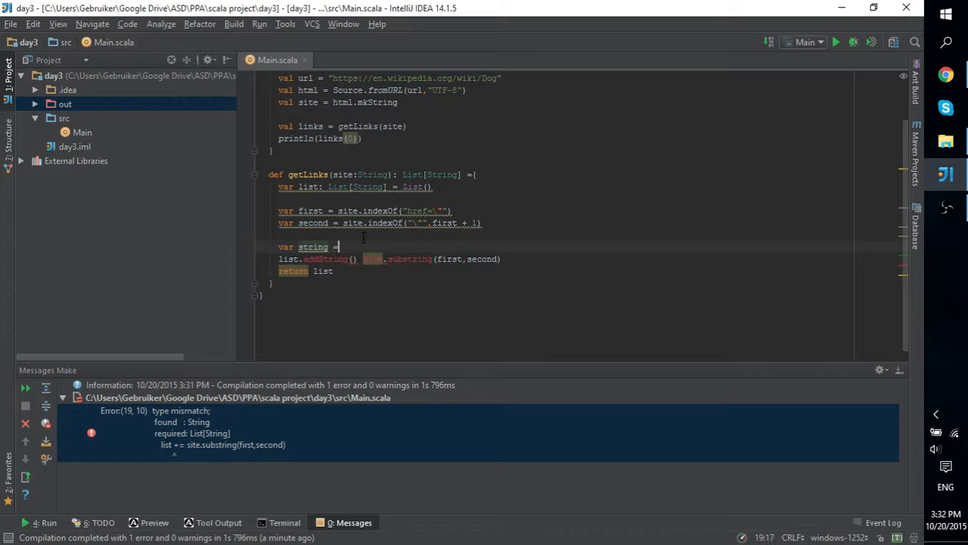
mouse_move(372, 259)
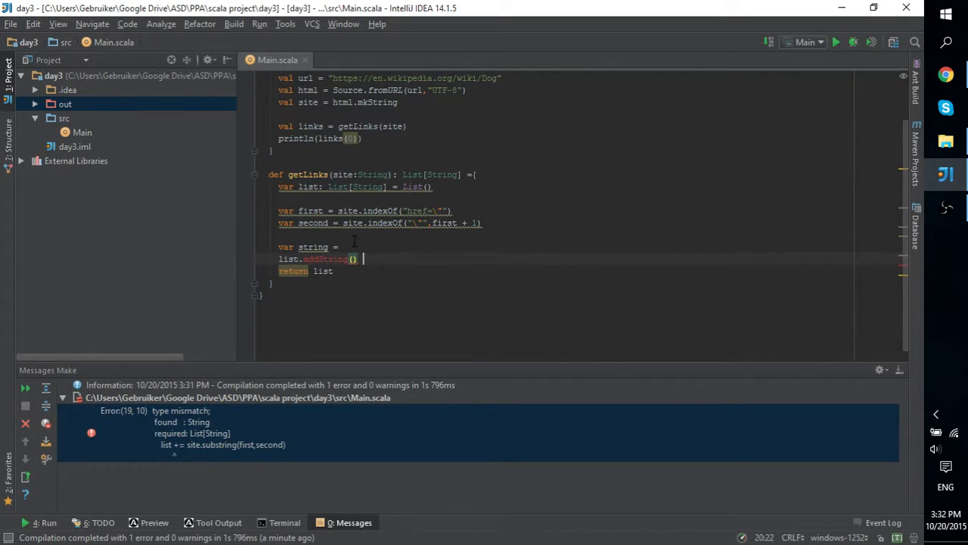
text(site.substring(first,second))
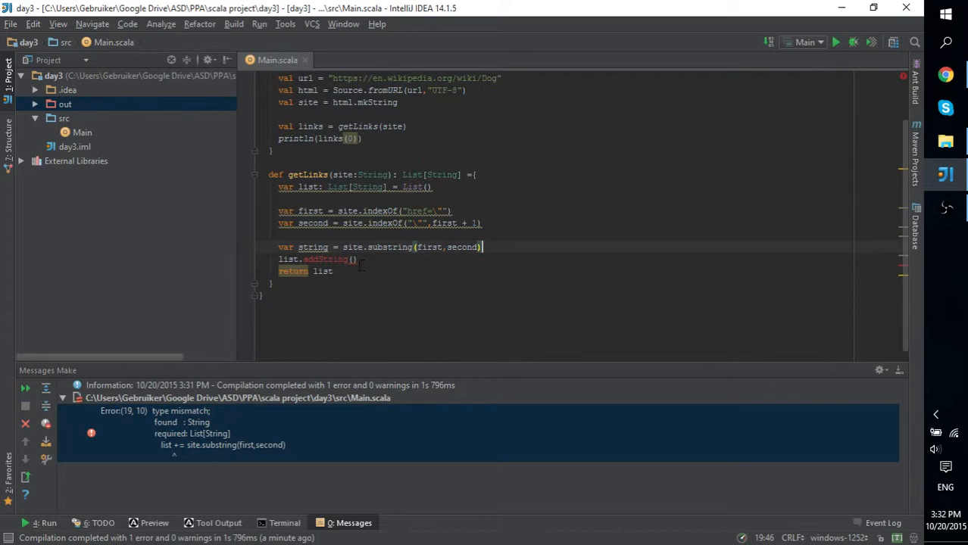
text(string)
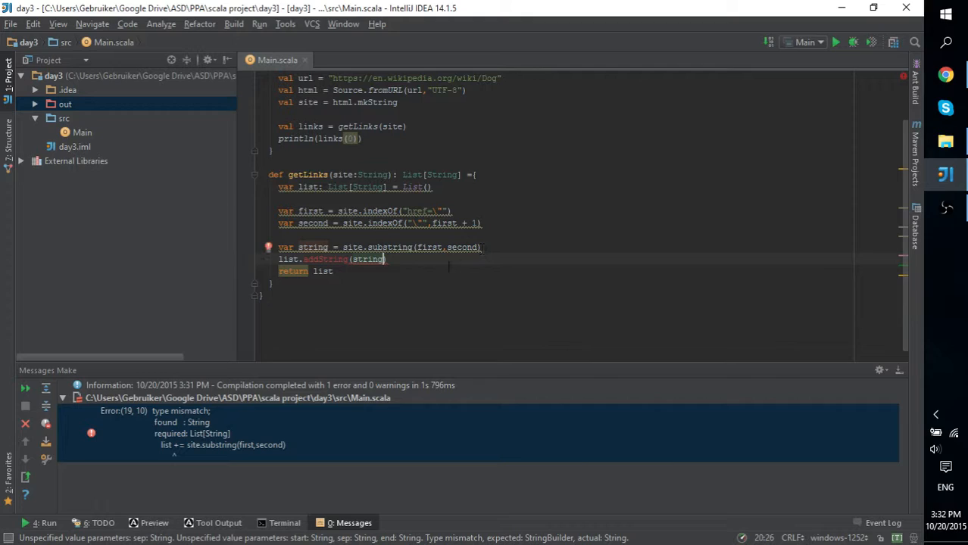
mouse_move(370, 259)
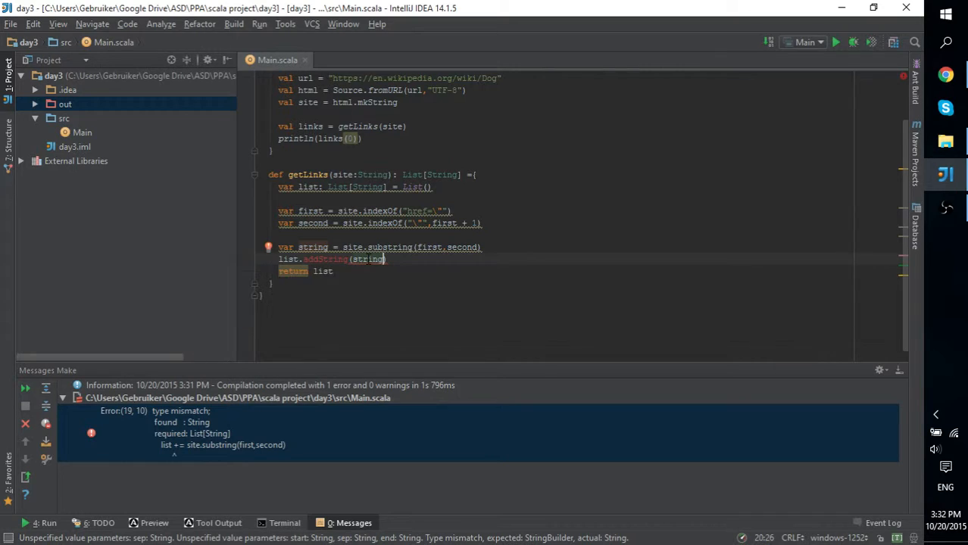
mouse_move(518, 260)
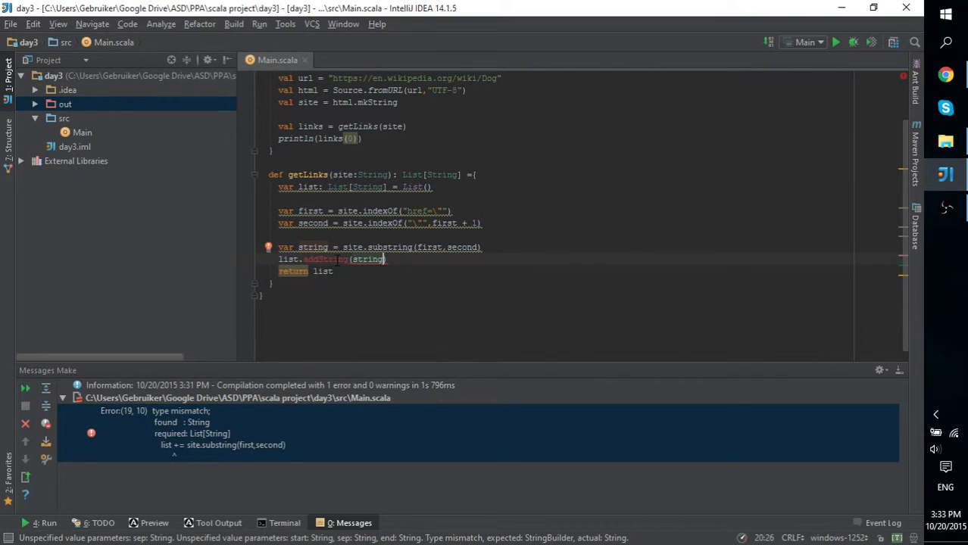
mouse_move(936, 84)
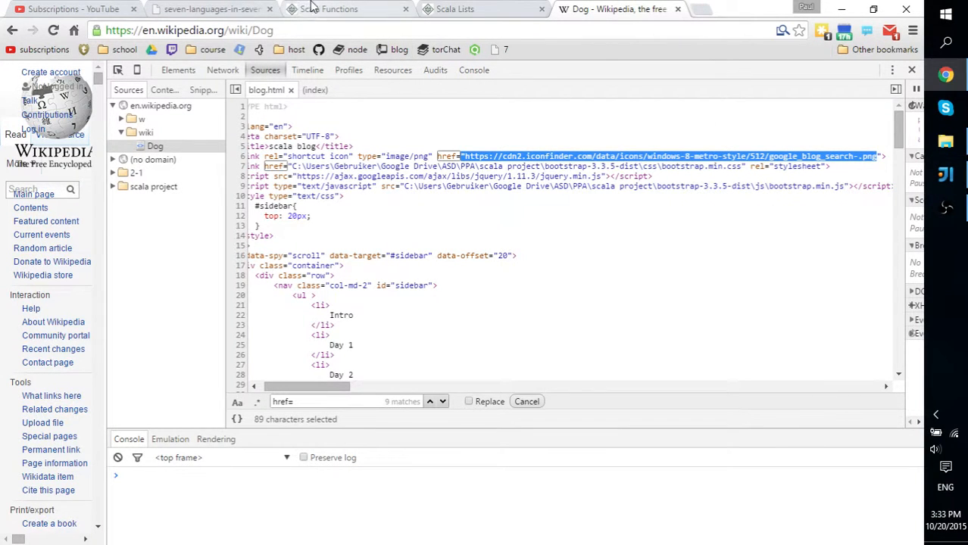
Scroll the TutorialsPoint Scala List methods table to the bottom, then start a blank Chrome tab
click(481, 9)
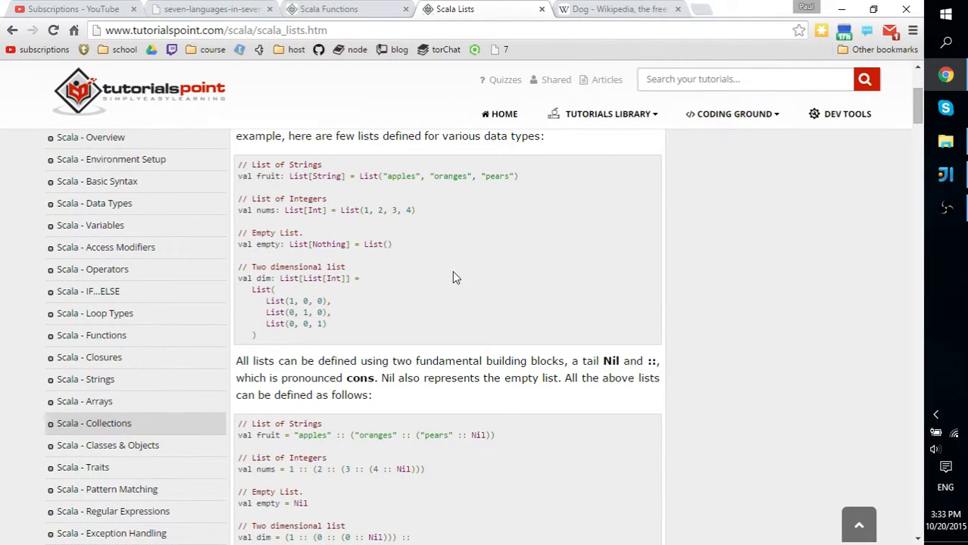
scroll(down, 3)
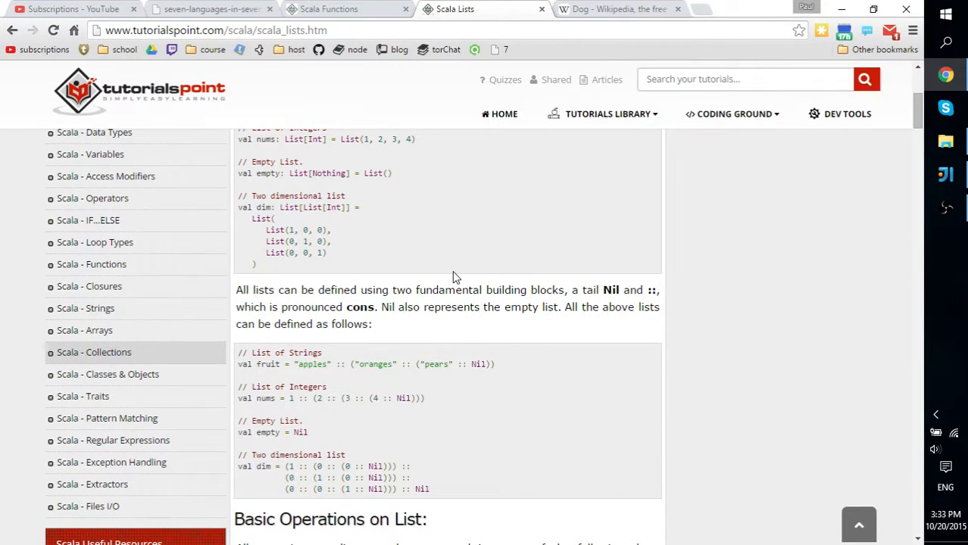
scroll(down, 3)
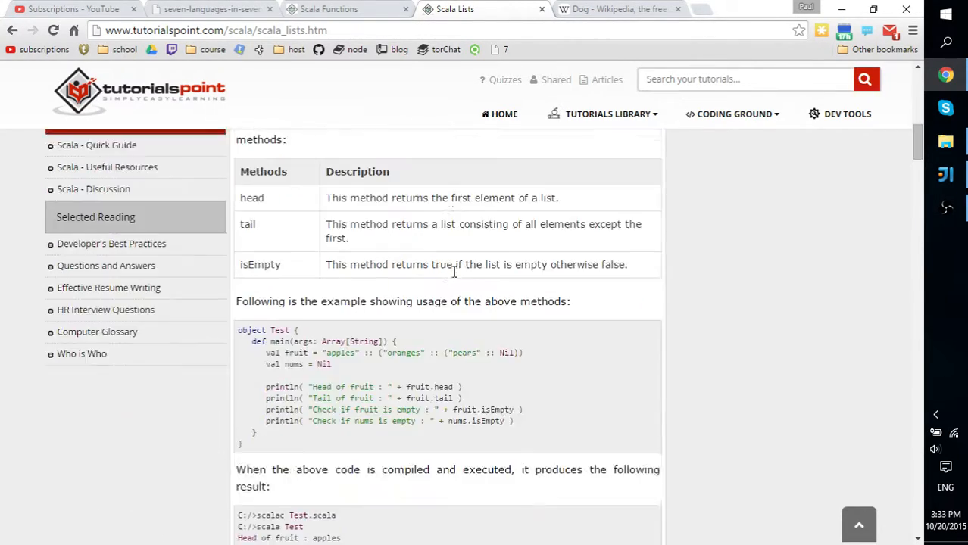
scroll(down, 3)
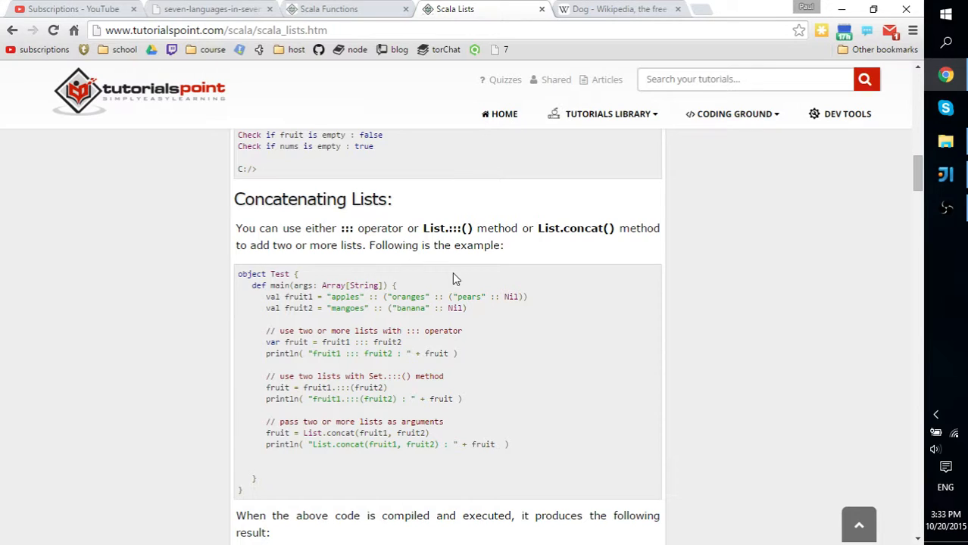
scroll(down, 3)
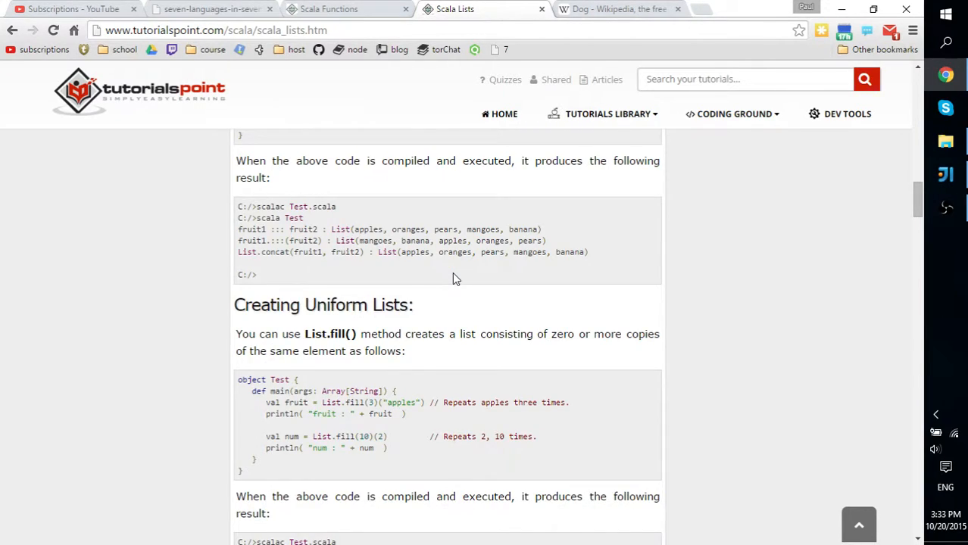
scroll(down, 3)
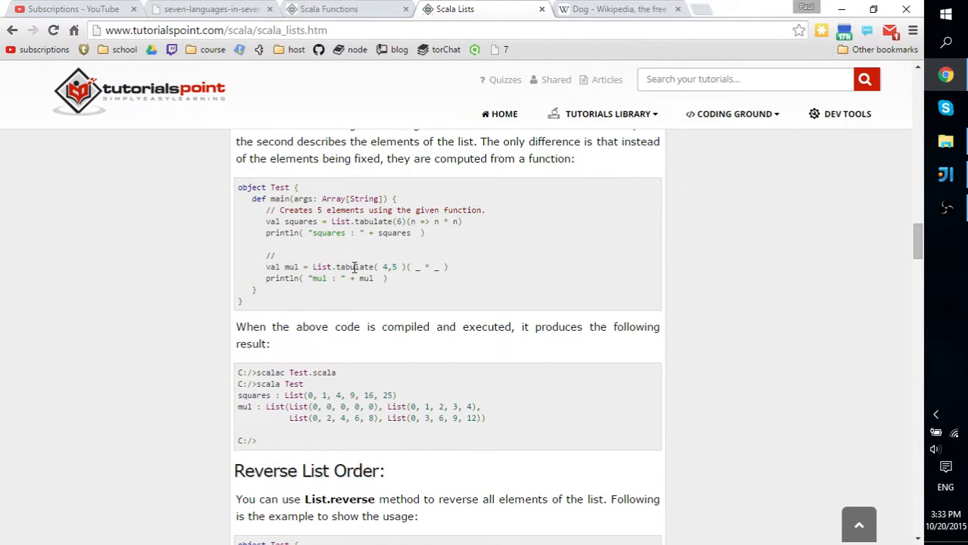
scroll(down, 3)
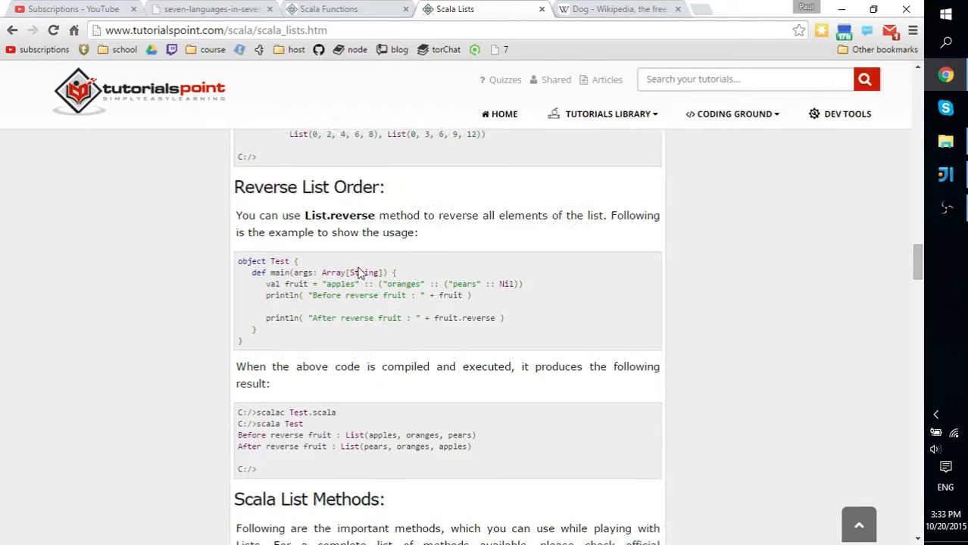
scroll(down, 3)
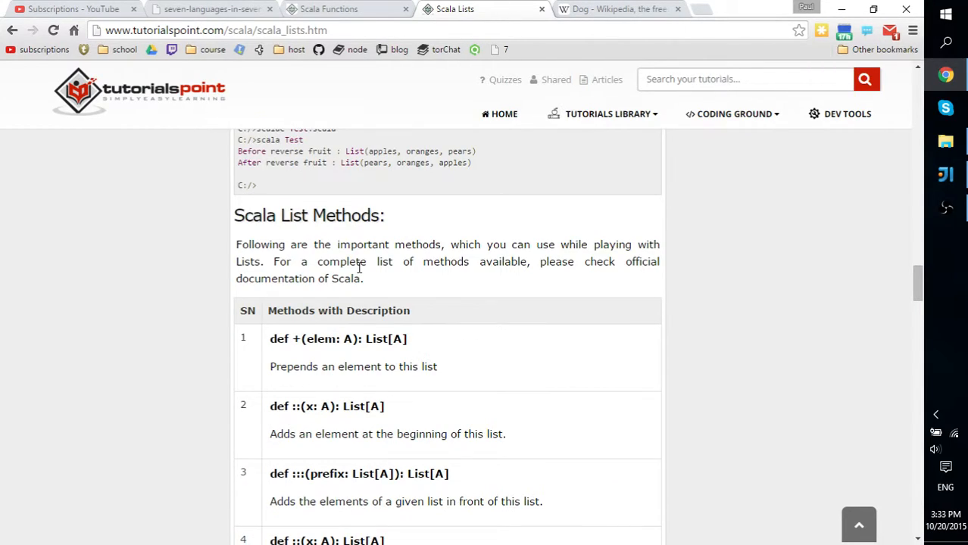
mouse_move(403, 279)
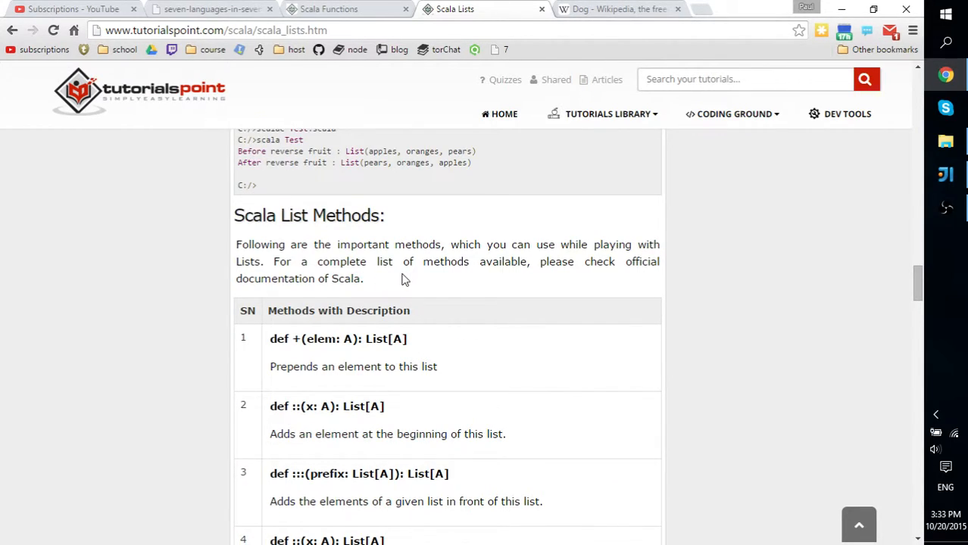
scroll(down, 3)
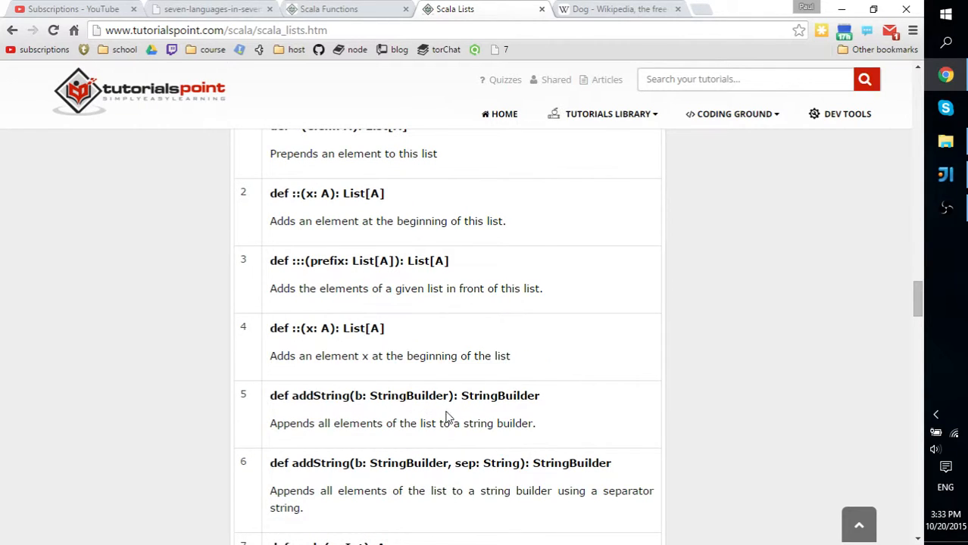
mouse_move(406, 442)
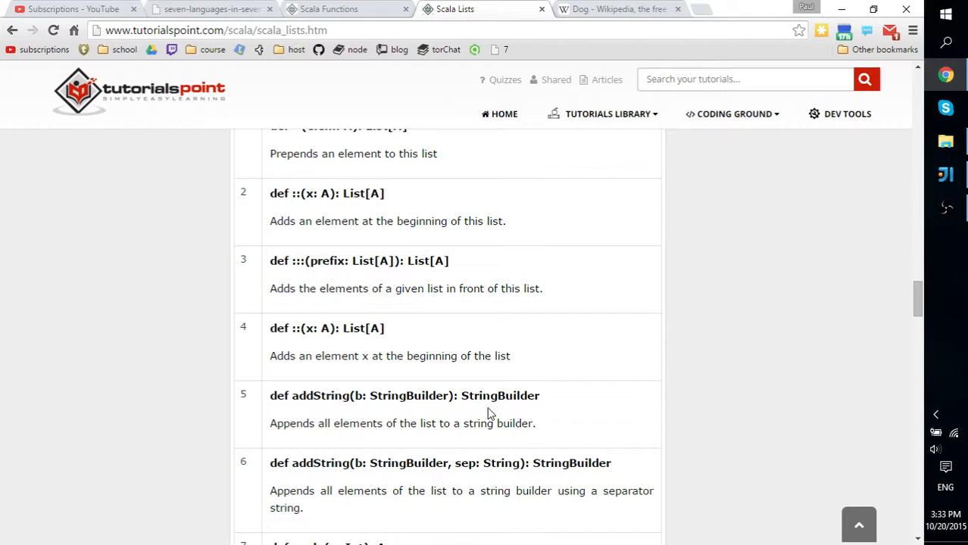
scroll(down, 3)
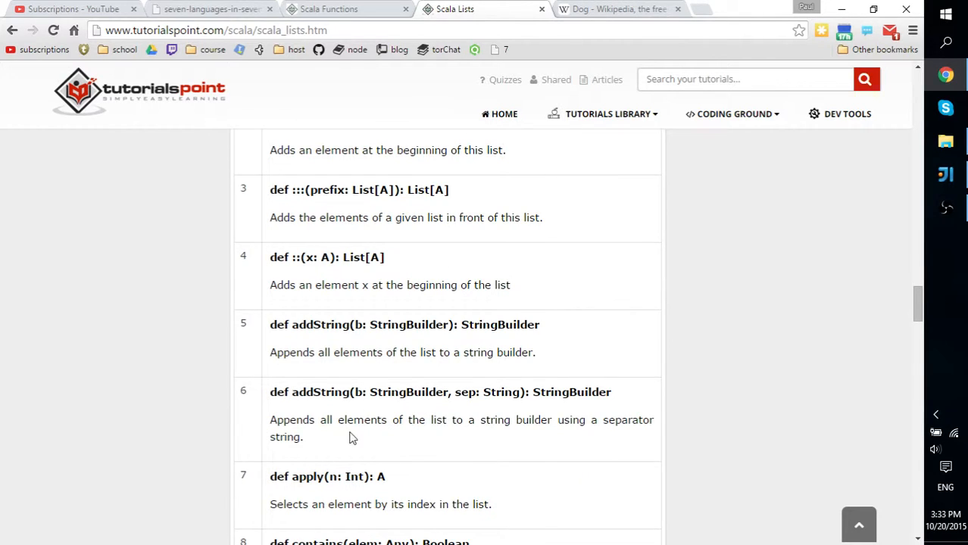
scroll(down, 3)
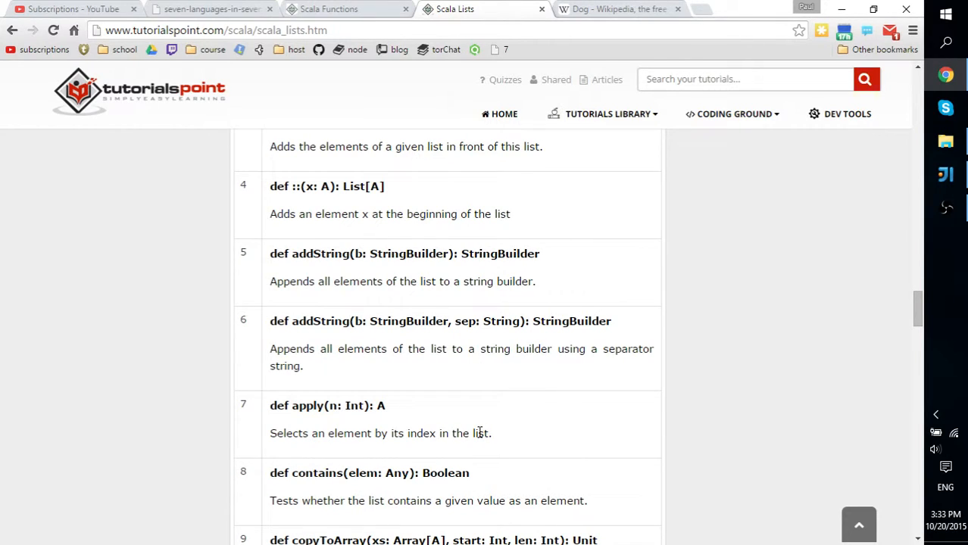
mouse_move(467, 382)
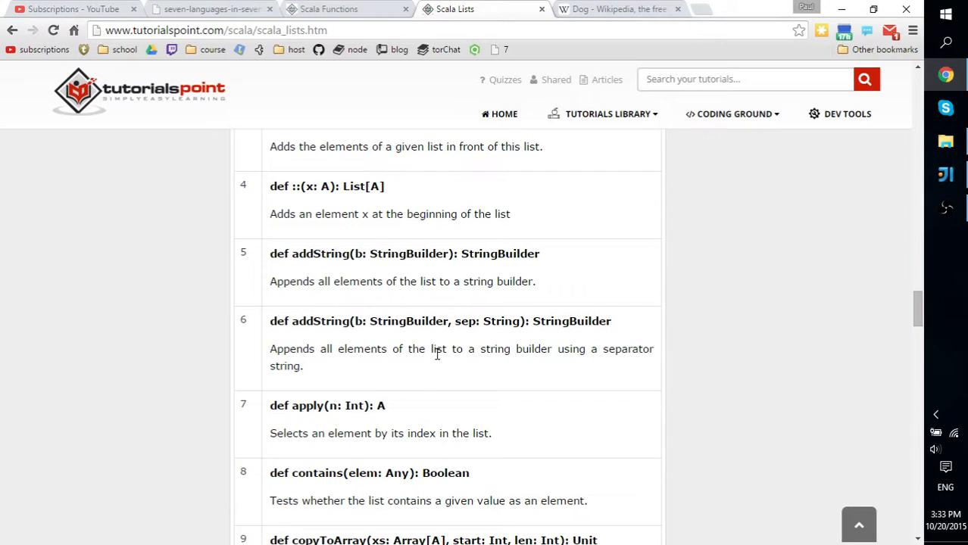
mouse_move(445, 362)
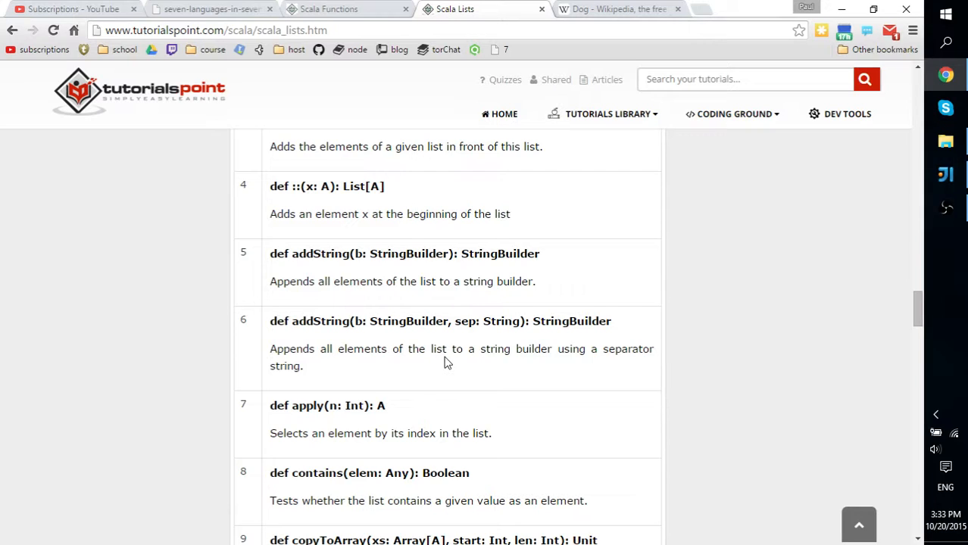
scroll(down, 3)
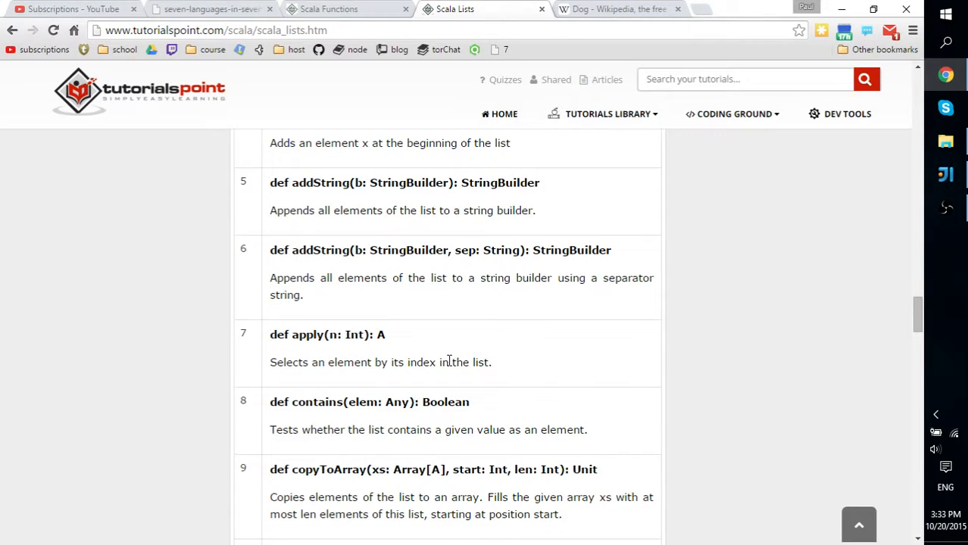
scroll(down, 3)
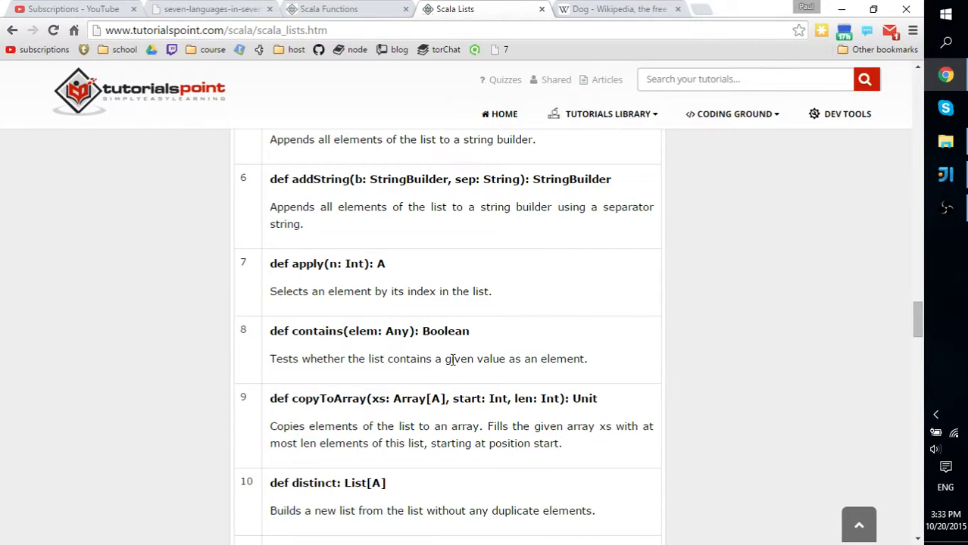
scroll(down, 3)
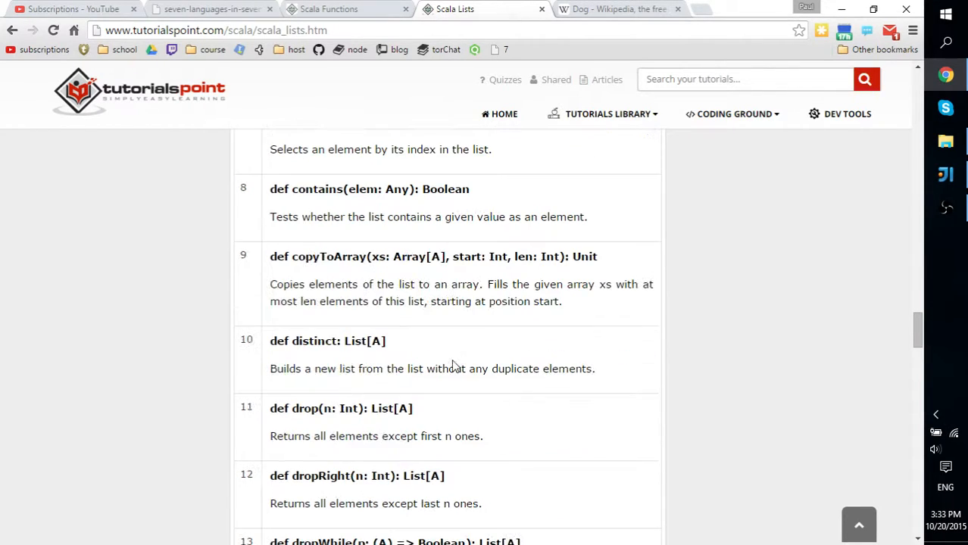
scroll(down, 3)
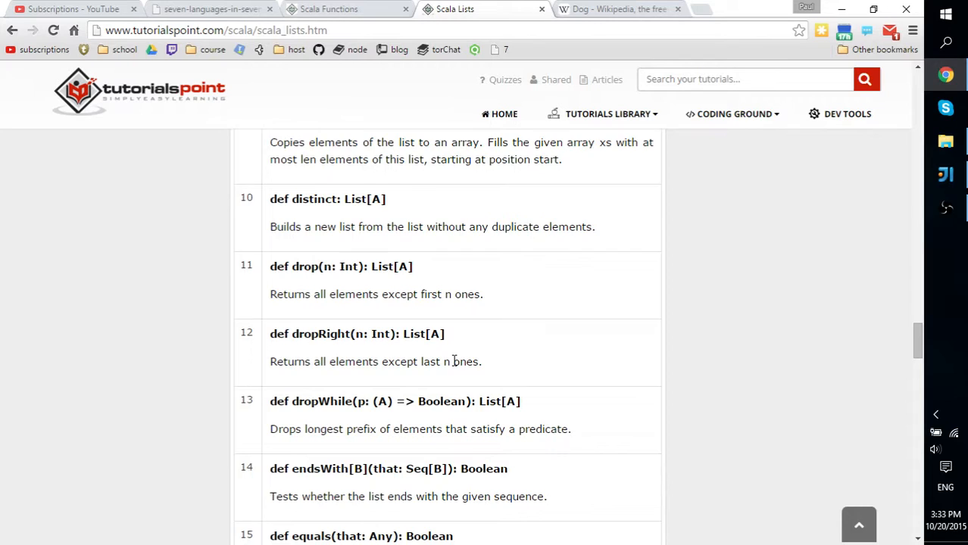
scroll(down, 3)
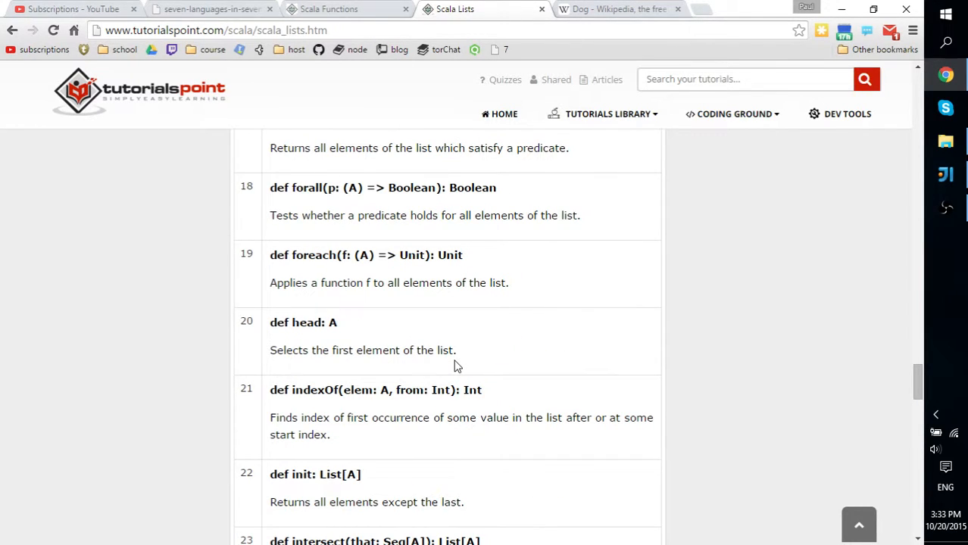
scroll(down, 3)
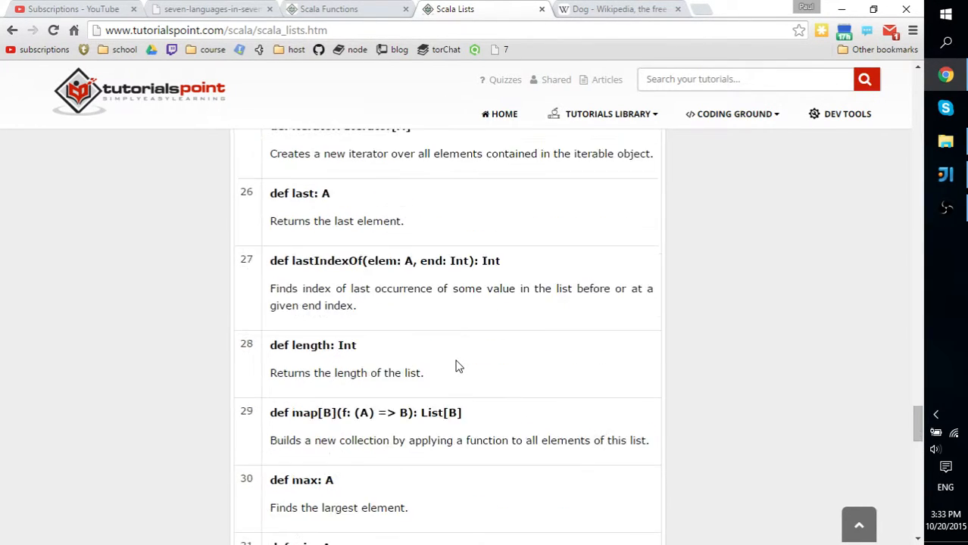
scroll(down, 3)
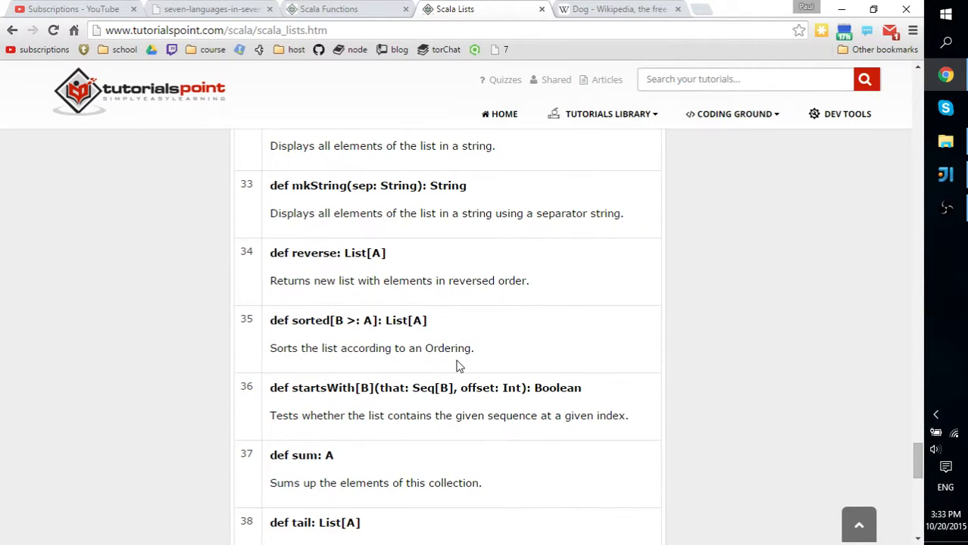
scroll(down, 3)
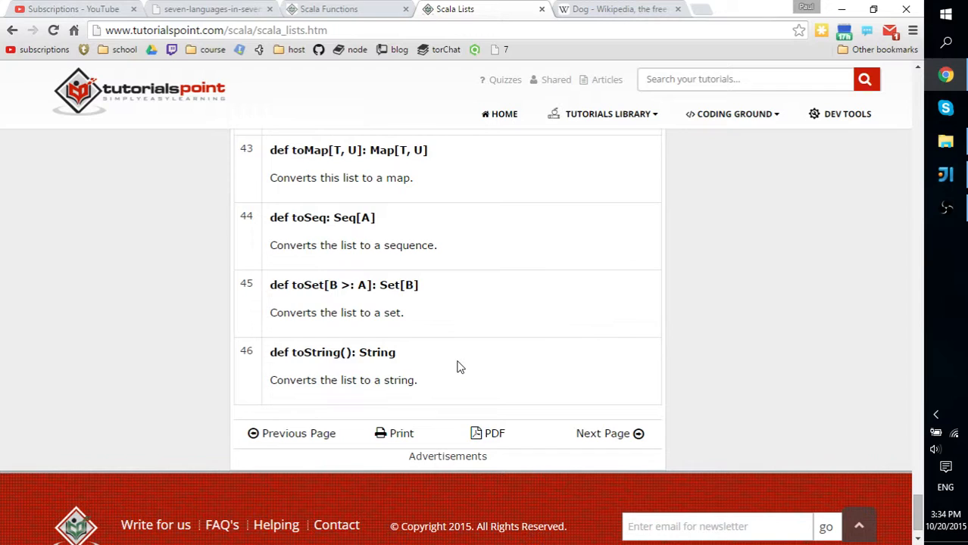
mouse_move(681, 224)
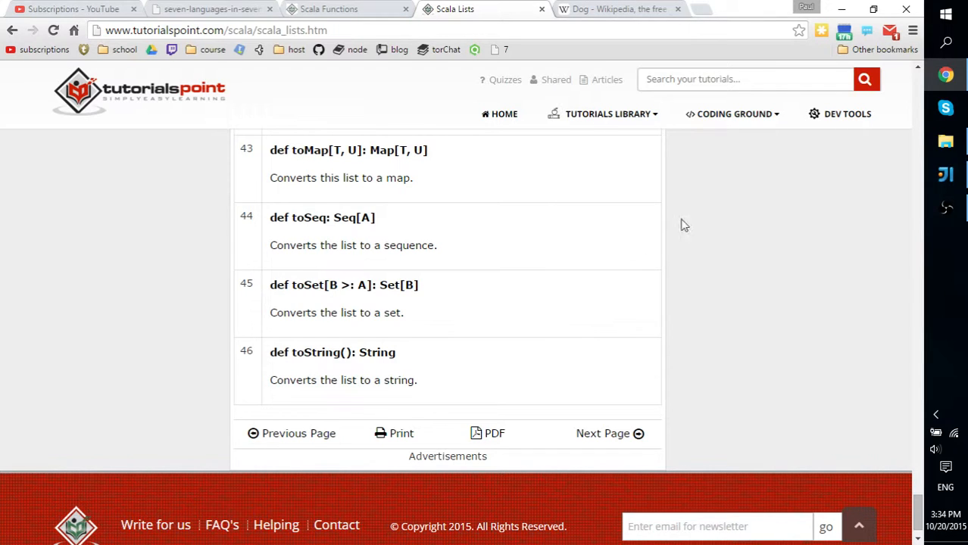
click(687, 9)
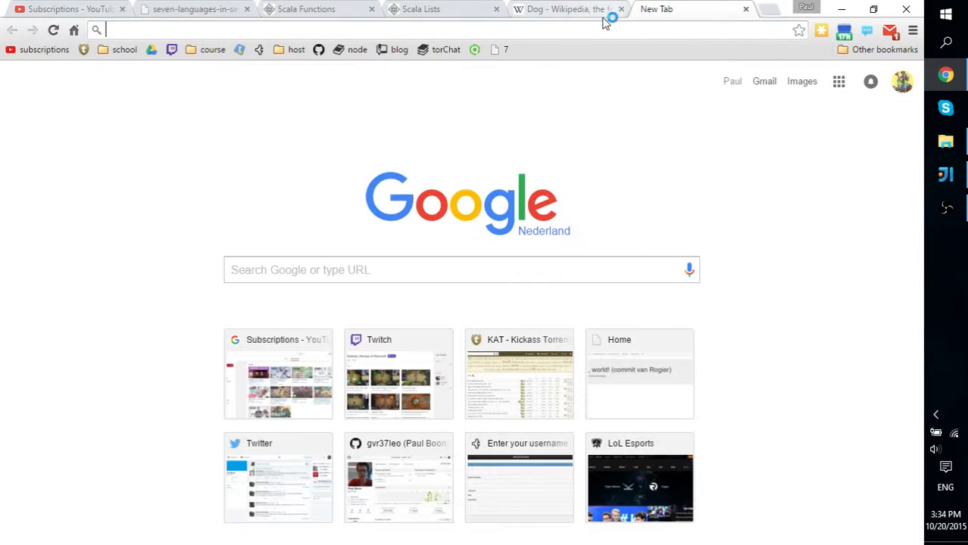
Google 'scala list add string' and open the Stack Overflow question on adding strings to an empty list
text(scala list)
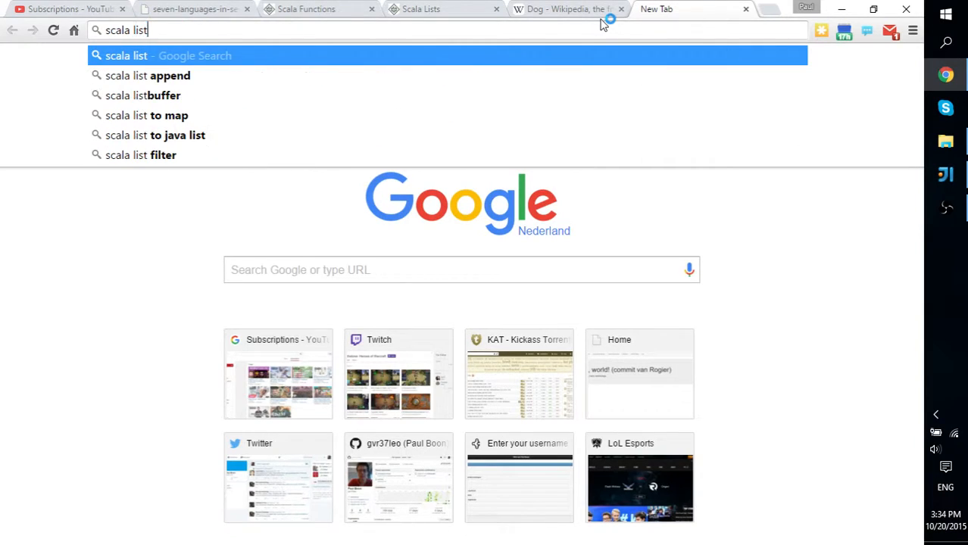
text(add string)
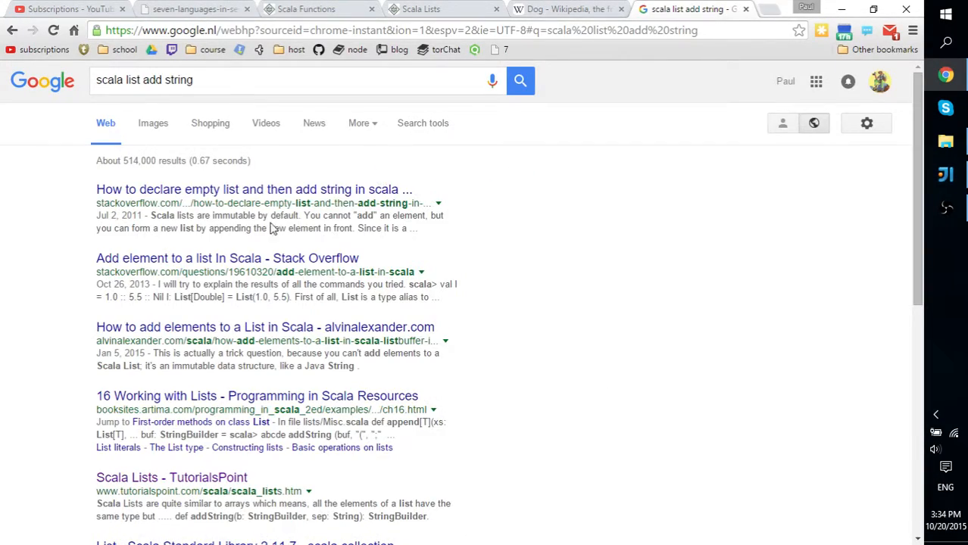
mouse_move(187, 190)
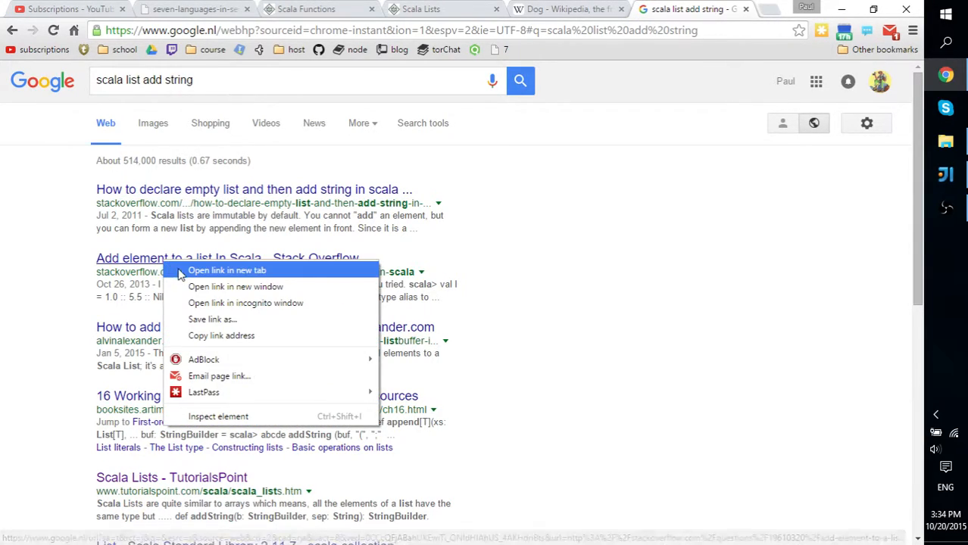
click(227, 270)
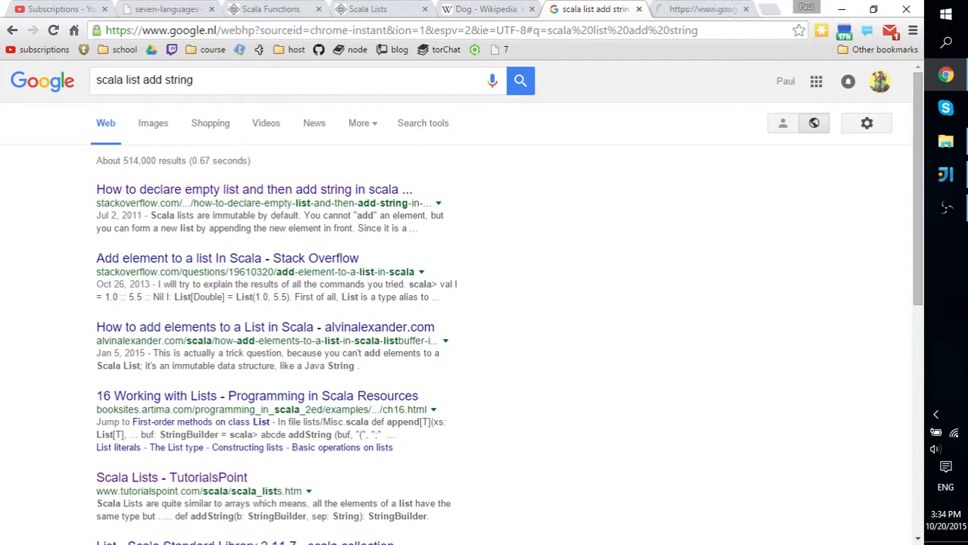
click(253, 189)
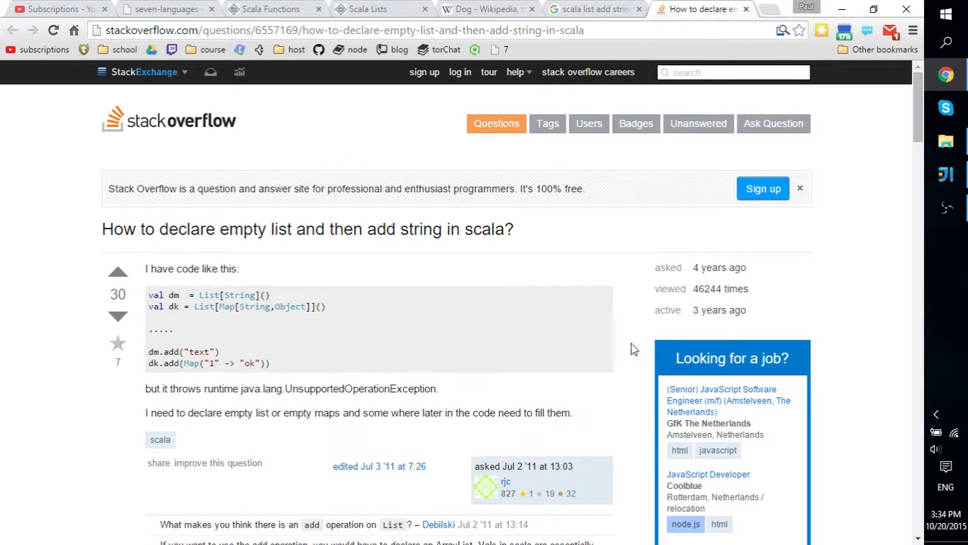
mouse_move(945, 190)
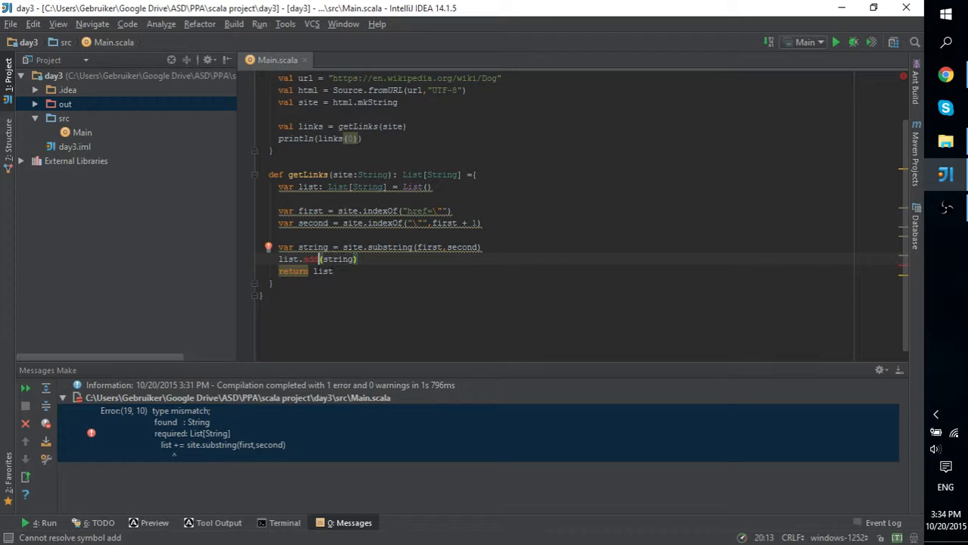
Declare val links = List[String]() in getLinks after the Stack Overflow example and start the add line with links
click(269, 247)
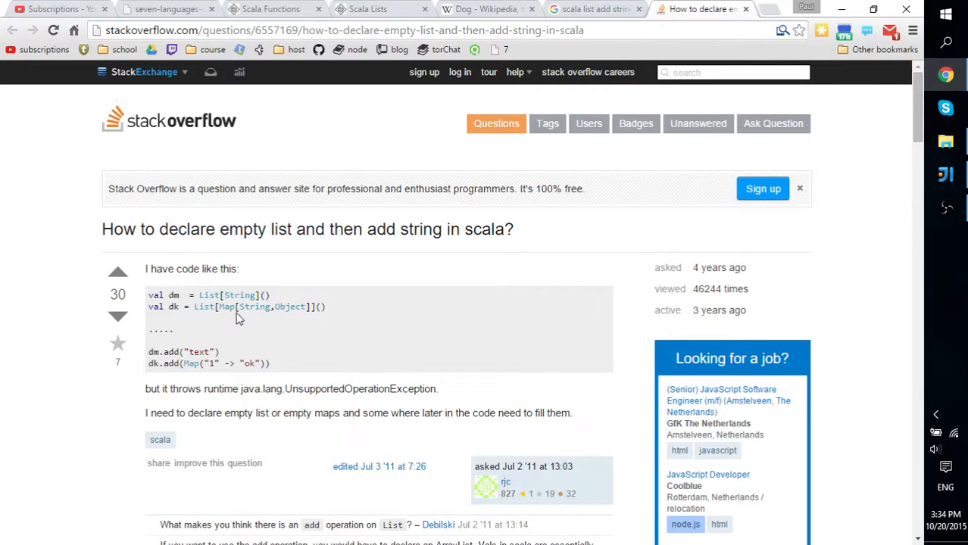
mouse_move(558, 316)
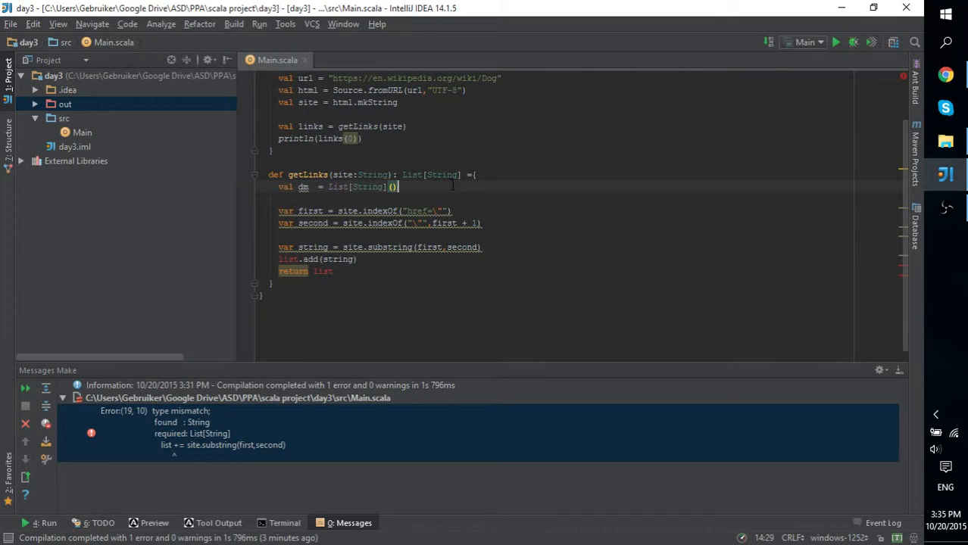
mouse_move(303, 188)
text(links)
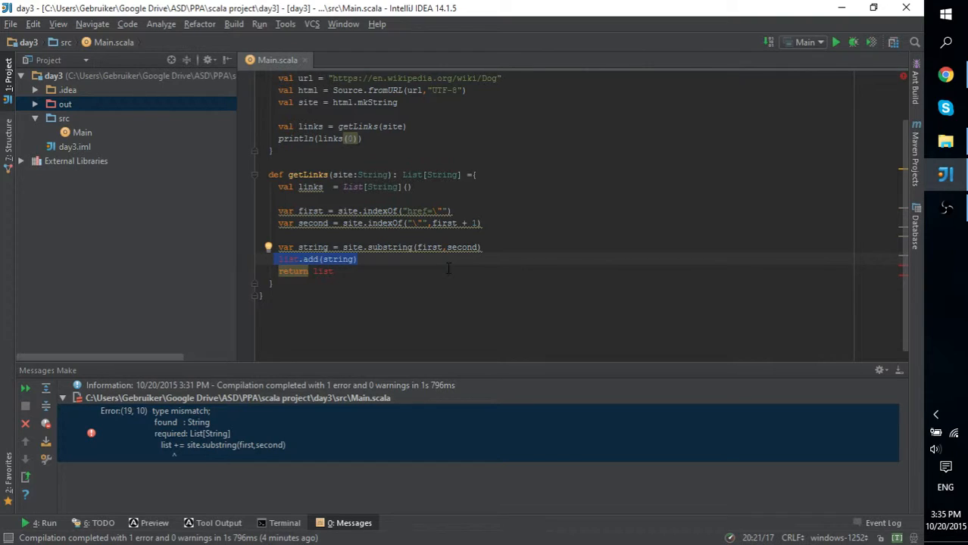
mouse_move(309, 188)
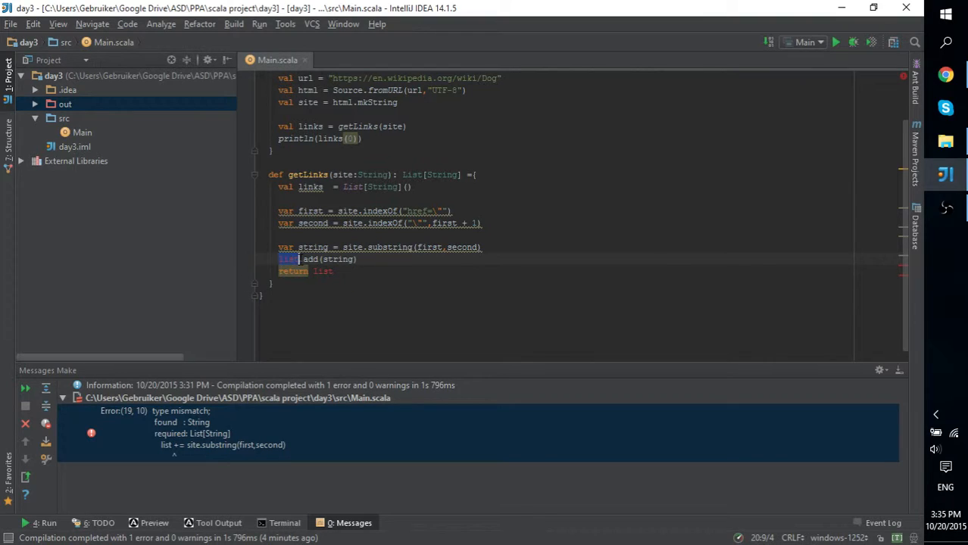
text(links)
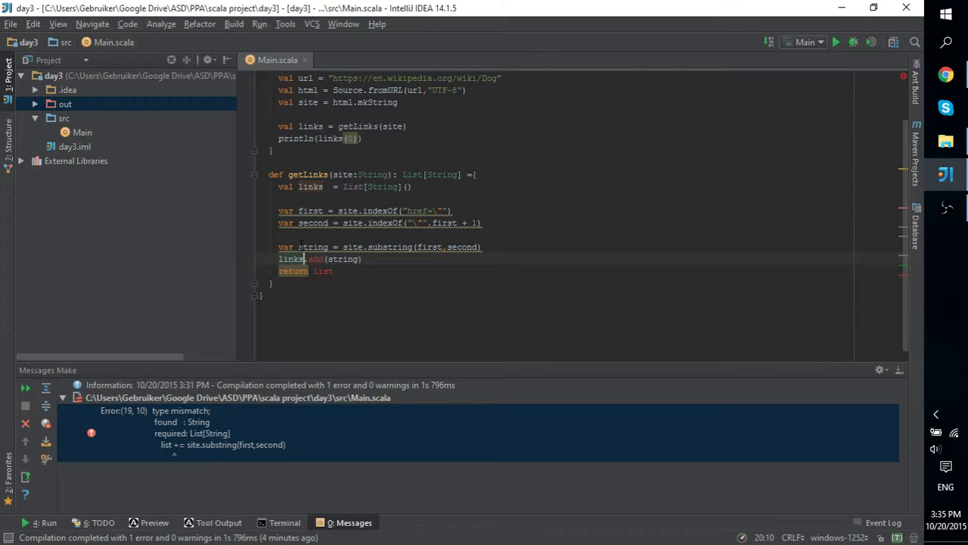
mouse_move(324, 271)
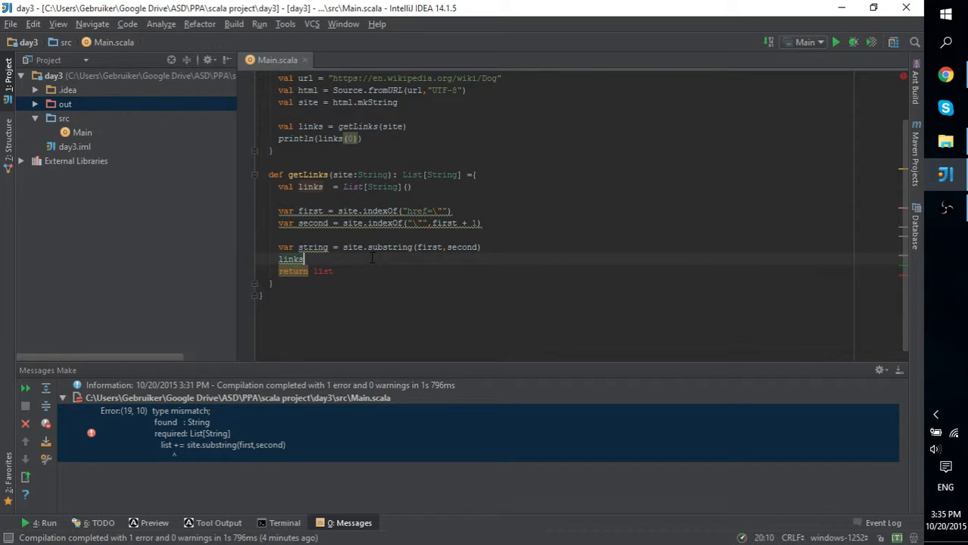
Call links.+(string) and end getLinks with return links to clear the type mismatch
text(.)
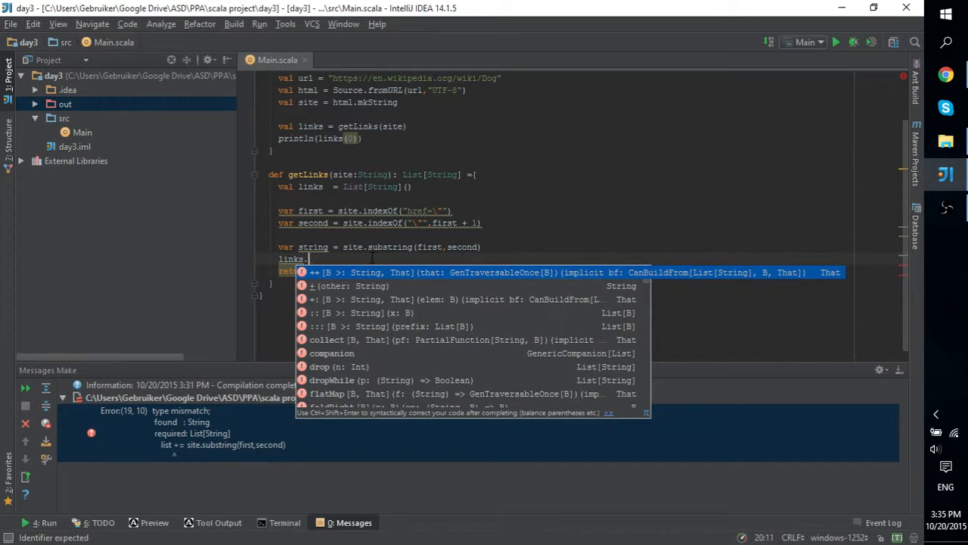
key(Down)
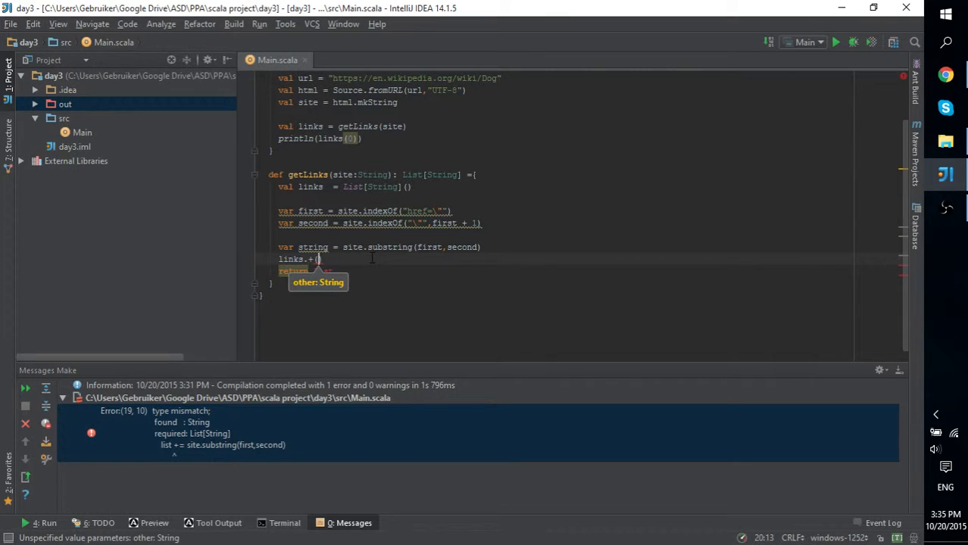
text(string)
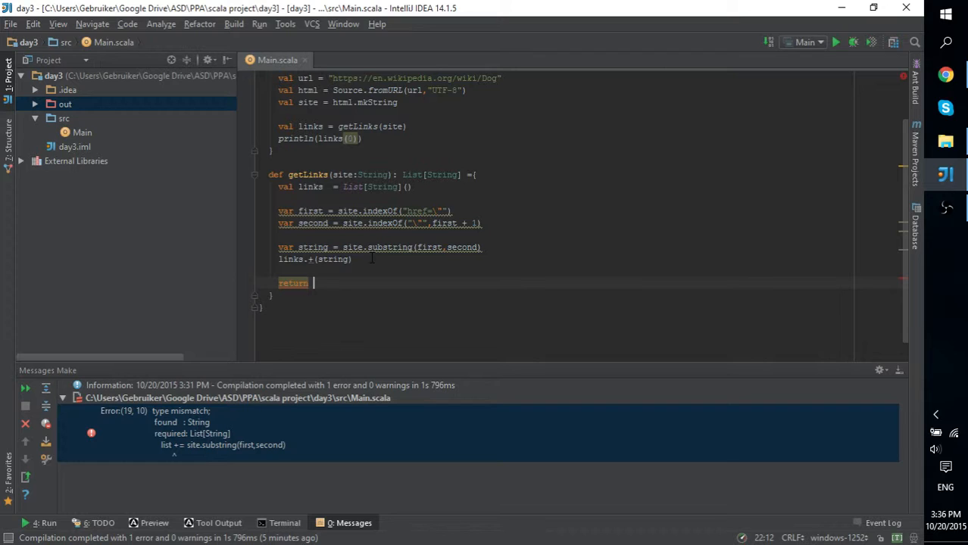
text(l)
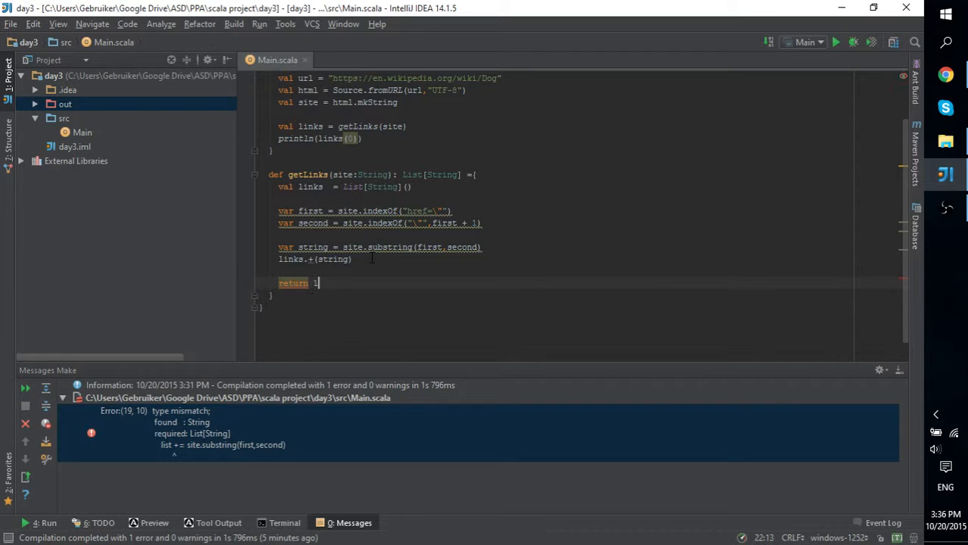
text(links)
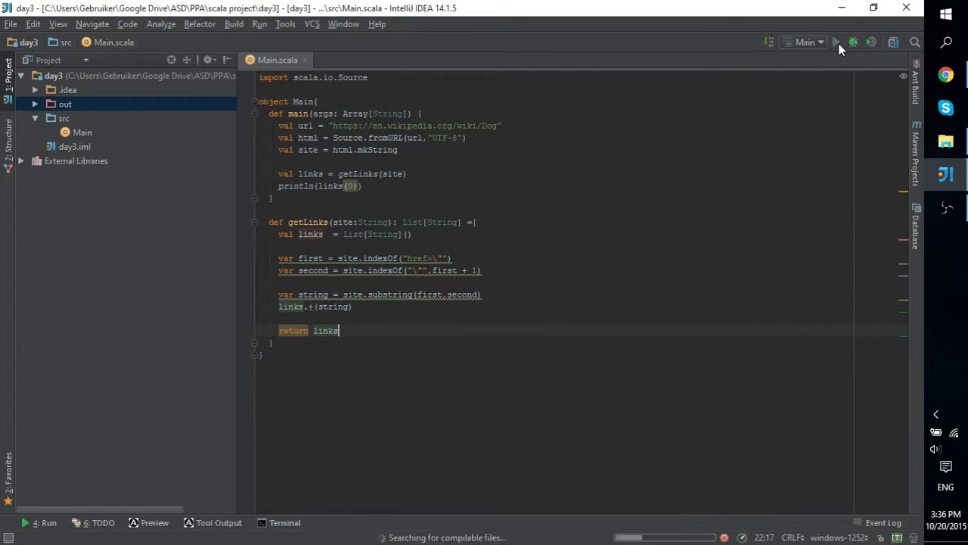
Run Main and hit IndexOutOfBoundsException: 0 from println(links(0))
click(836, 42)
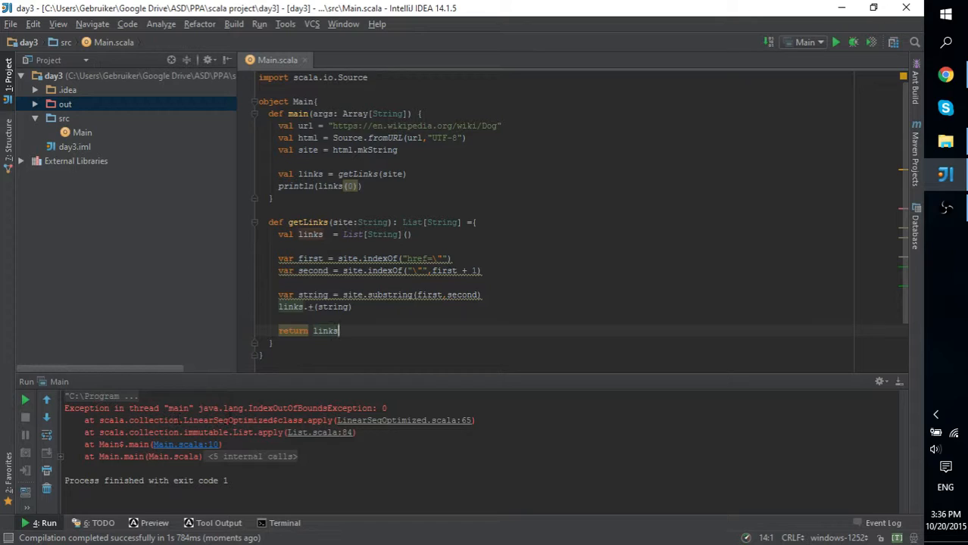
mouse_move(391, 424)
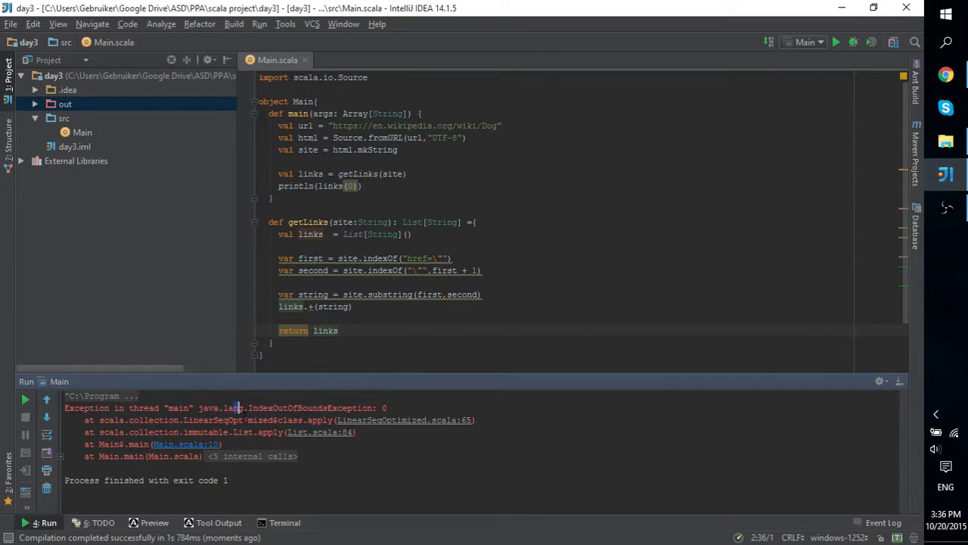
mouse_move(350, 185)
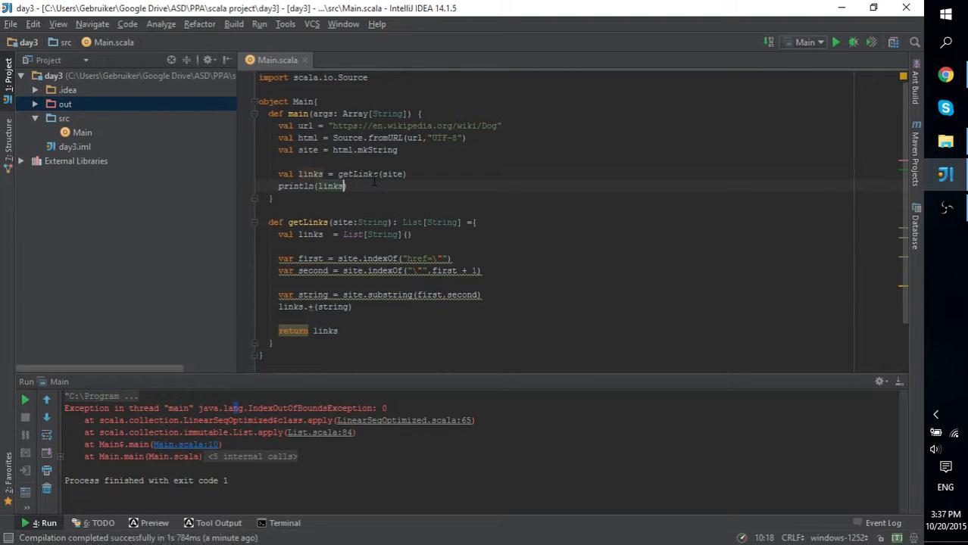
Print links.head instead and rerun, getting NoSuchElementException: head of empty list
text(.head)
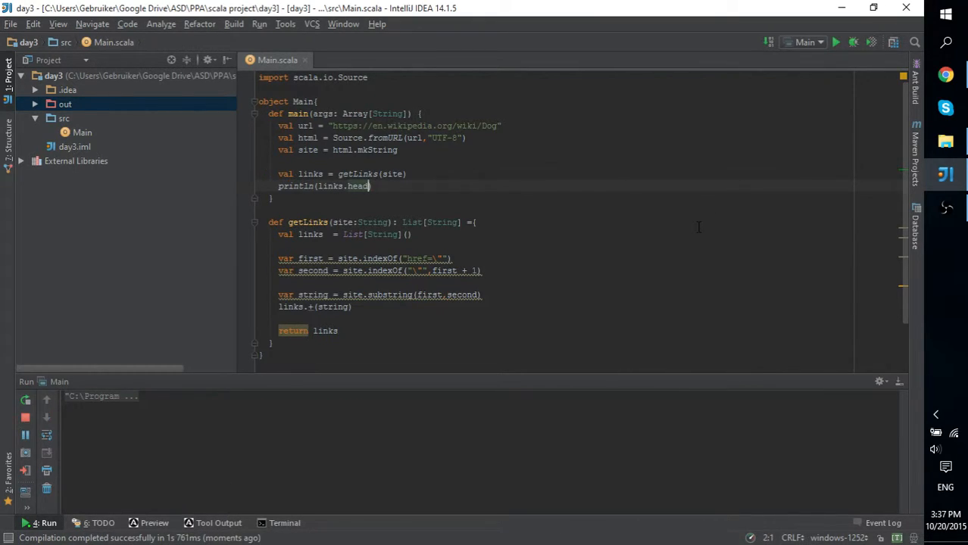
click(836, 42)
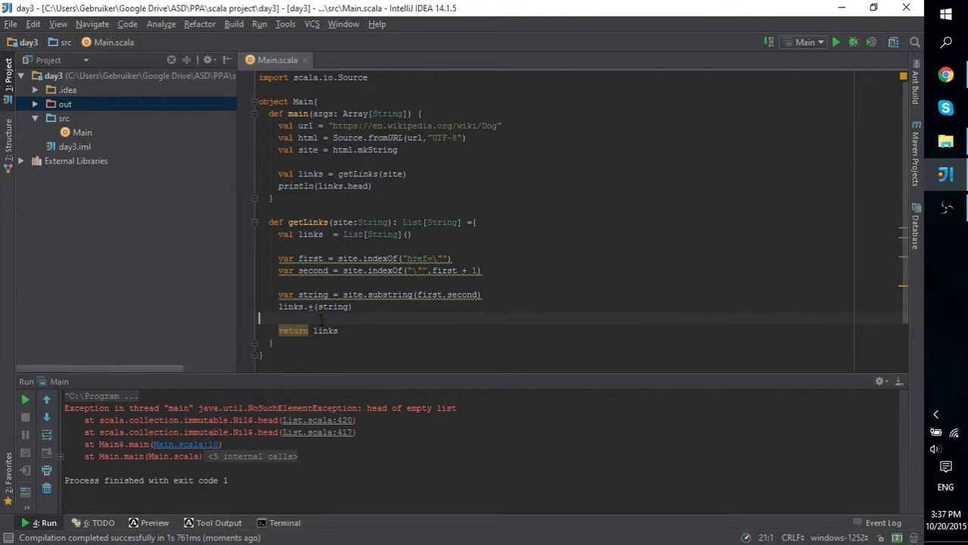
mouse_move(853, 42)
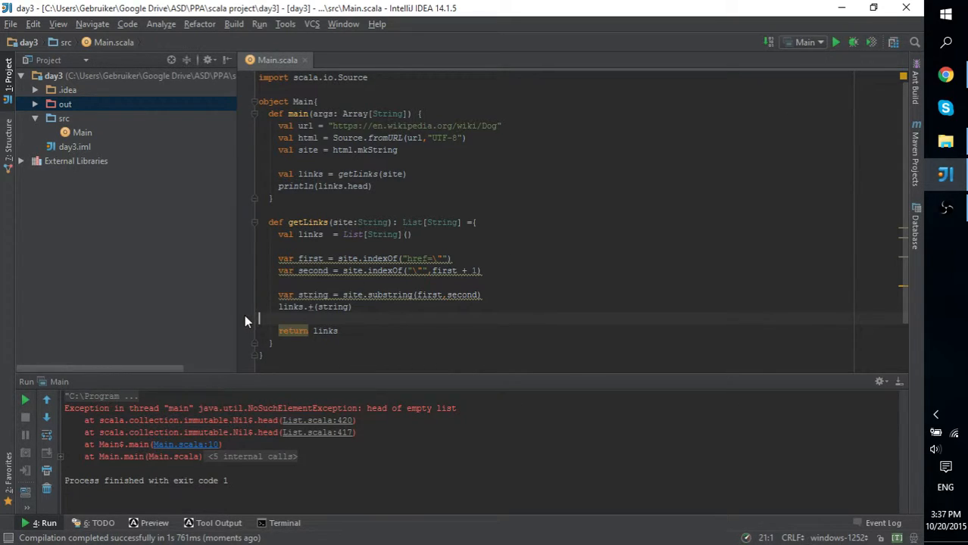
mouse_move(251, 327)
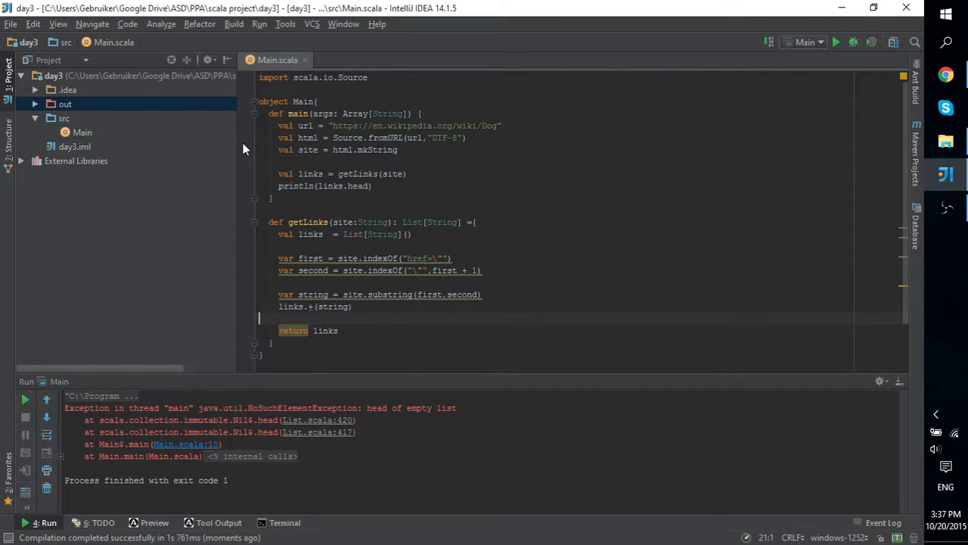
Set a breakpoint on links.+(string) and debug Main, pausing with links empty and string "href="
click(242, 306)
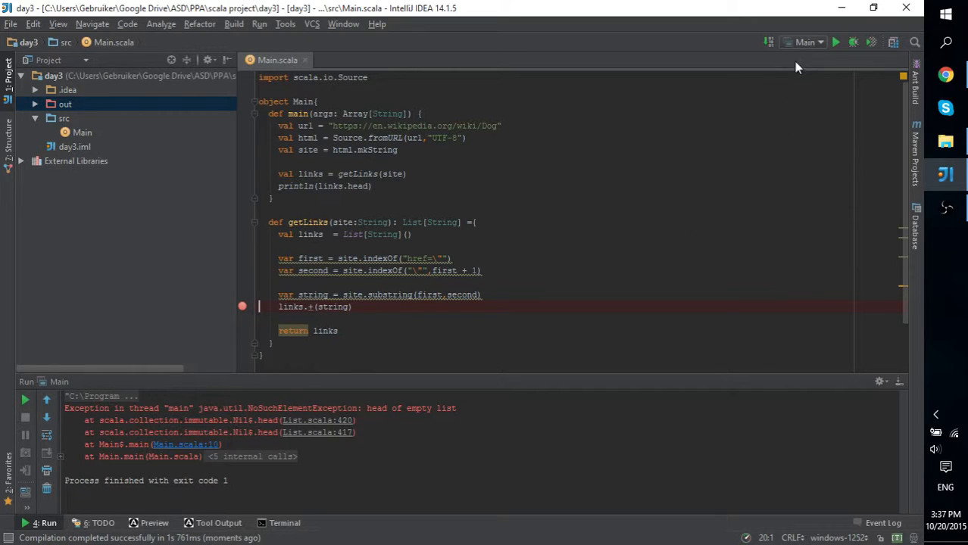
click(855, 43)
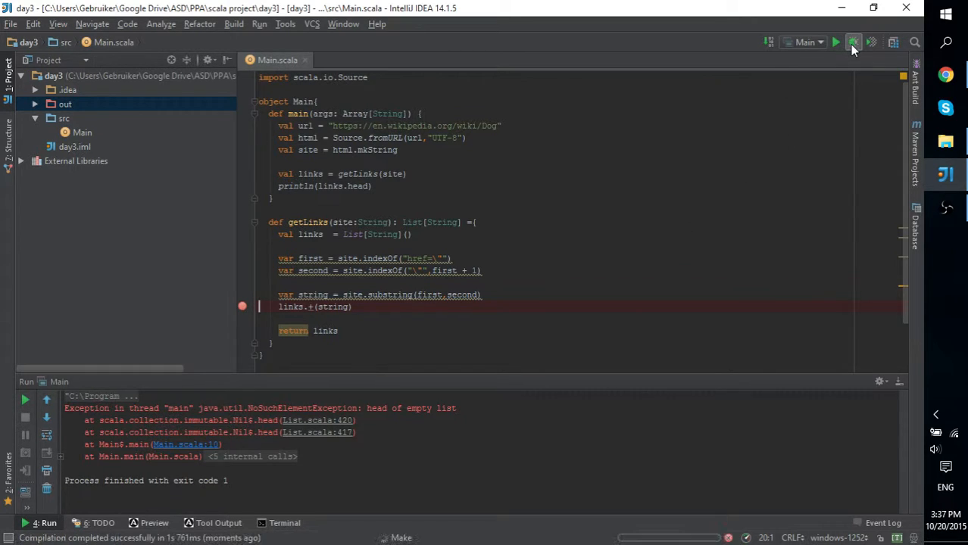
click(853, 42)
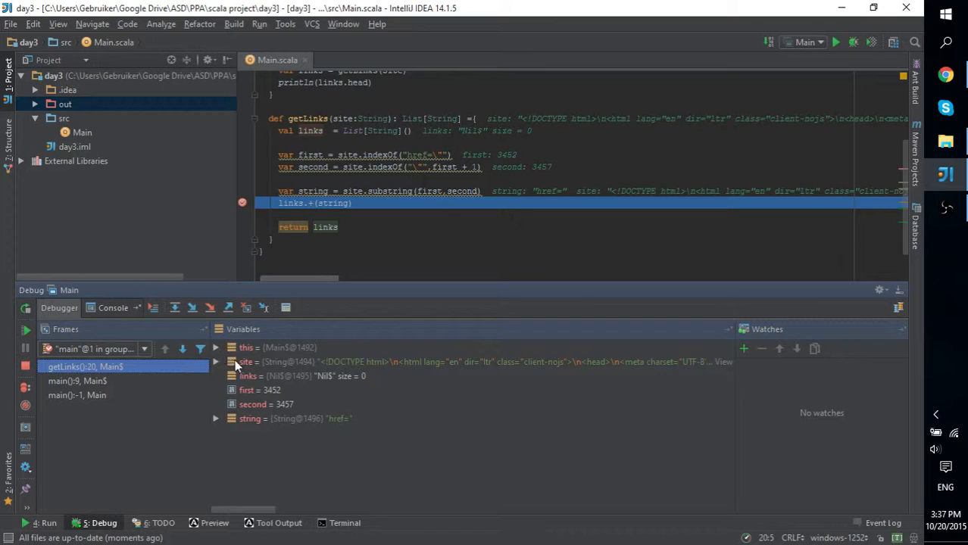
mouse_move(271, 385)
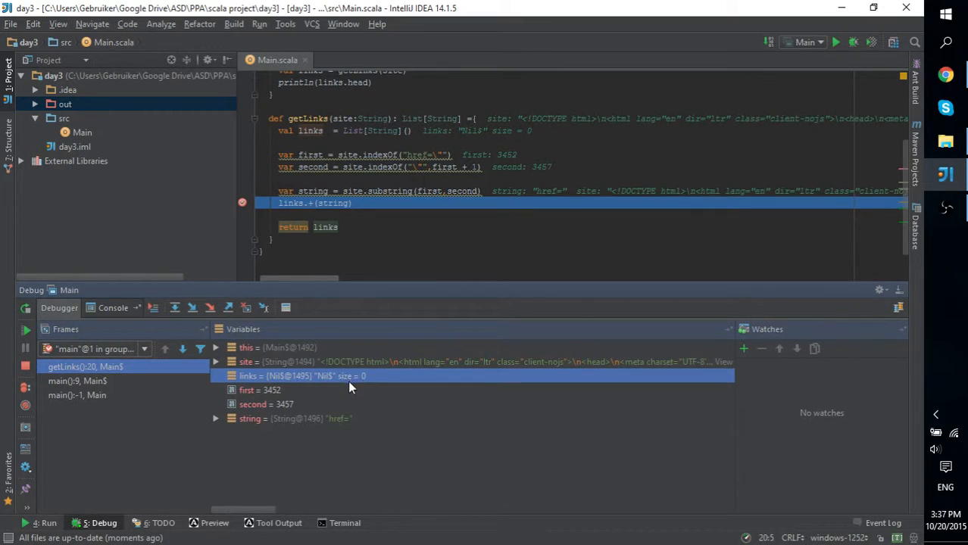
mouse_move(343, 395)
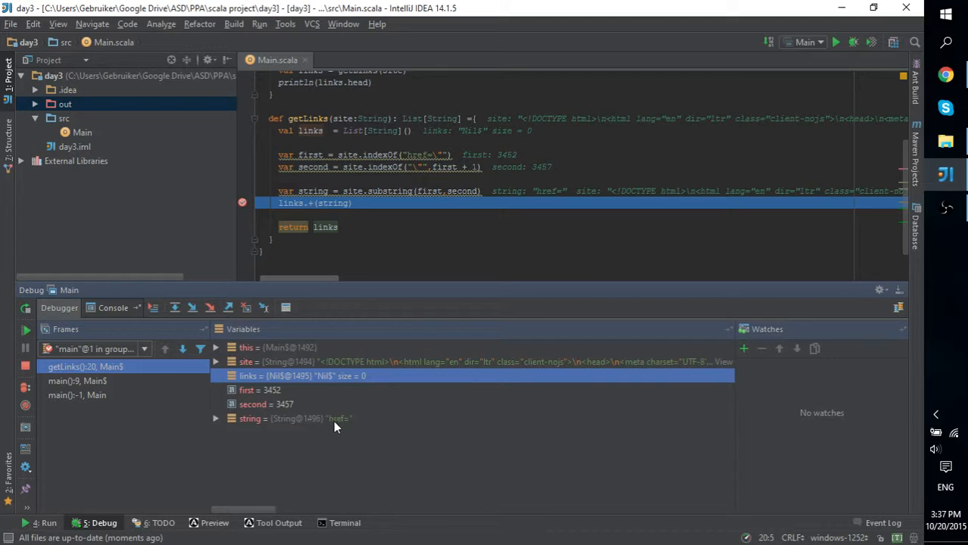
mouse_move(350, 423)
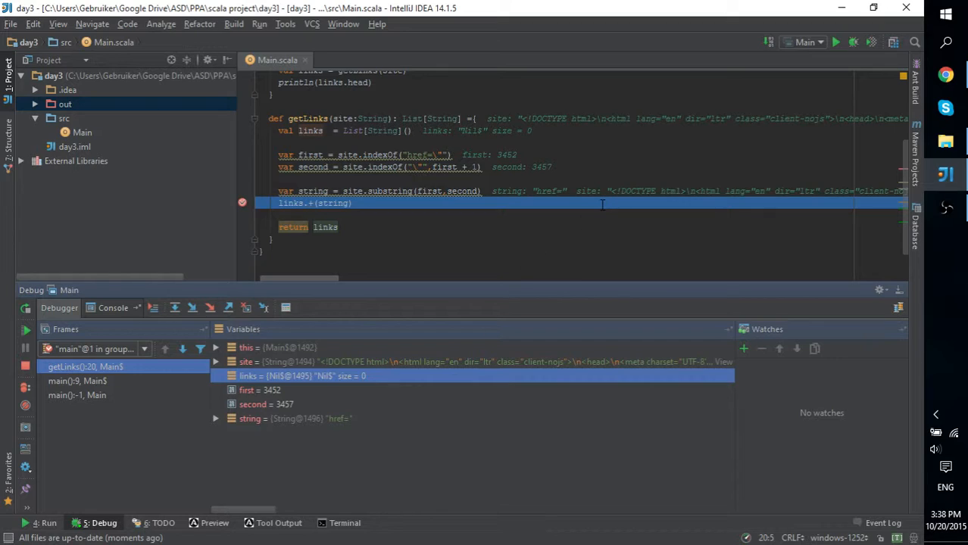
mouse_move(336, 284)
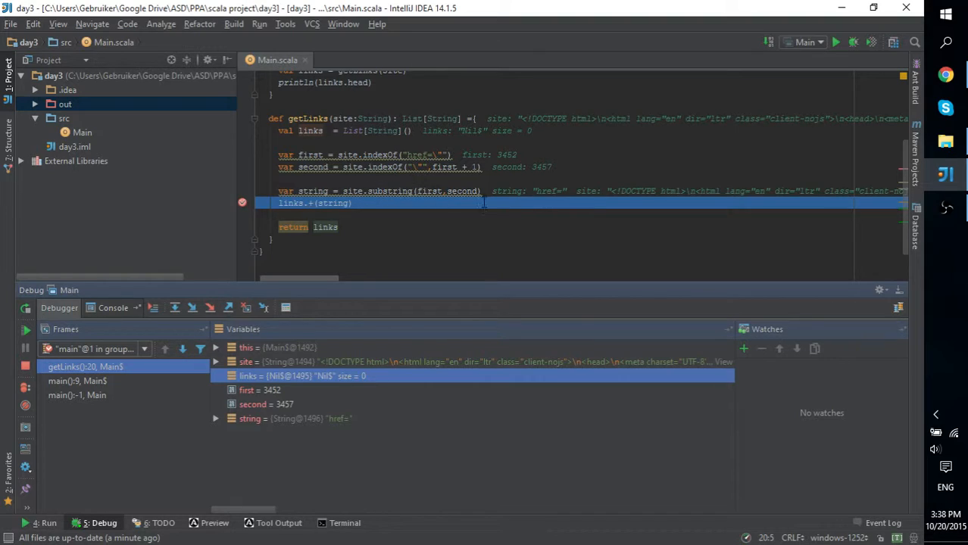
mouse_move(591, 203)
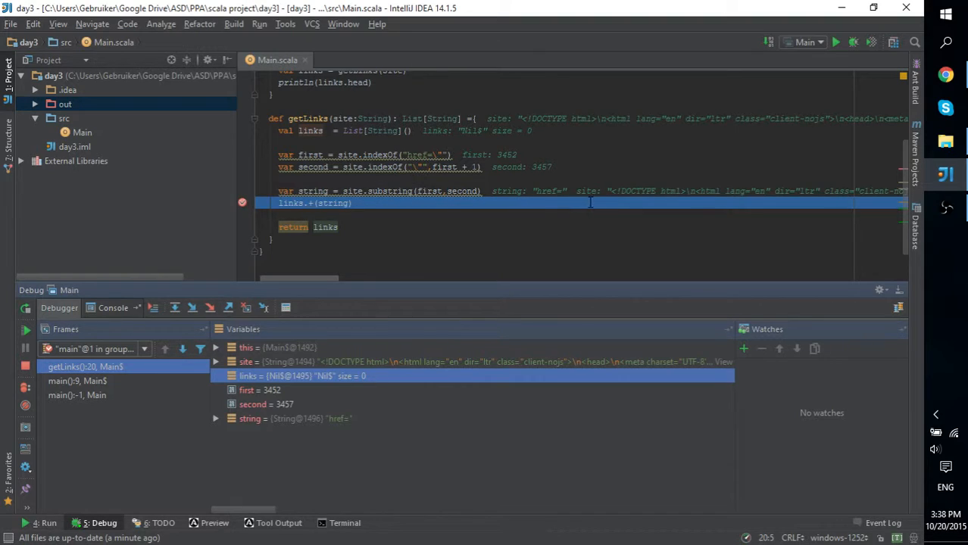
mouse_move(531, 202)
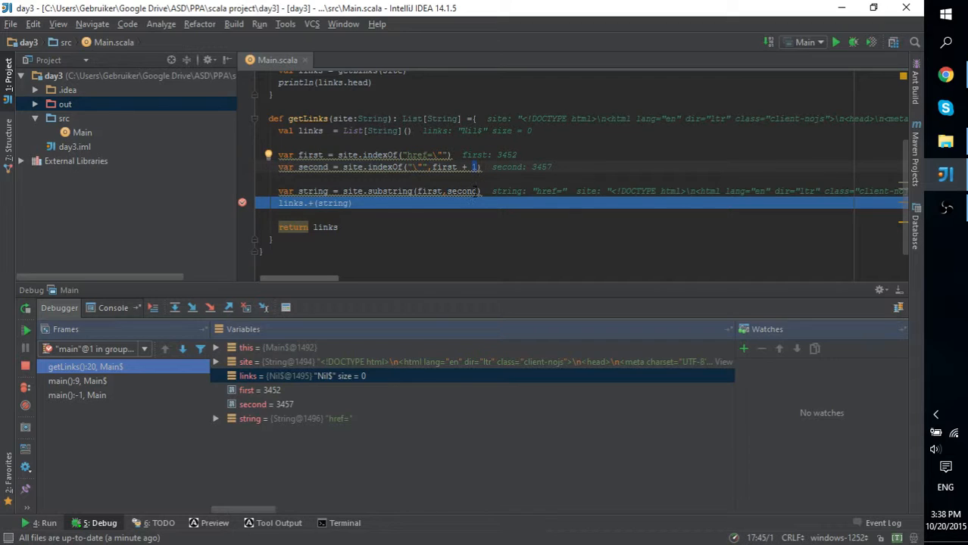
mouse_move(479, 191)
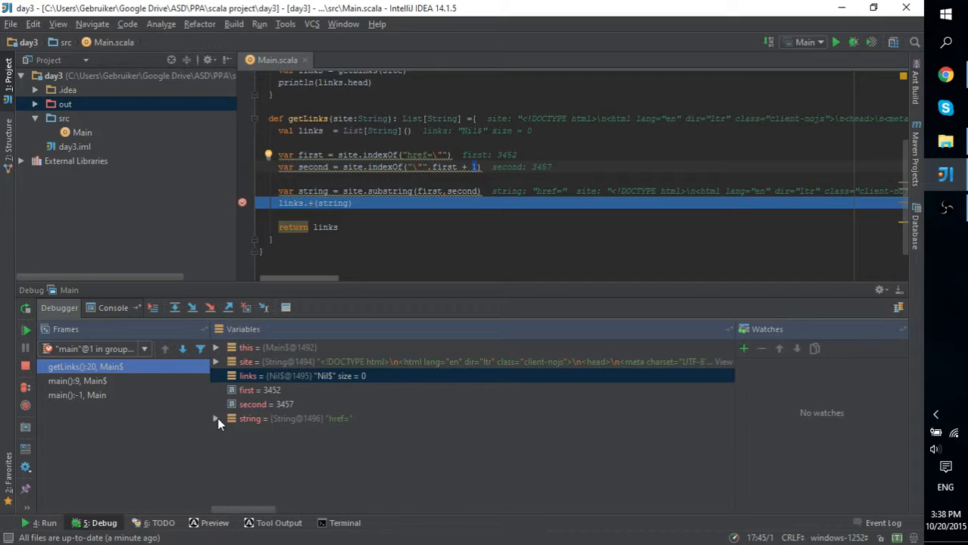
mouse_move(224, 422)
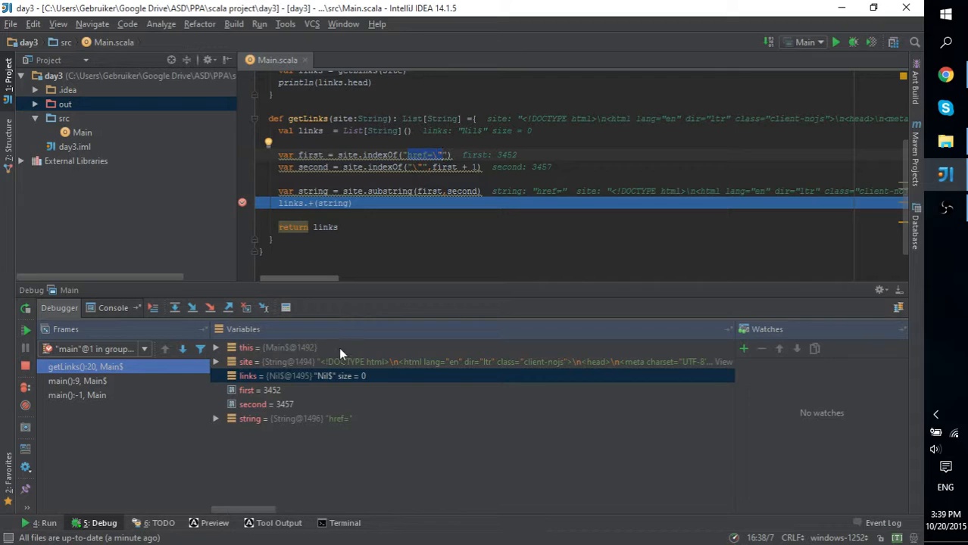
mouse_move(281, 400)
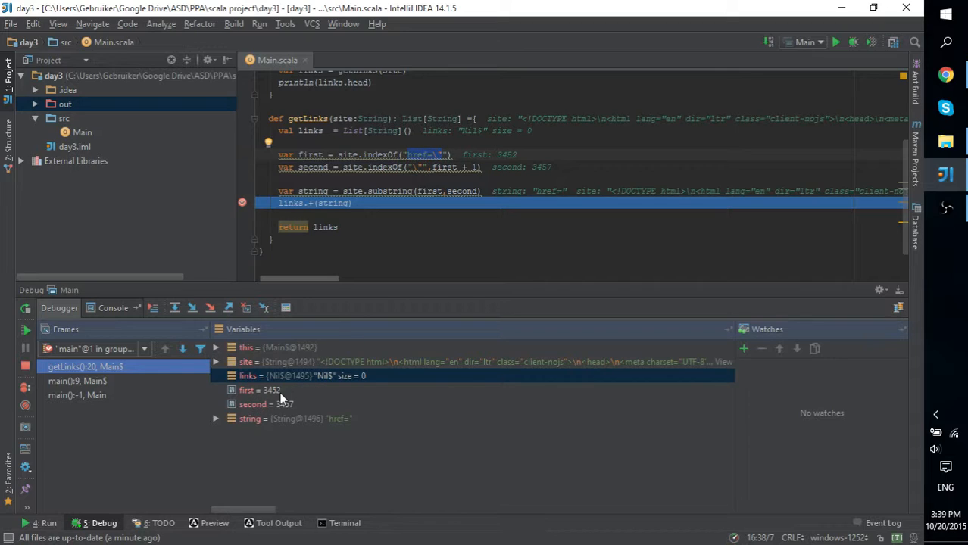
mouse_move(249, 427)
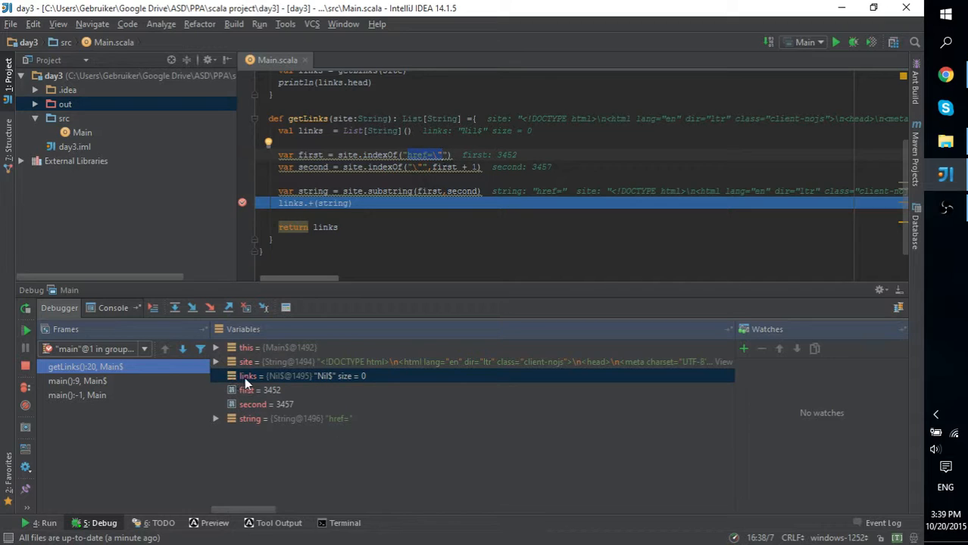
Step to return links and expand string and site in Variables, confirming string spells href=
click(209, 308)
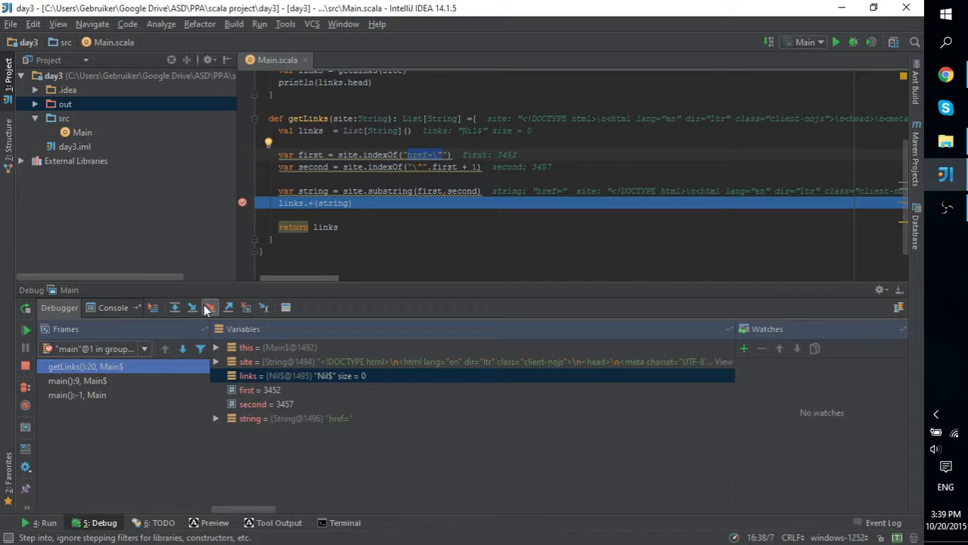
mouse_move(194, 309)
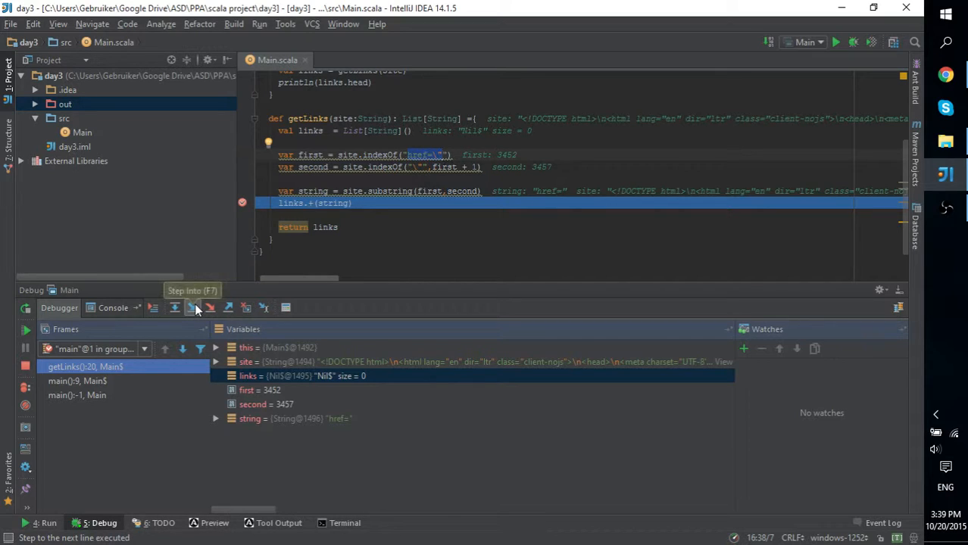
mouse_move(227, 307)
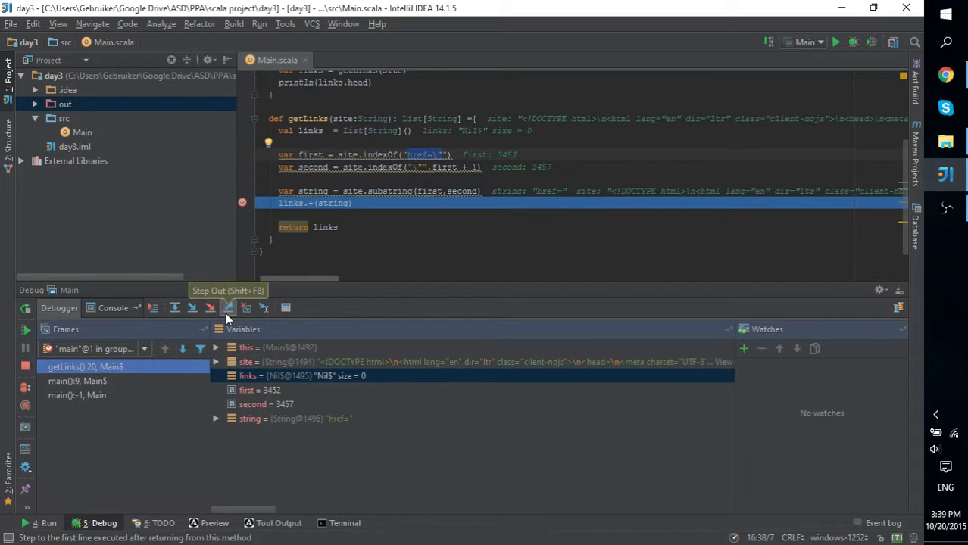
mouse_move(262, 308)
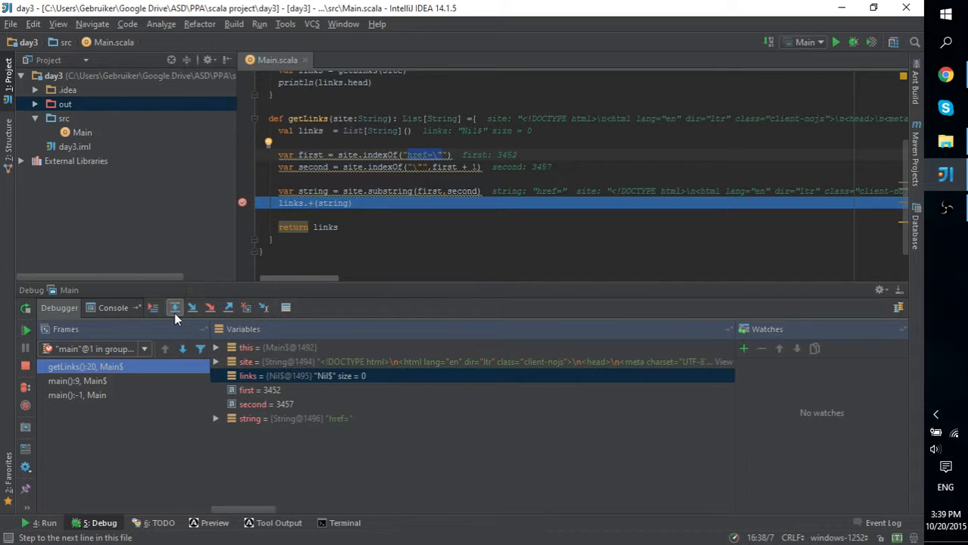
mouse_move(175, 307)
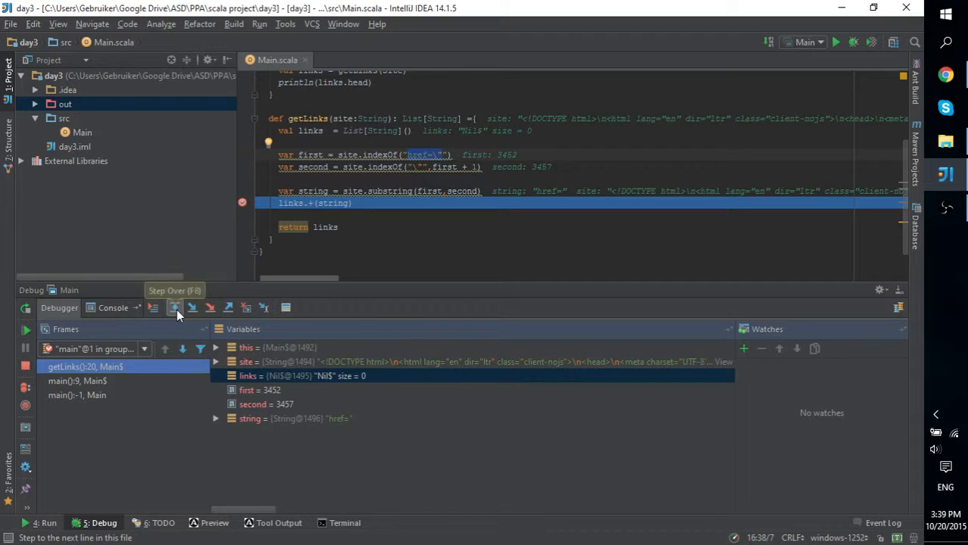
click(174, 308)
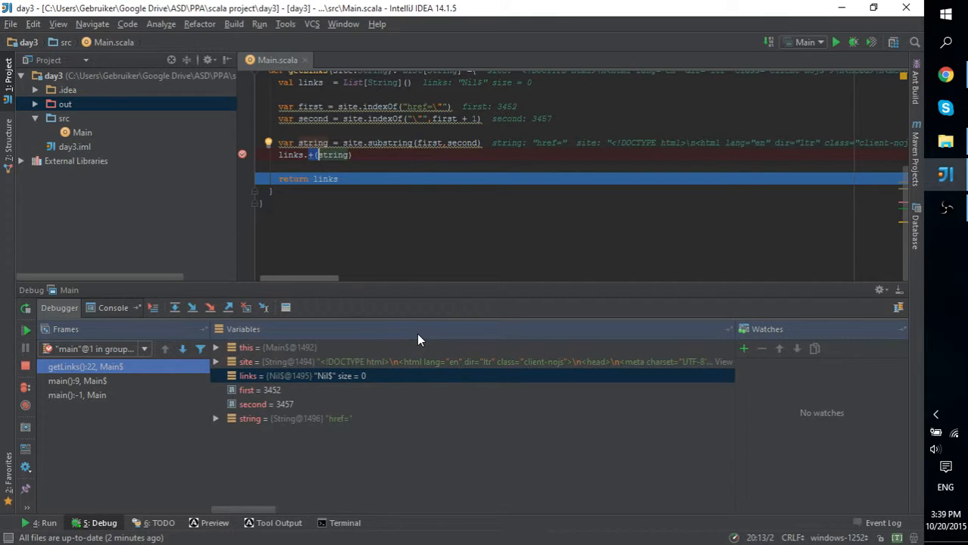
mouse_move(303, 374)
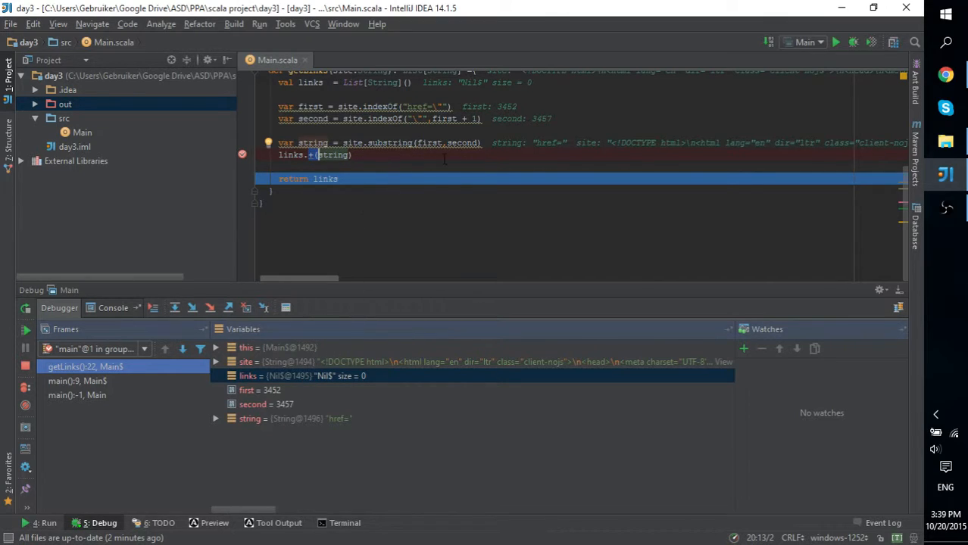
mouse_move(306, 336)
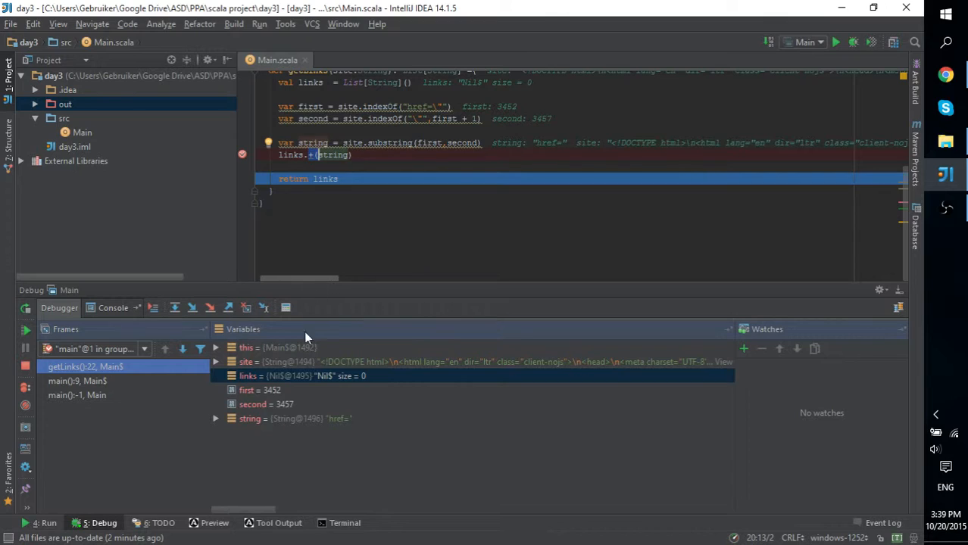
click(250, 418)
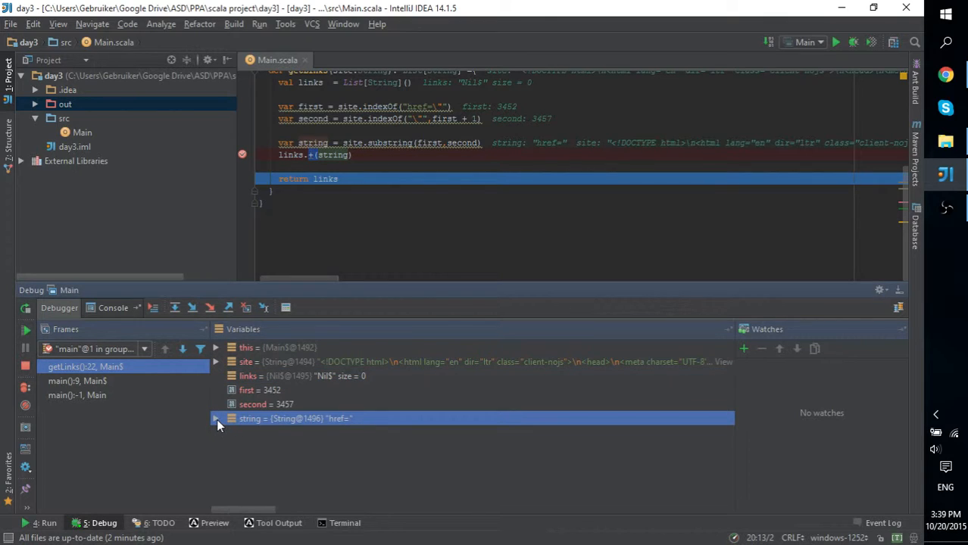
click(217, 419)
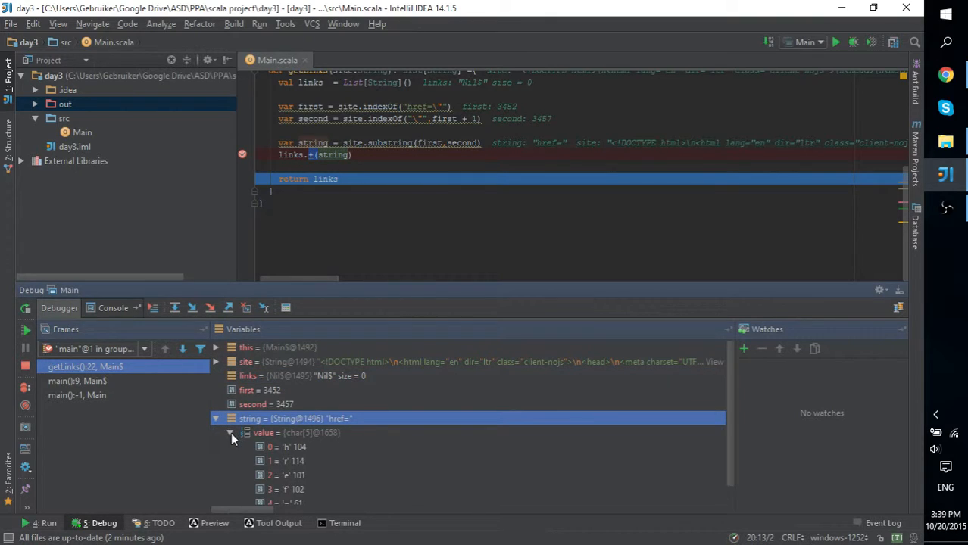
scroll(down, 3)
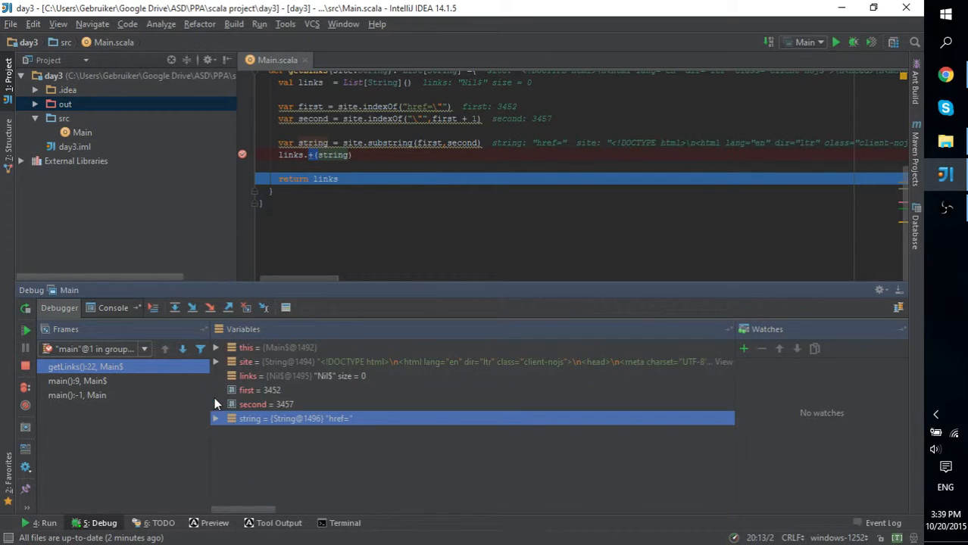
click(215, 362)
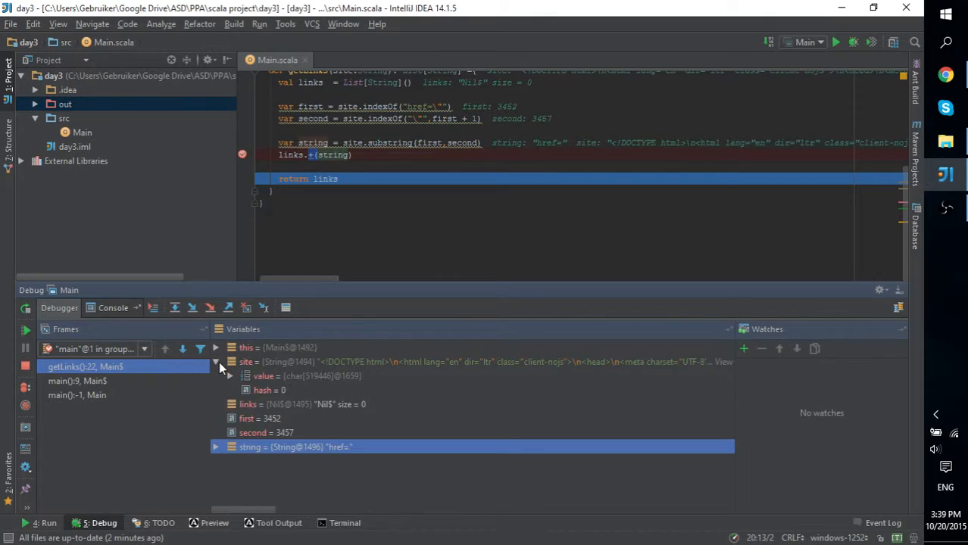
click(215, 360)
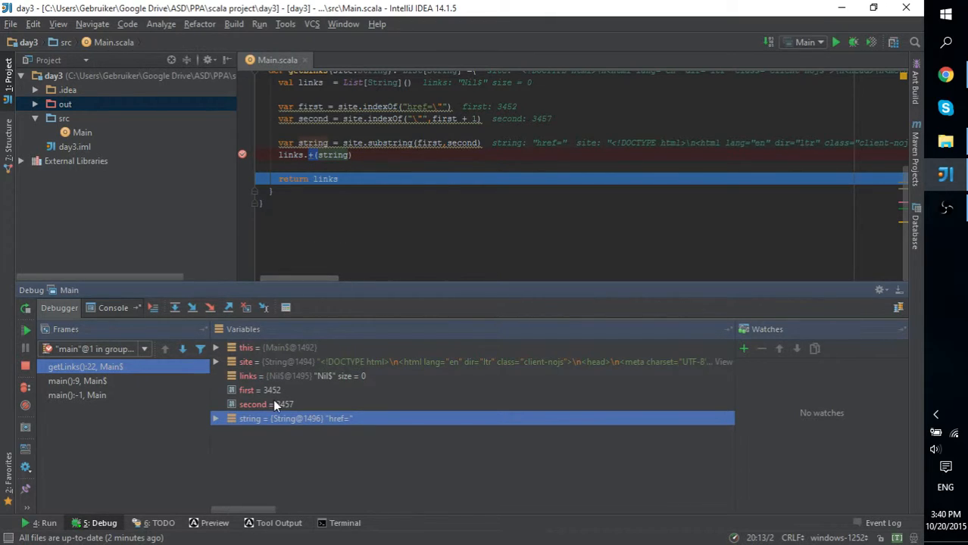
mouse_move(286, 403)
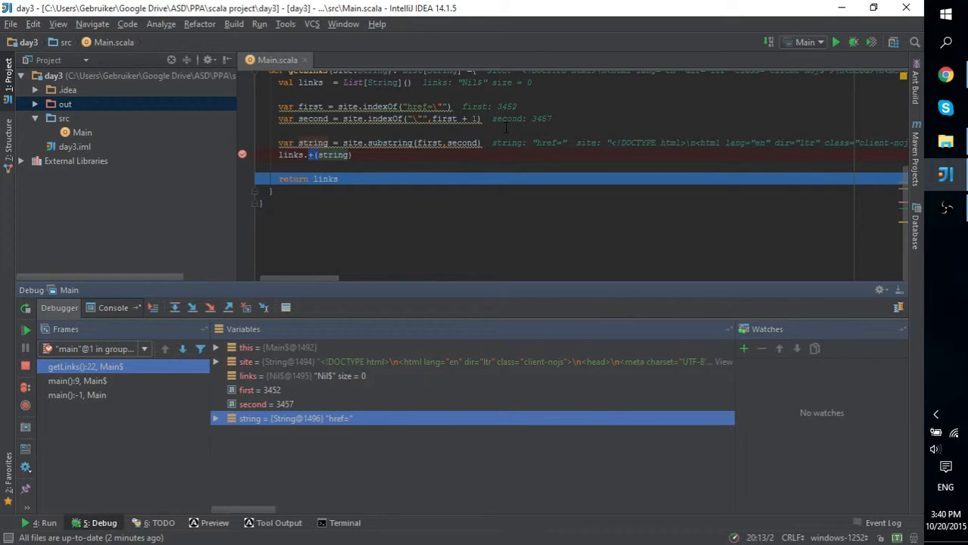
mouse_move(310, 164)
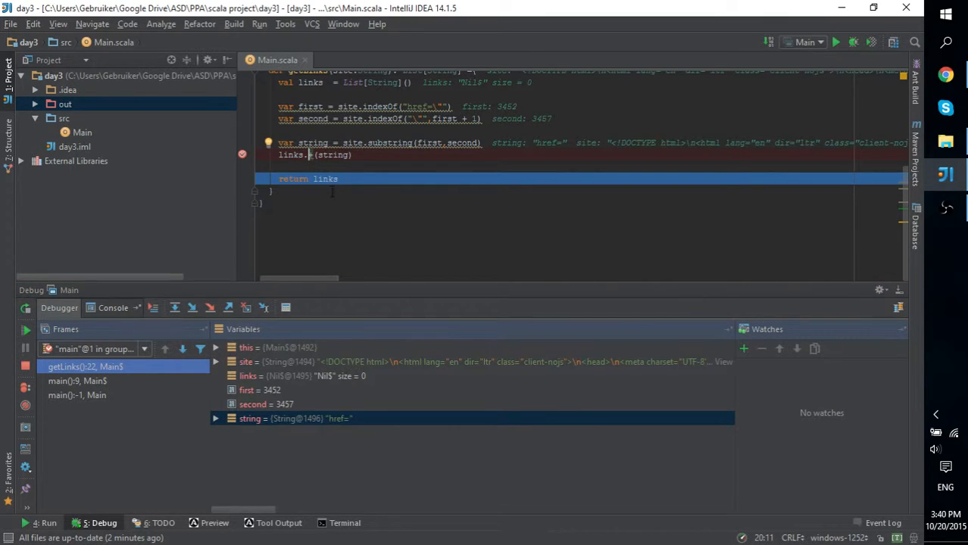
mouse_move(856, 185)
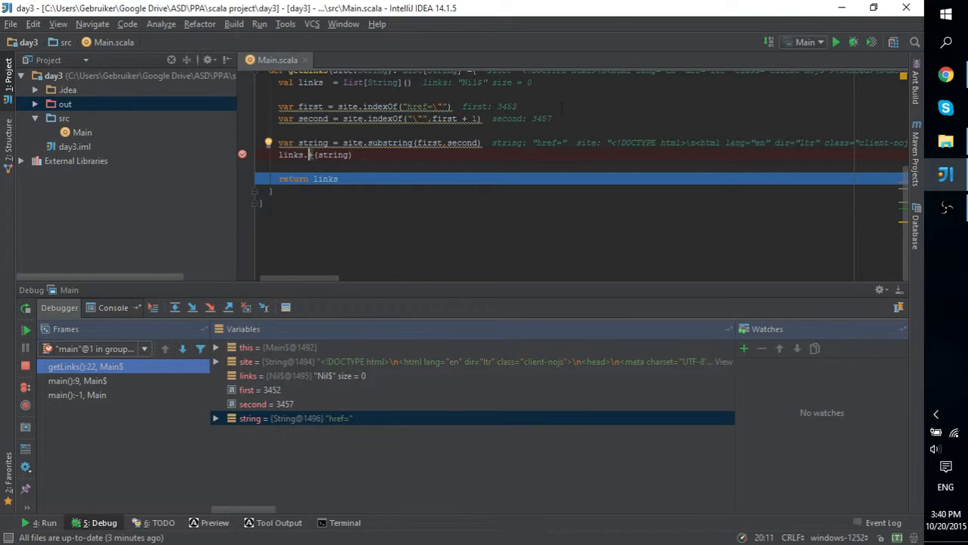
mouse_move(876, 358)
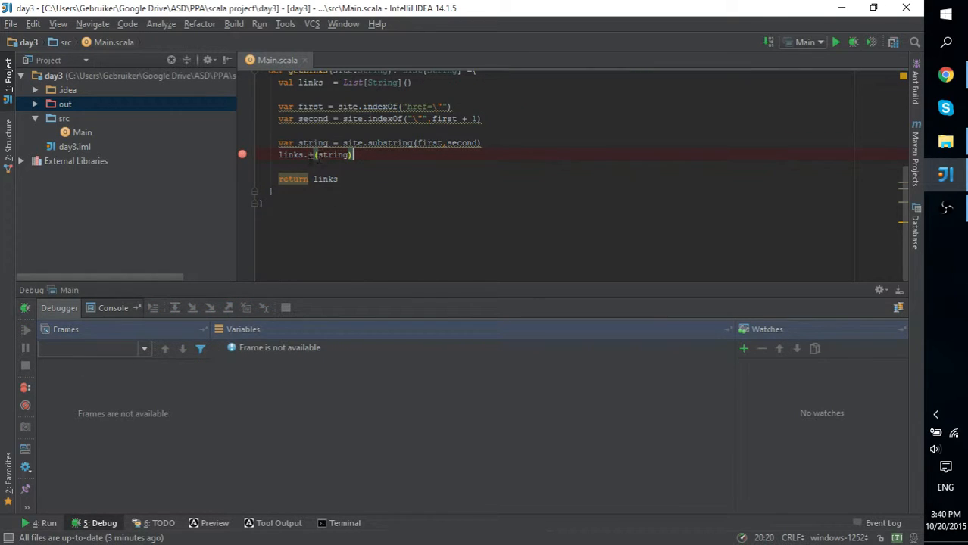
Cut the failing add call down to 'links.' and browse the list's completion suggestions for a concatenation method
double_click(330, 155)
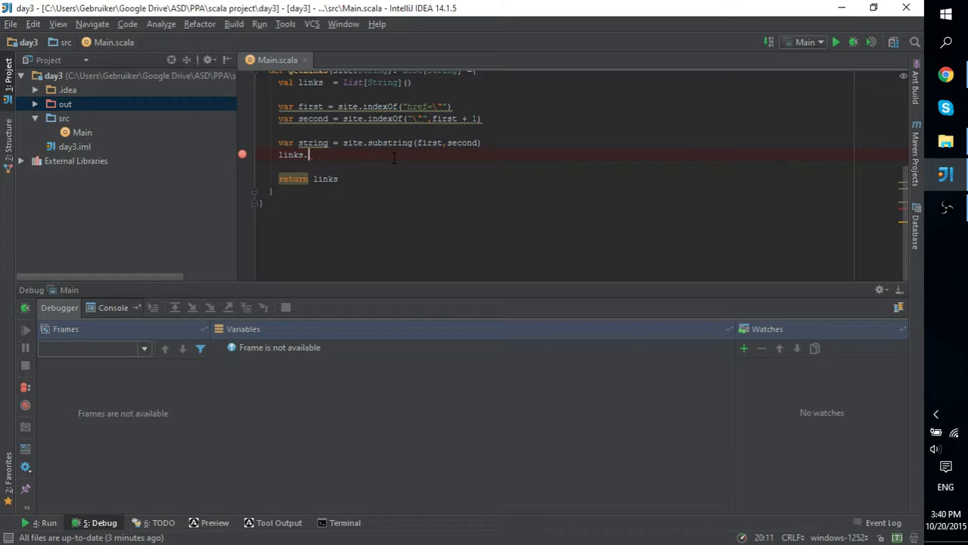
text(.)
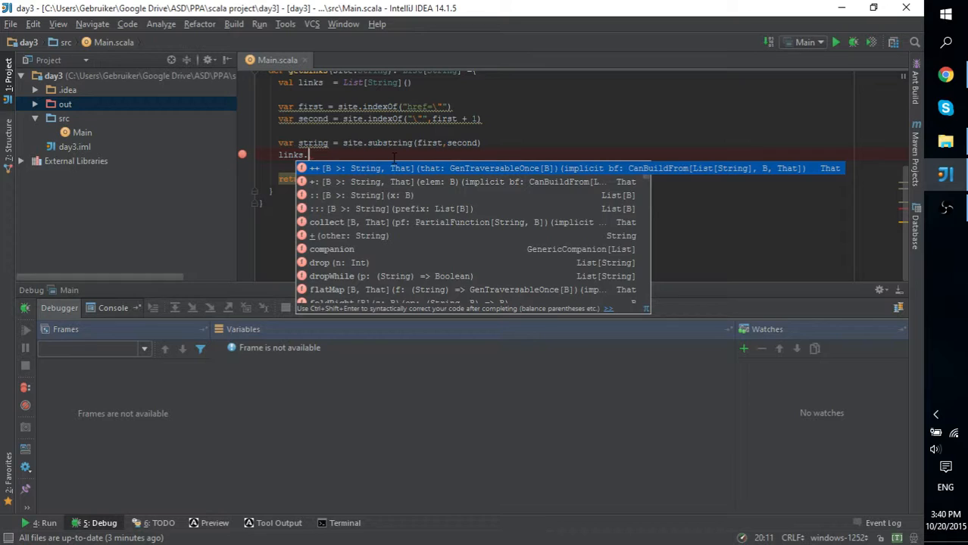
key(Down)
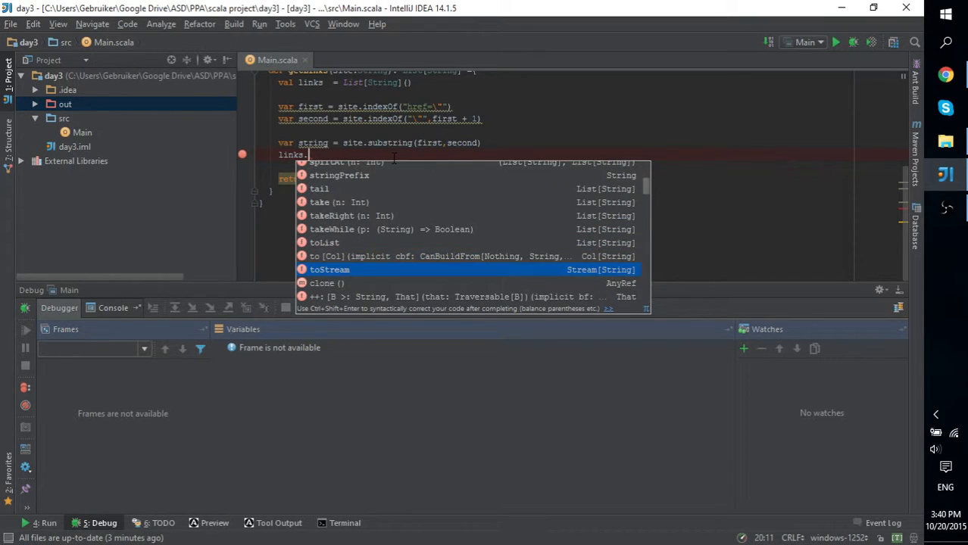
scroll(down, 3)
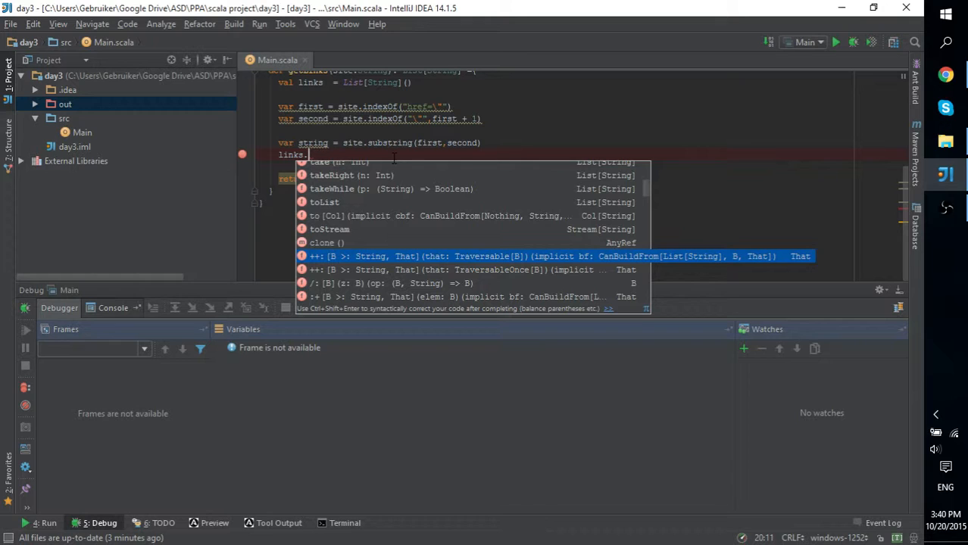
click(700, 9)
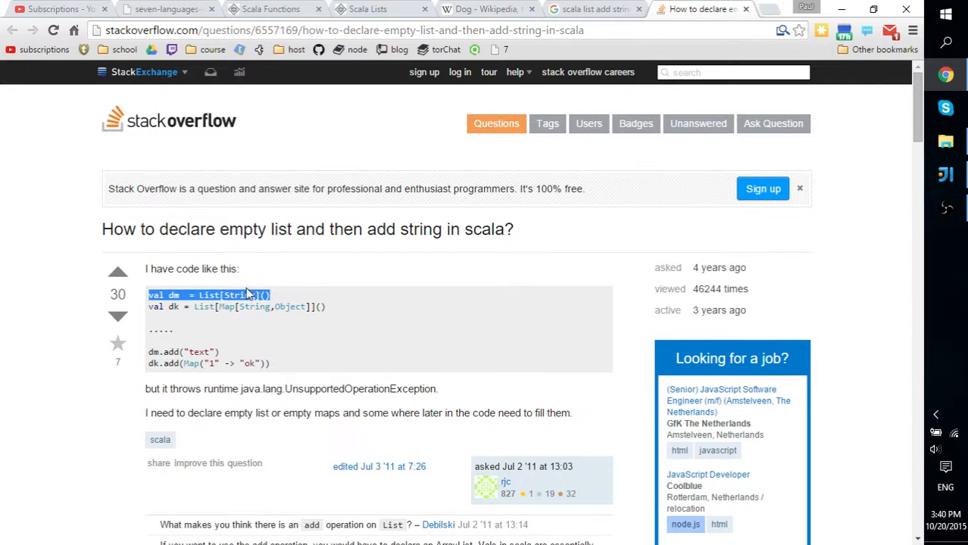
Read the accepted answer and pick out its '::' and '::=' prepend operators for immutable lists
scroll(down, 3)
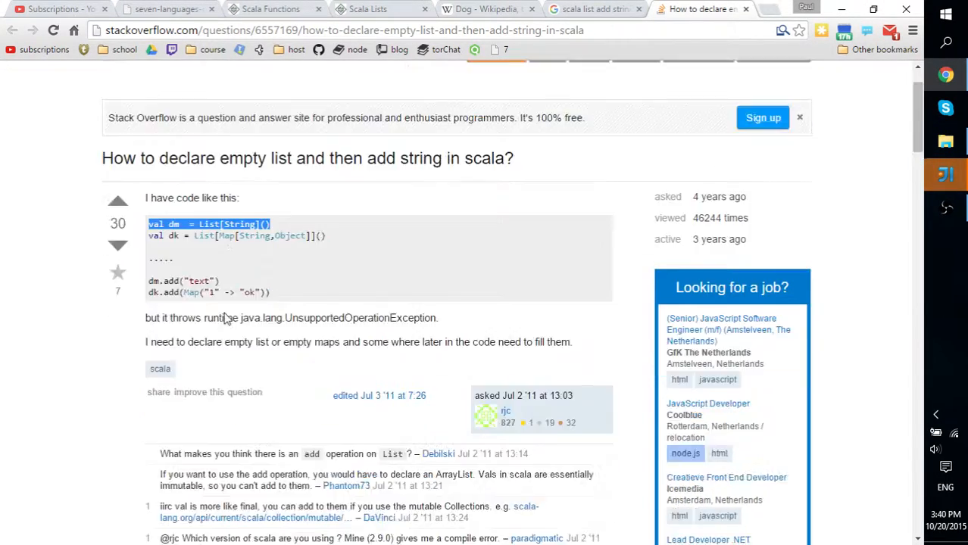
scroll(down, 3)
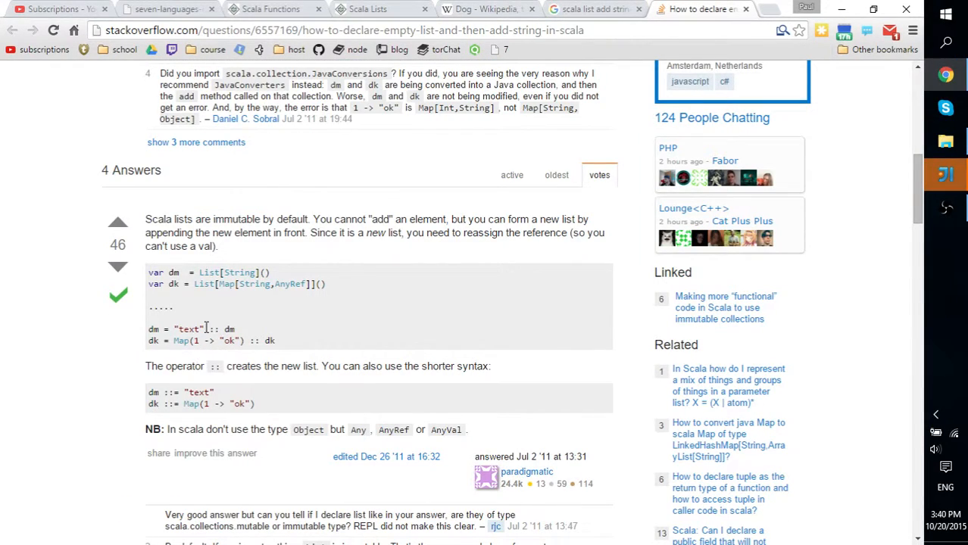
mouse_move(194, 342)
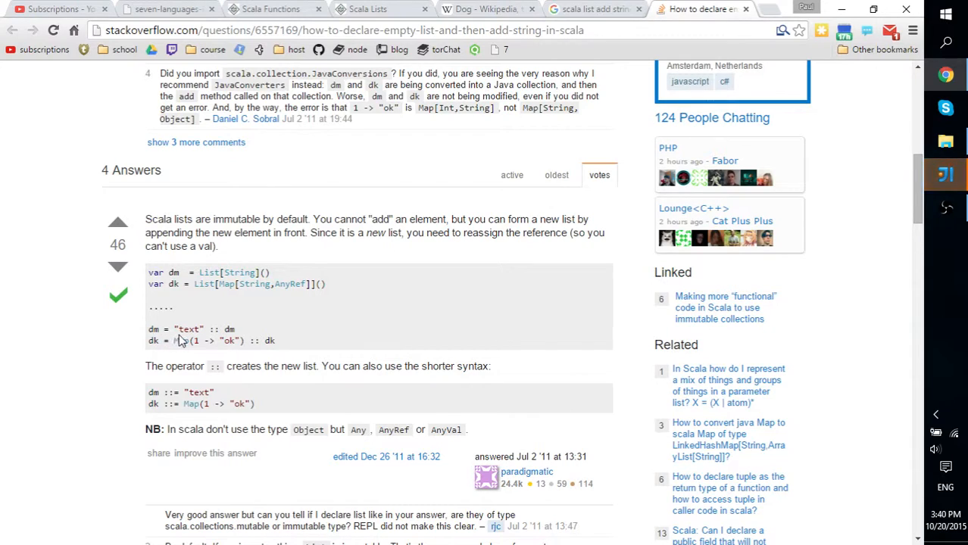
double_click(215, 328)
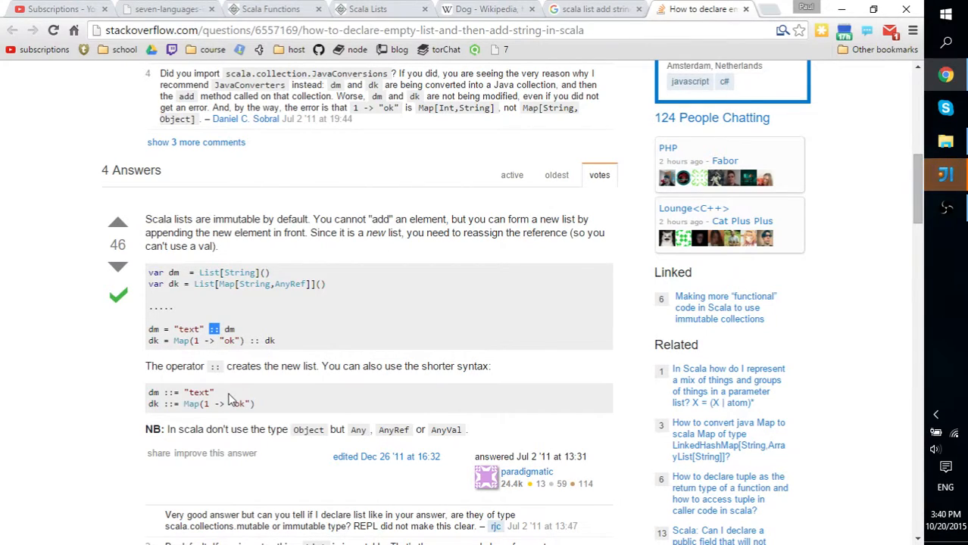
mouse_move(176, 365)
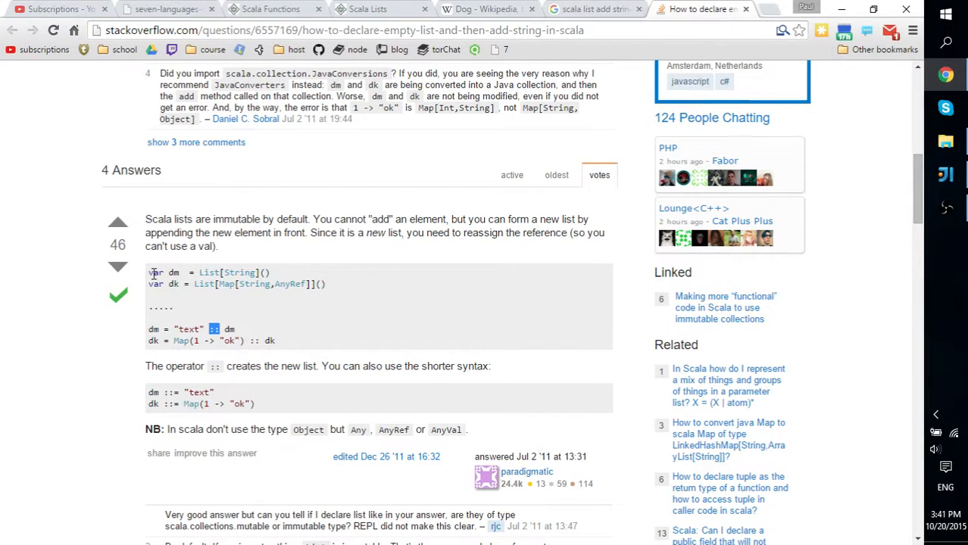
mouse_move(156, 272)
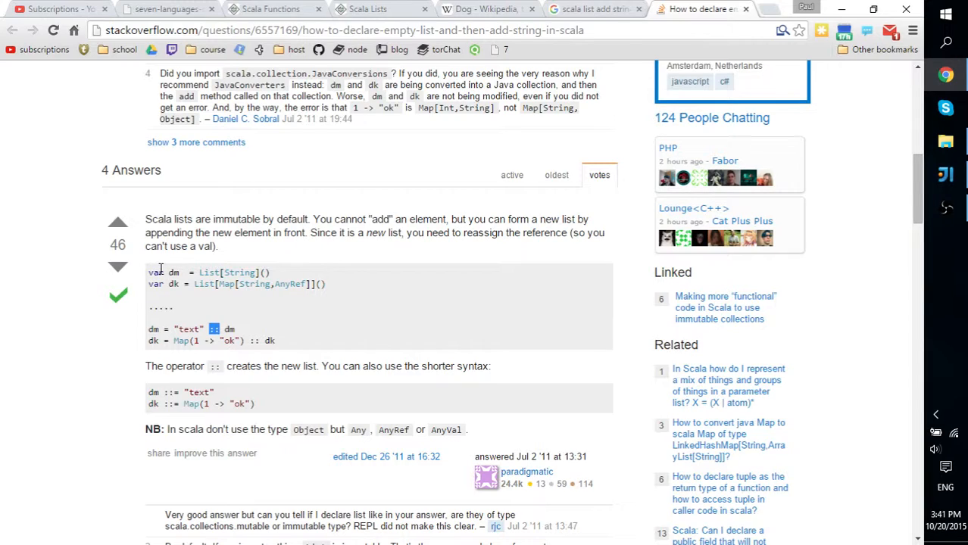
mouse_move(170, 330)
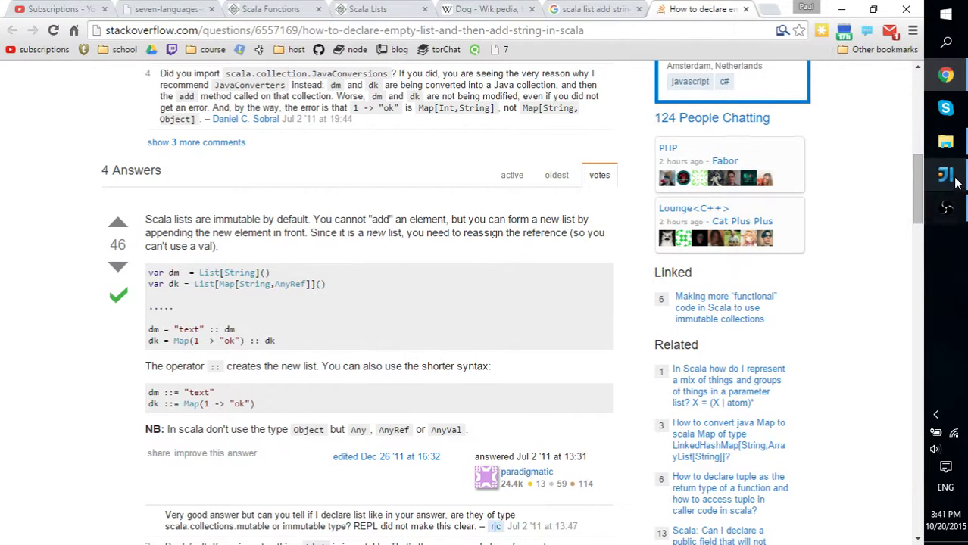
mouse_move(945, 174)
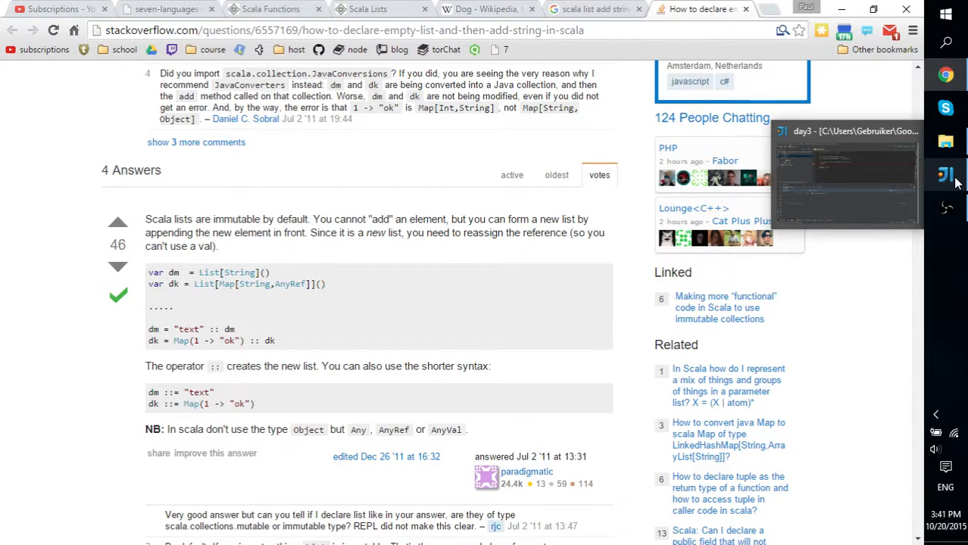
mouse_move(280, 381)
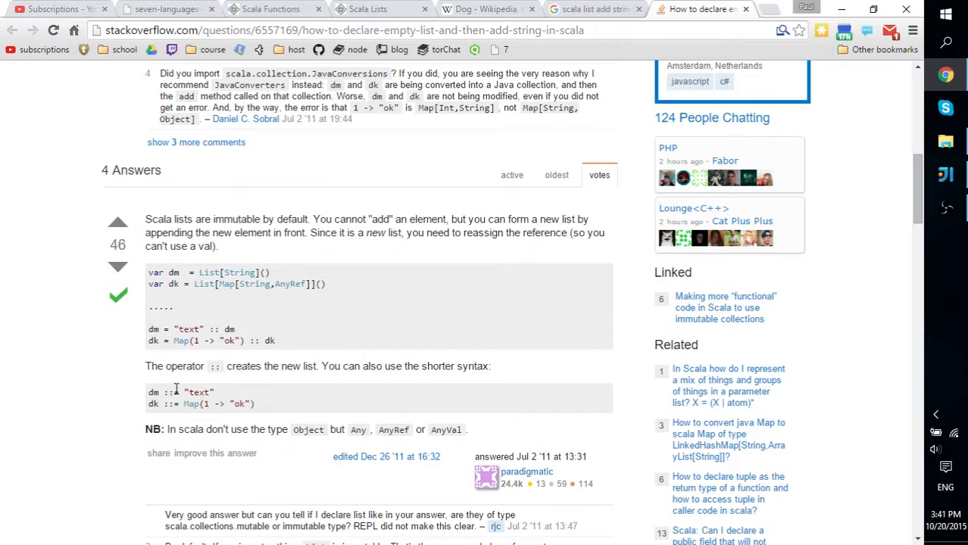
double_click(168, 392)
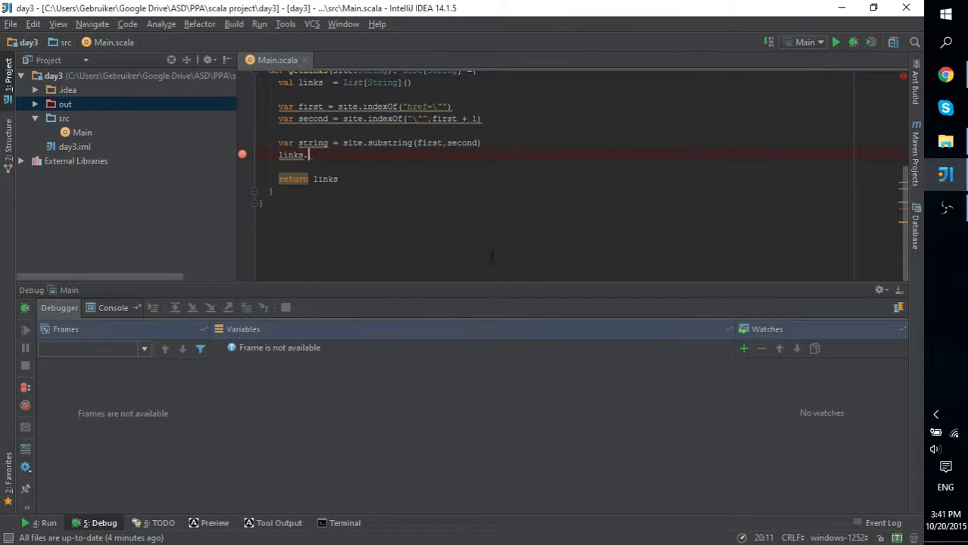
Retype getLinks' add line as 'links ::= string' using autocomplete
scroll(down, 3)
text(r)
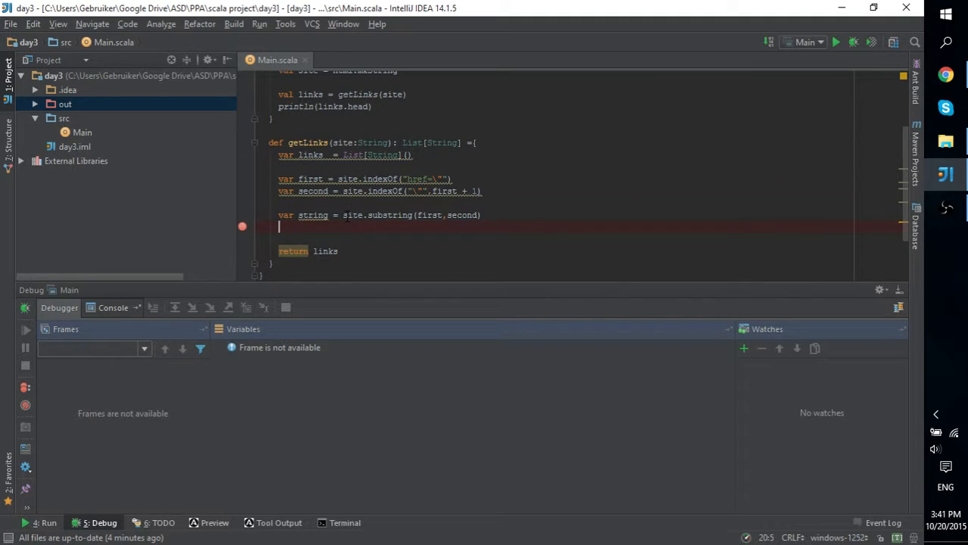
key(alt+tab)
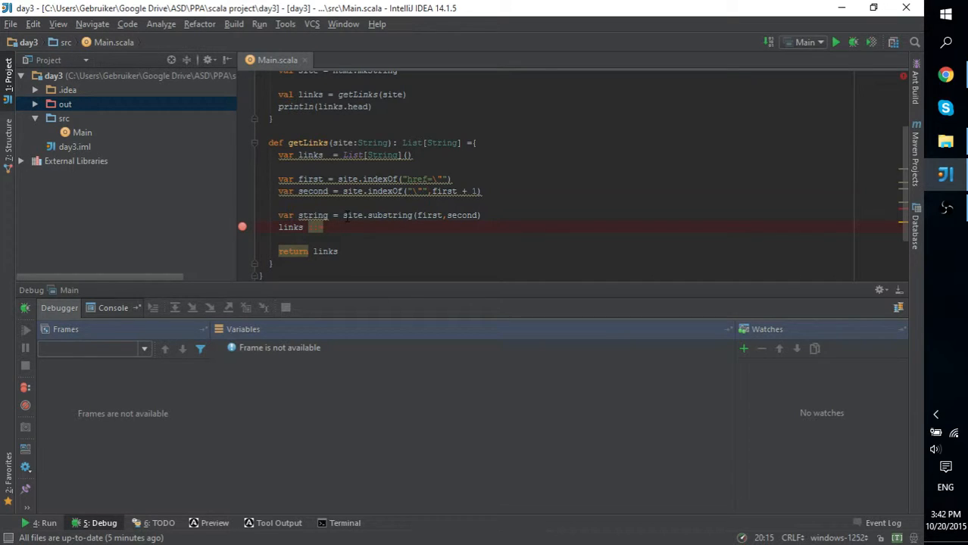
text(st)
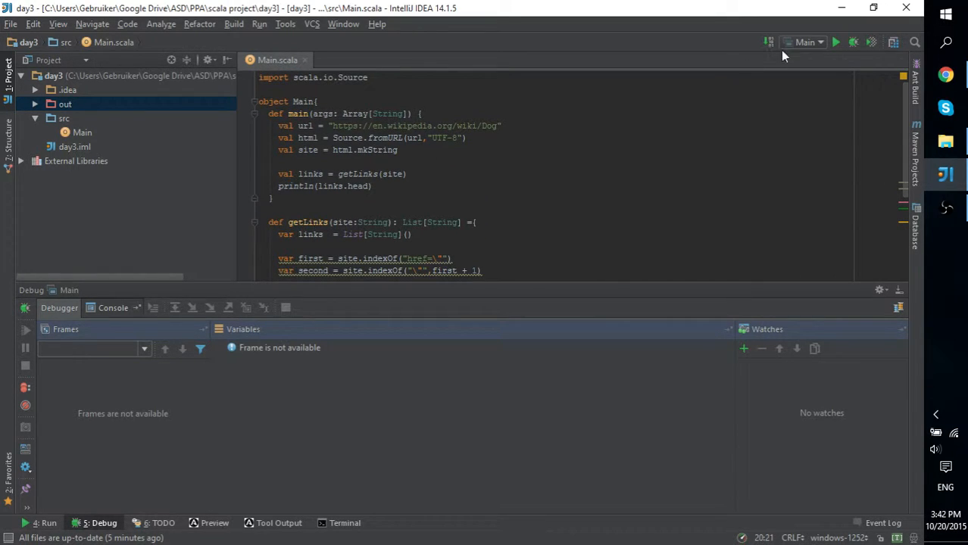
mouse_move(836, 42)
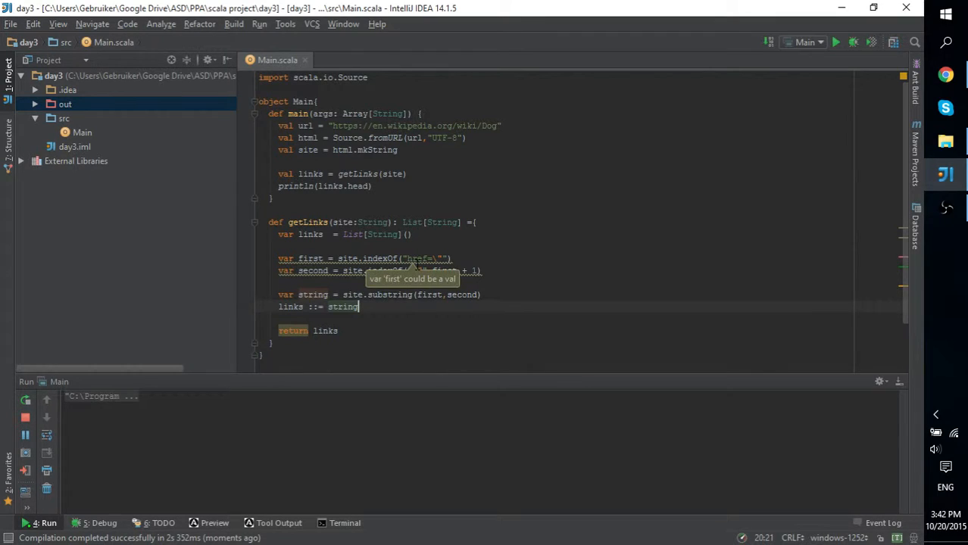
Run Main so the console prints 'href=' and exits with code 0
click(836, 43)
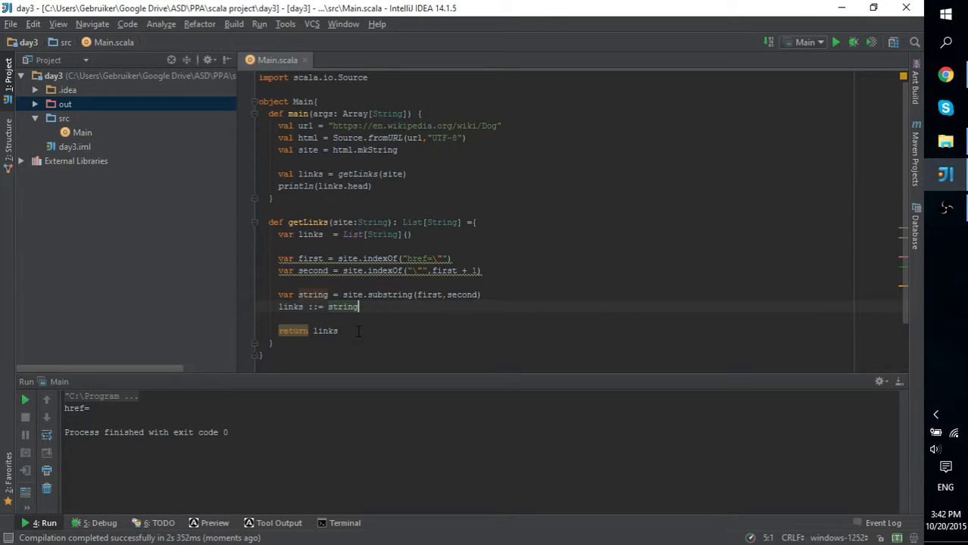
mouse_move(339, 341)
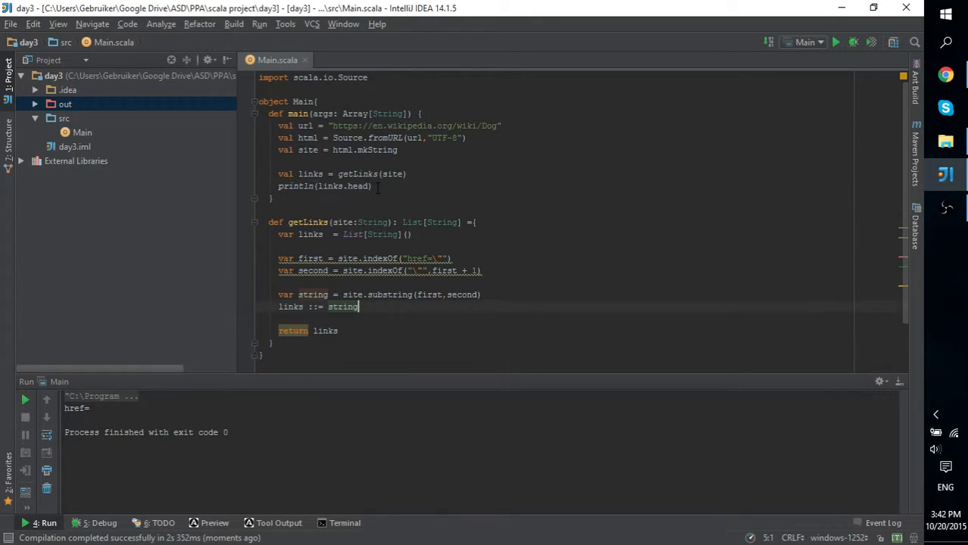
Append '+ 6' to the first indexOf("href=\"") line and drop it from the second
key(enter)
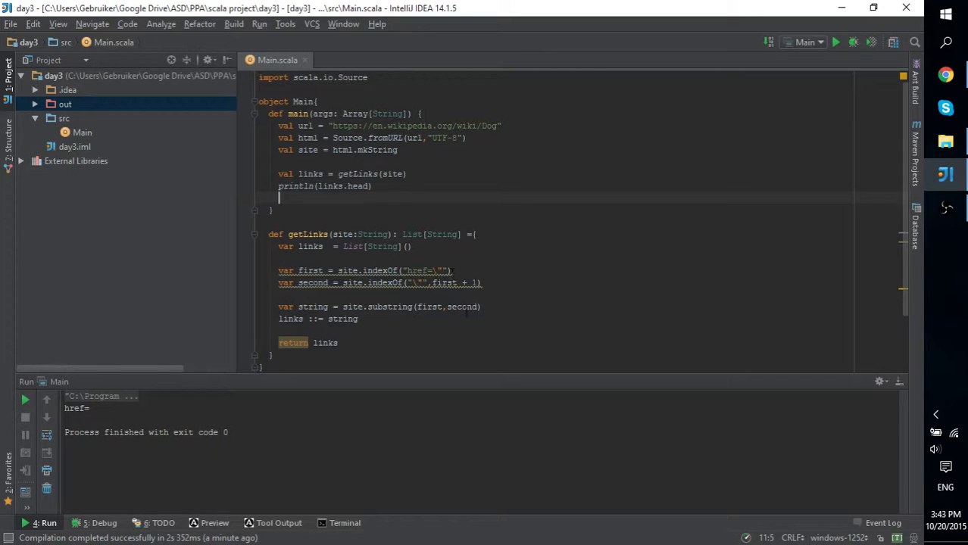
mouse_move(477, 283)
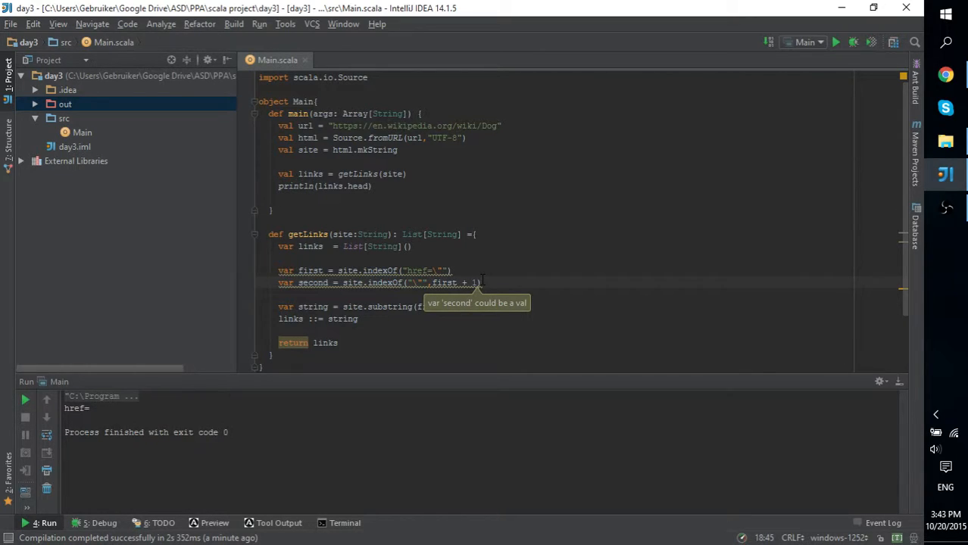
text(6)
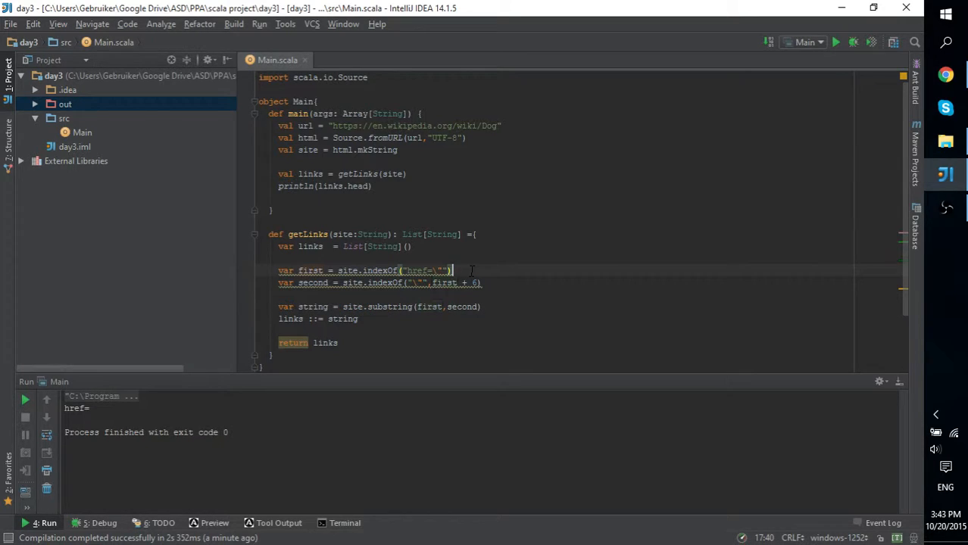
text(+)
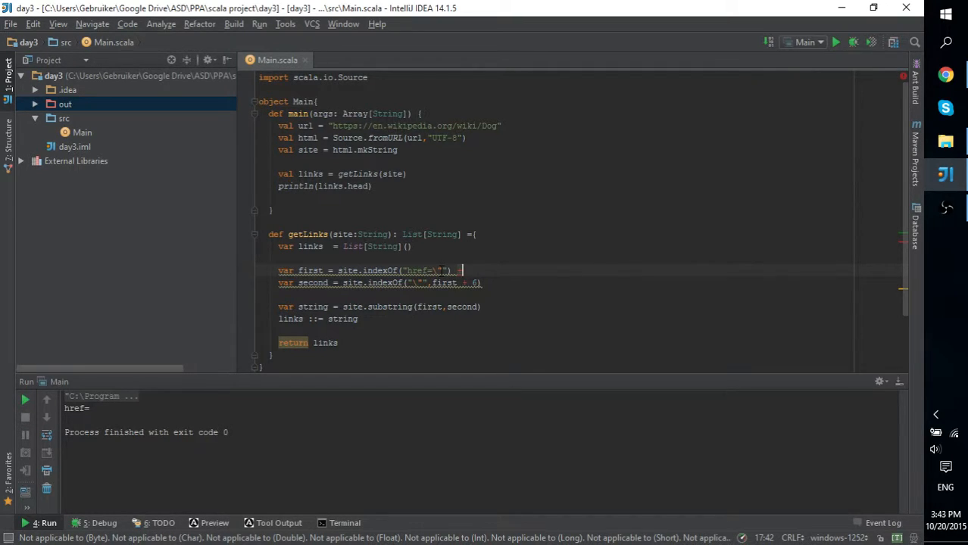
mouse_move(445, 283)
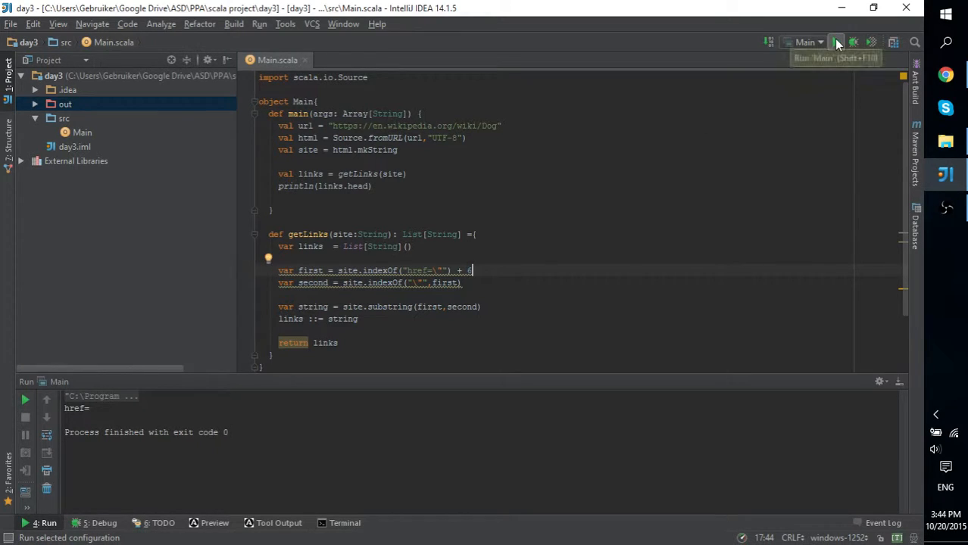
Rerun Main so it prints the '//load.php?debug=false' link path instead of 'href='
click(837, 42)
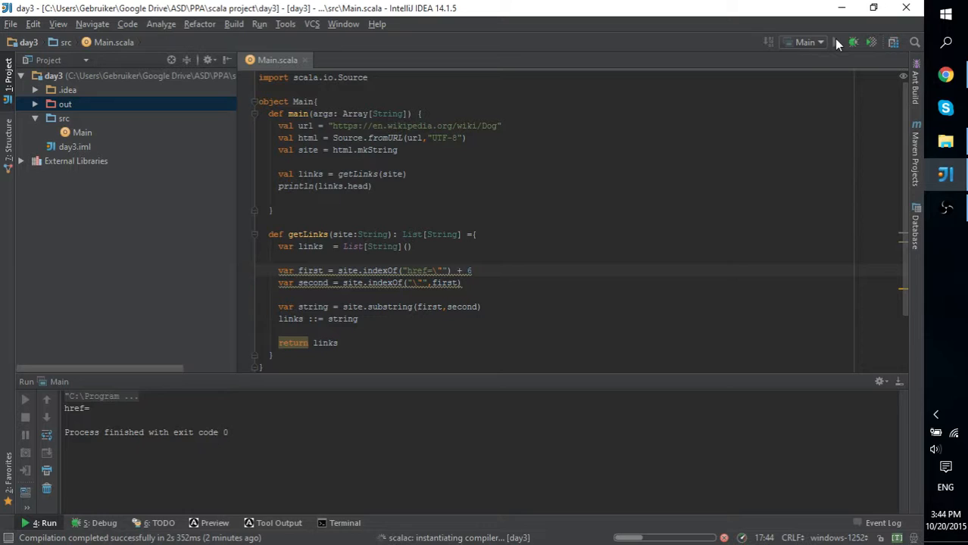
click(836, 42)
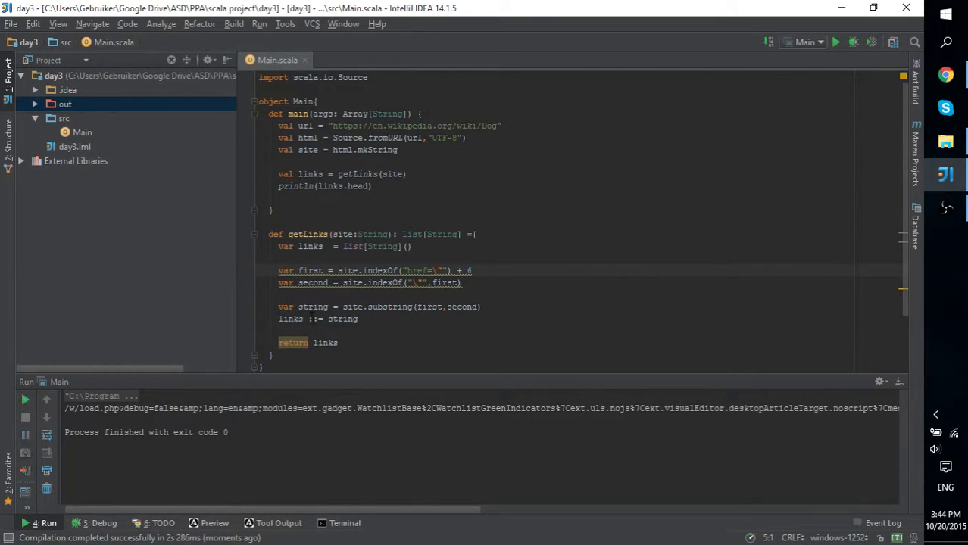
mouse_move(348, 515)
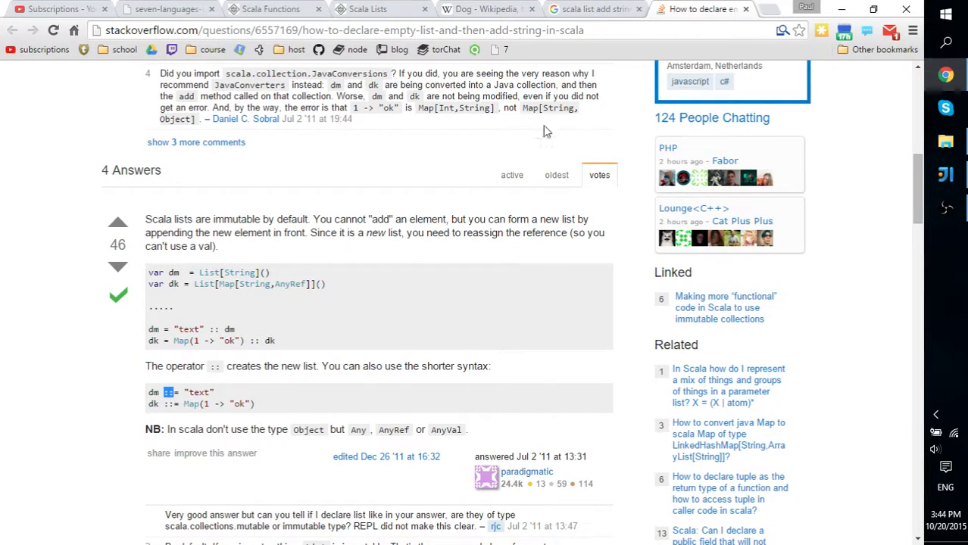
Select and copy the icon URL after the first href= in blog.html's source, then return to the editor
click(488, 9)
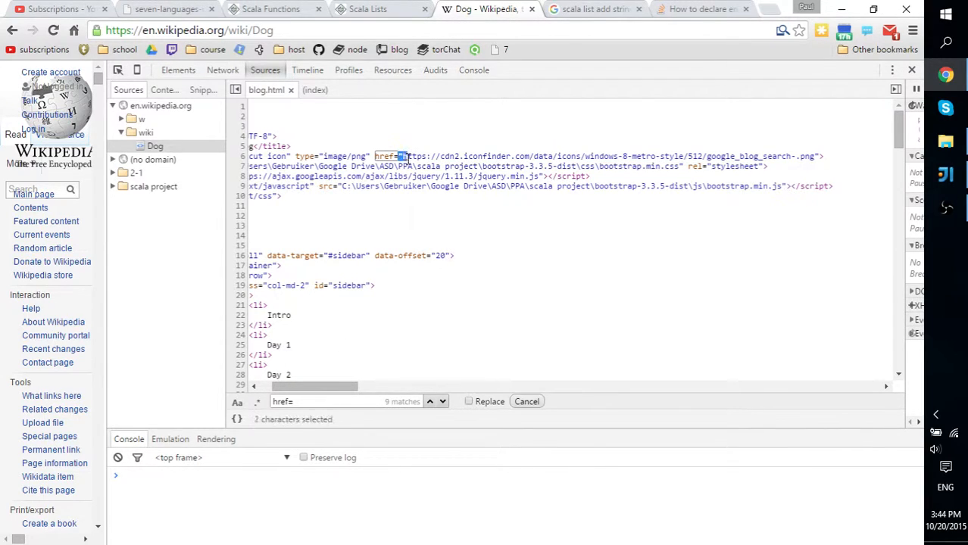
click(401, 156)
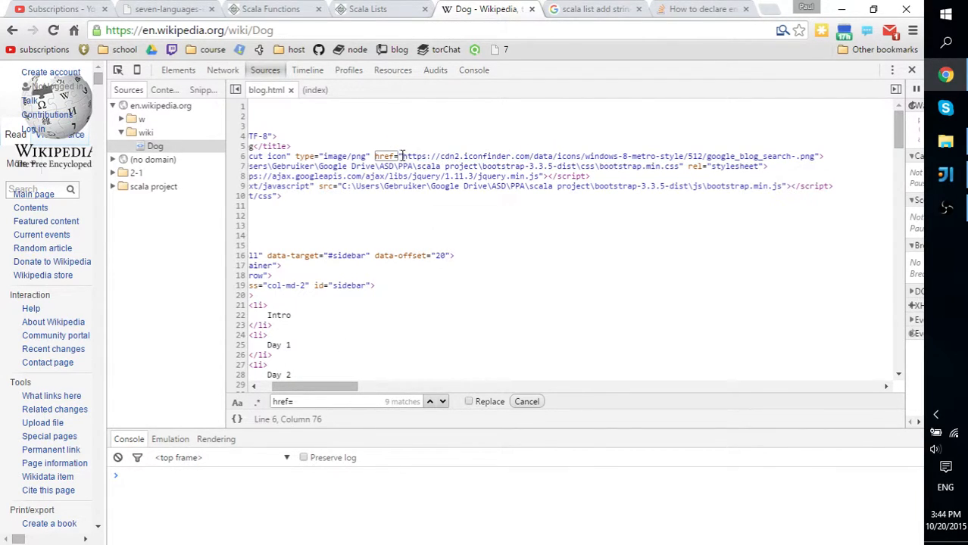
drag(403, 156, 803, 156)
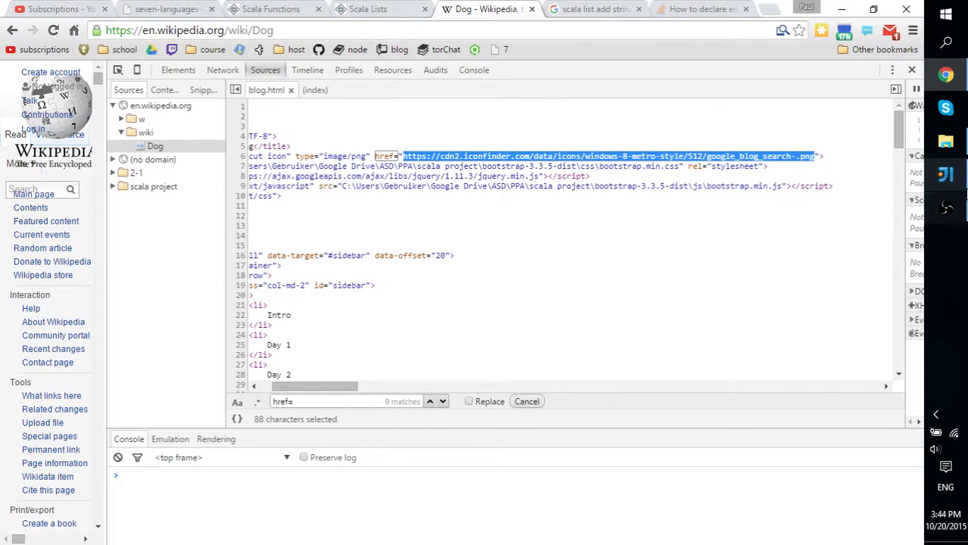
click(945, 176)
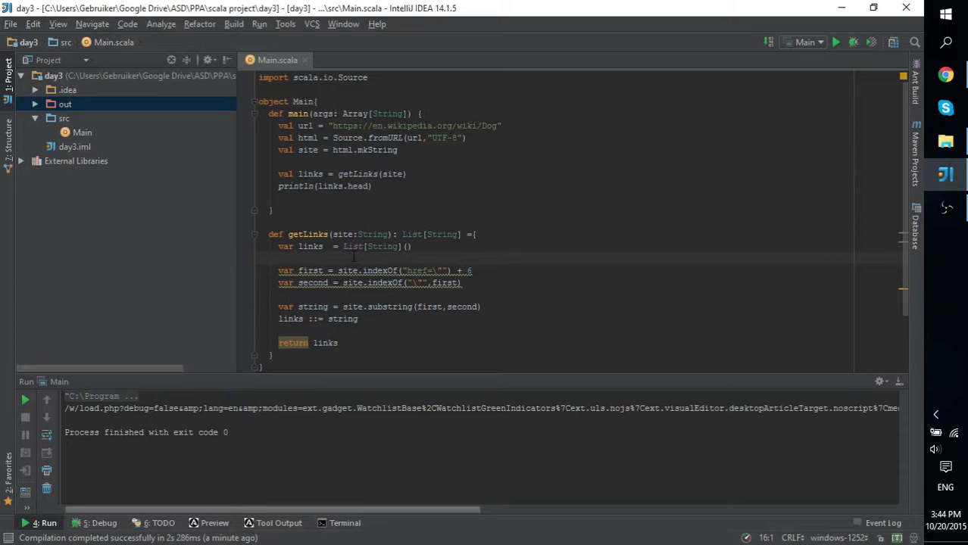
Comment the iconfinder google_blog_search URL above 'var first', move the +6 onto the second indexOf, and rerun
text(//https://cdn2.iconfinder.com/data/icons/windows-8-metro-style/512/google_blog_search-.png)
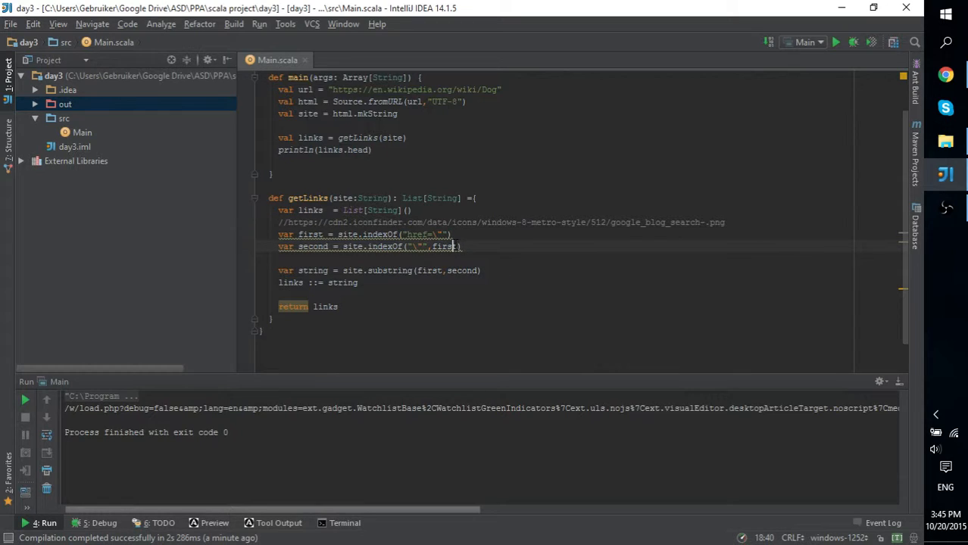
mouse_move(454, 246)
text( + 10)
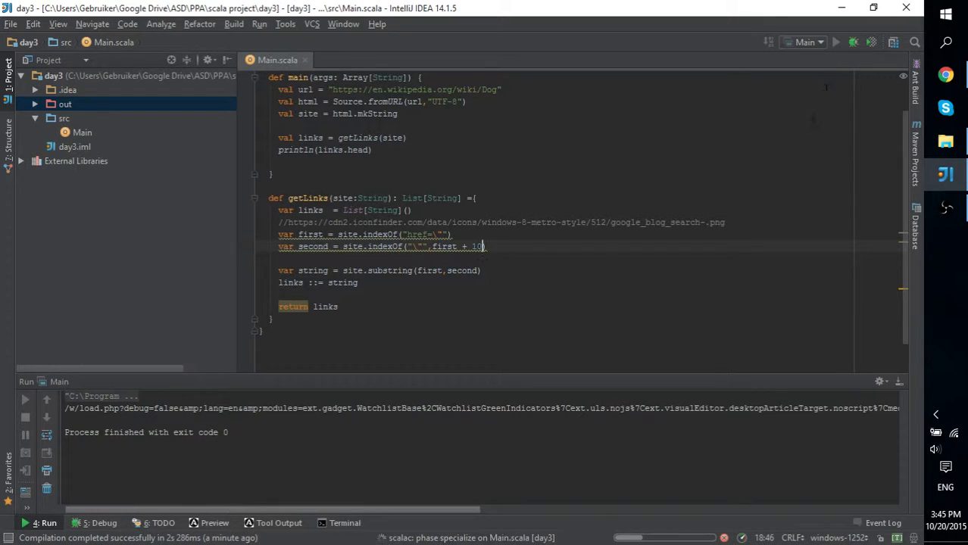
click(836, 43)
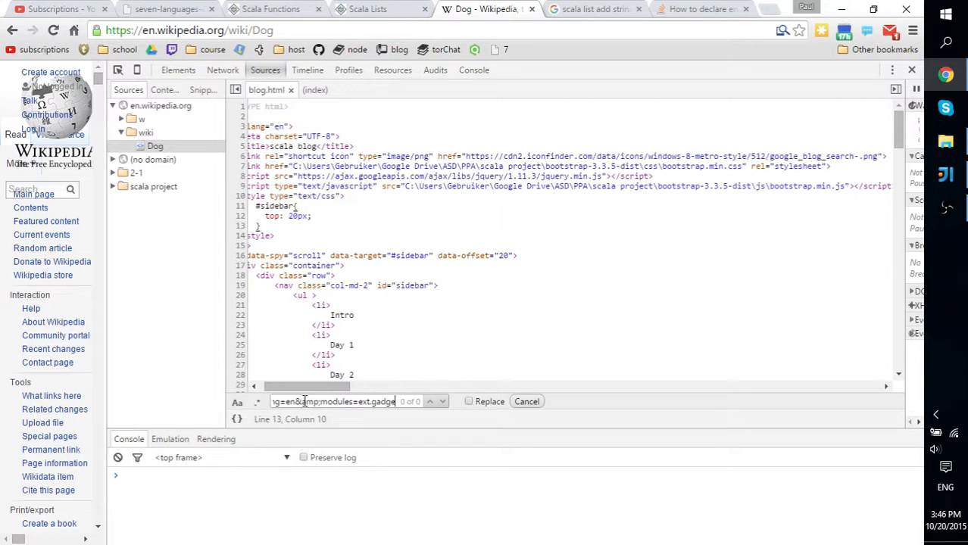
Switch DevTools Sources to the Dog page's own source where the load.php link has one match
click(156, 145)
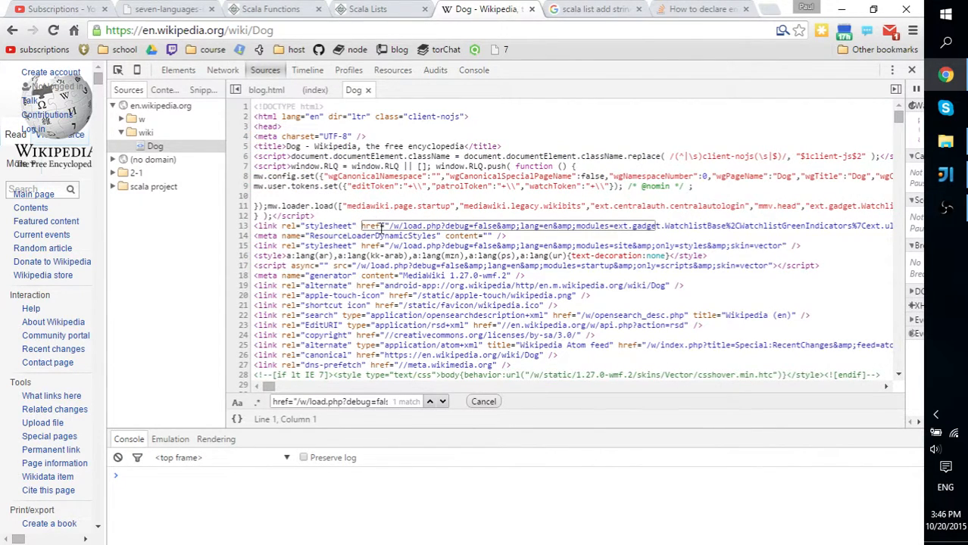
mouse_move(633, 261)
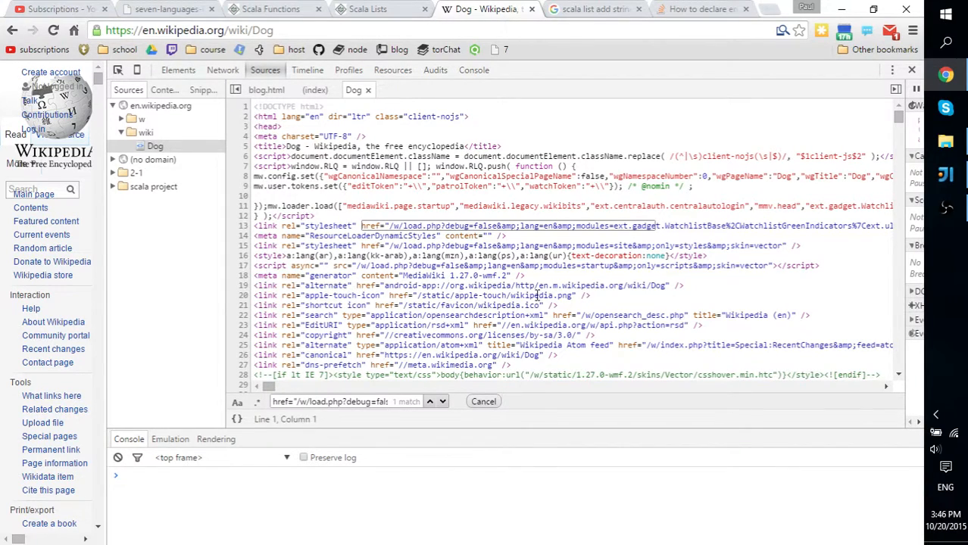
mouse_move(581, 286)
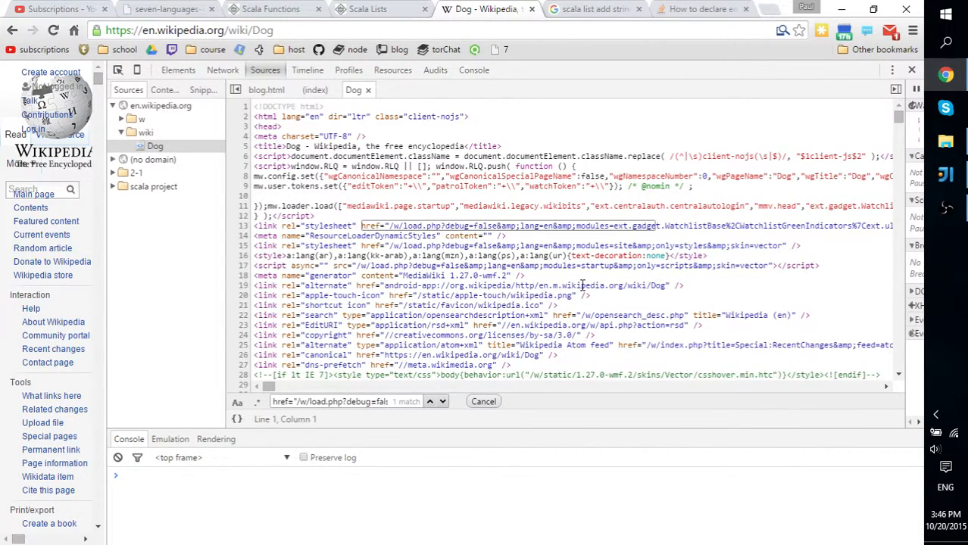
mouse_move(589, 283)
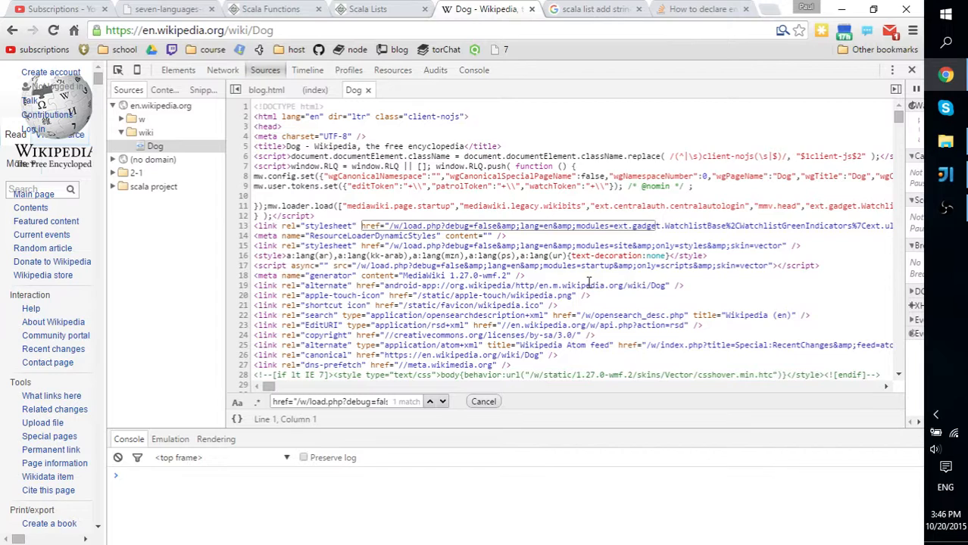
mouse_move(945, 176)
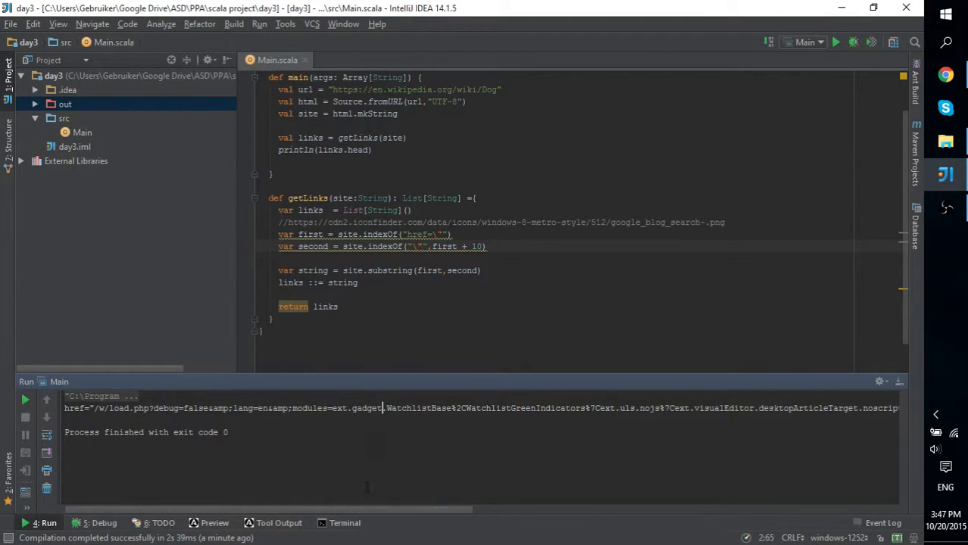
scroll(right, 3)
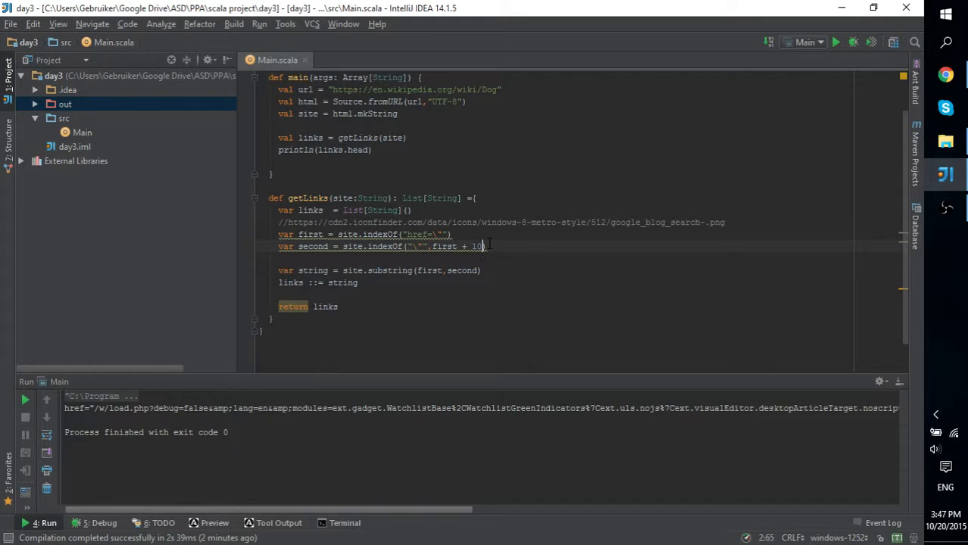
mouse_move(465, 245)
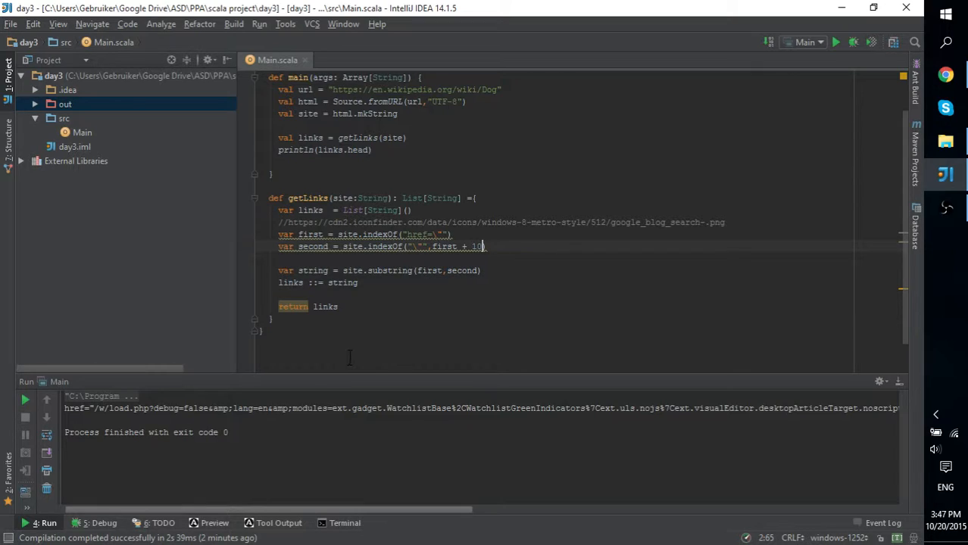
mouse_move(906, 470)
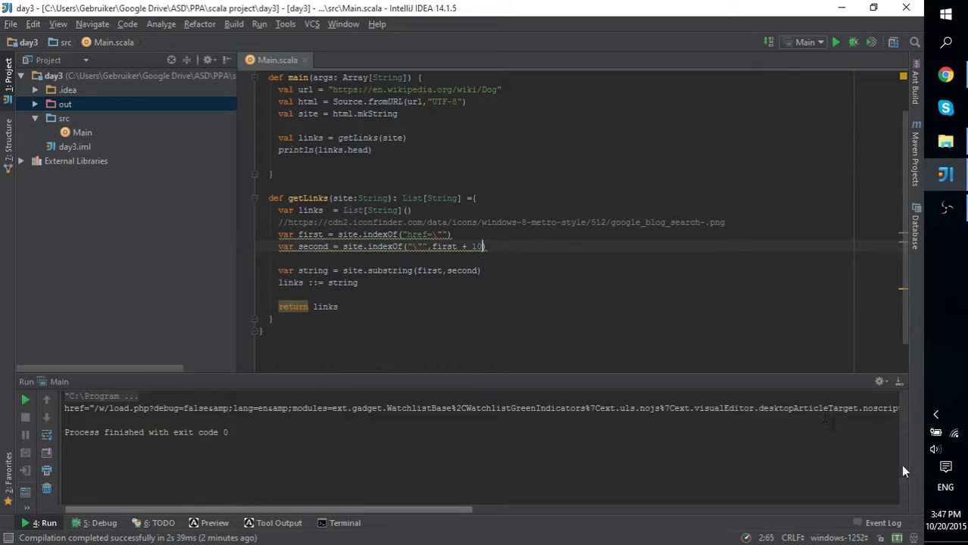
mouse_move(951, 530)
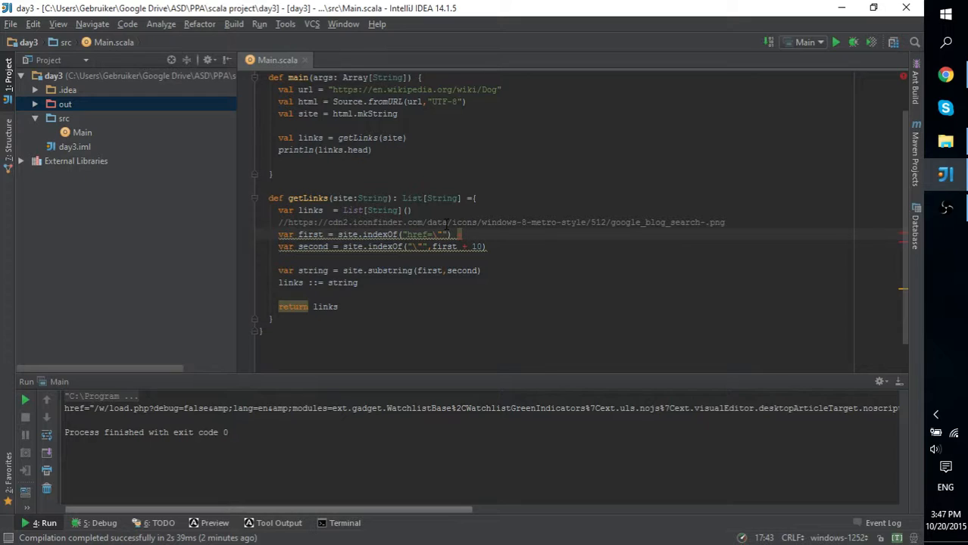
Give the first indexOf the offset again, drop it from the second, and rerun Main
text(+ 5)
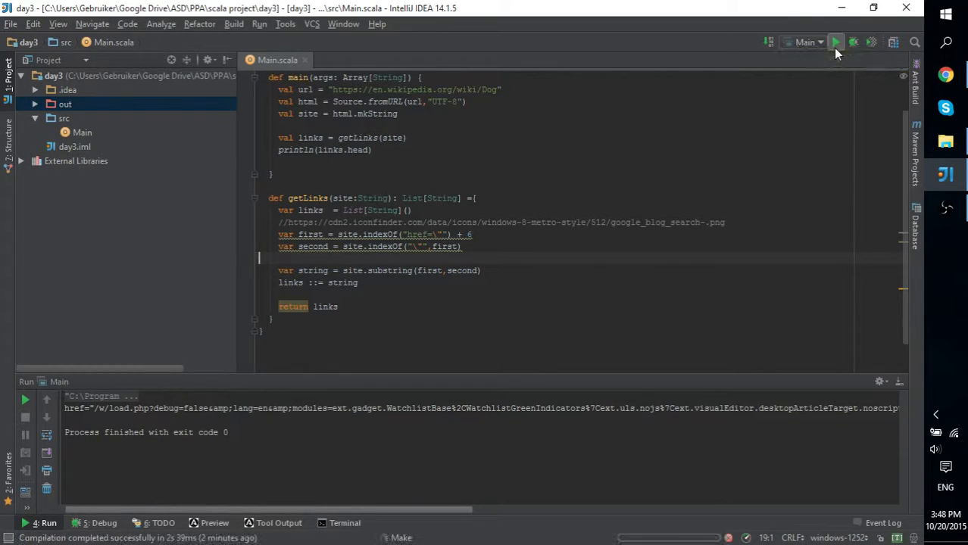
click(836, 43)
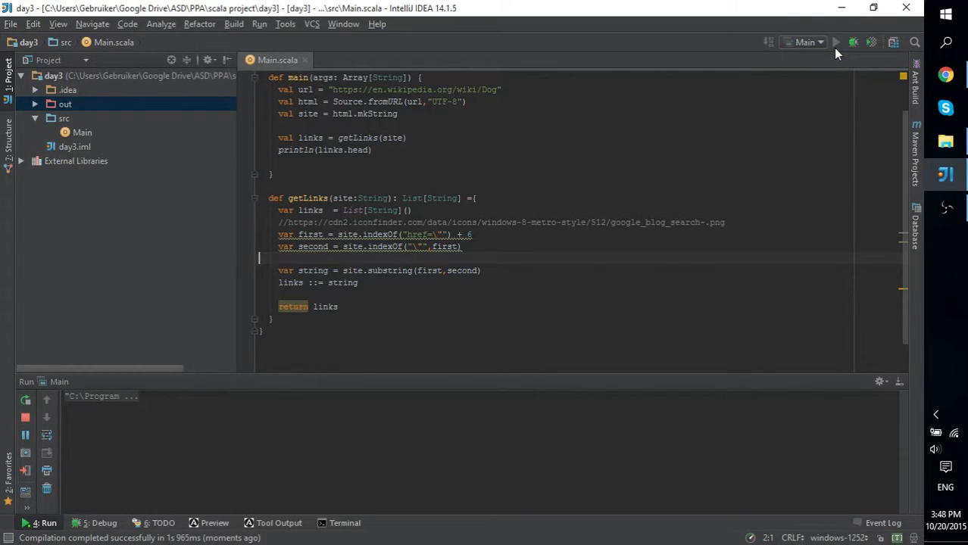
click(836, 43)
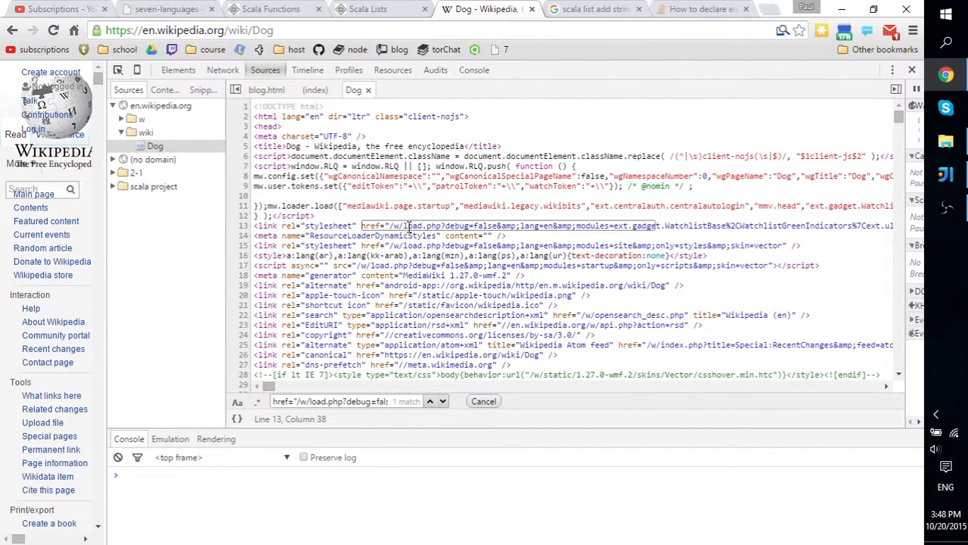
Inspect the DevTools source just after href=" to confirm where the link value starts
click(945, 176)
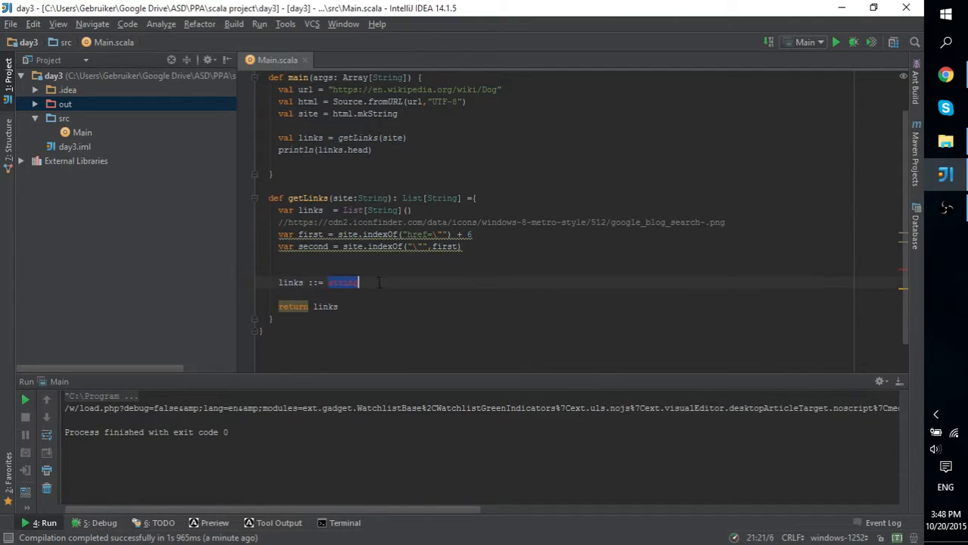
Prepend site.substring(first,second) to links, print links(0), and rerun the program
text(site.substring(first,second))
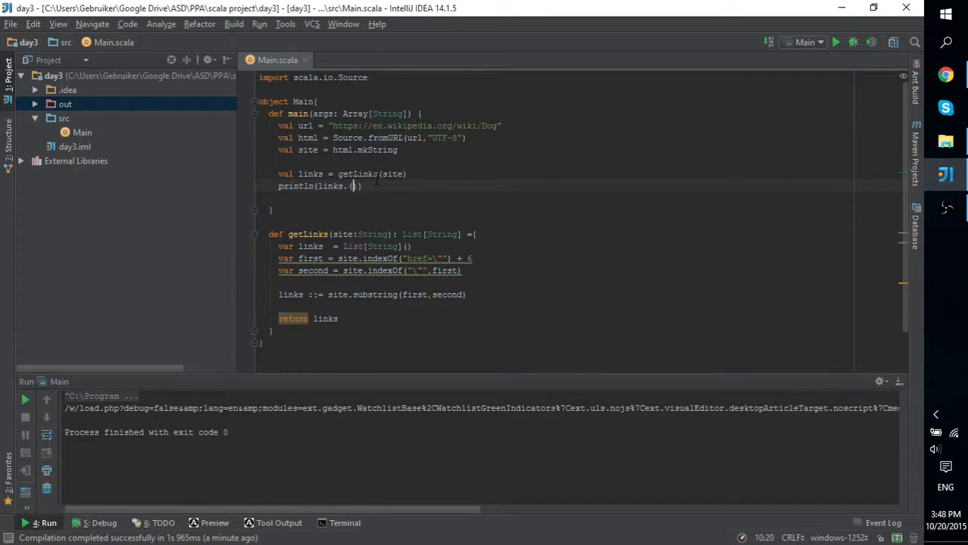
text(0)
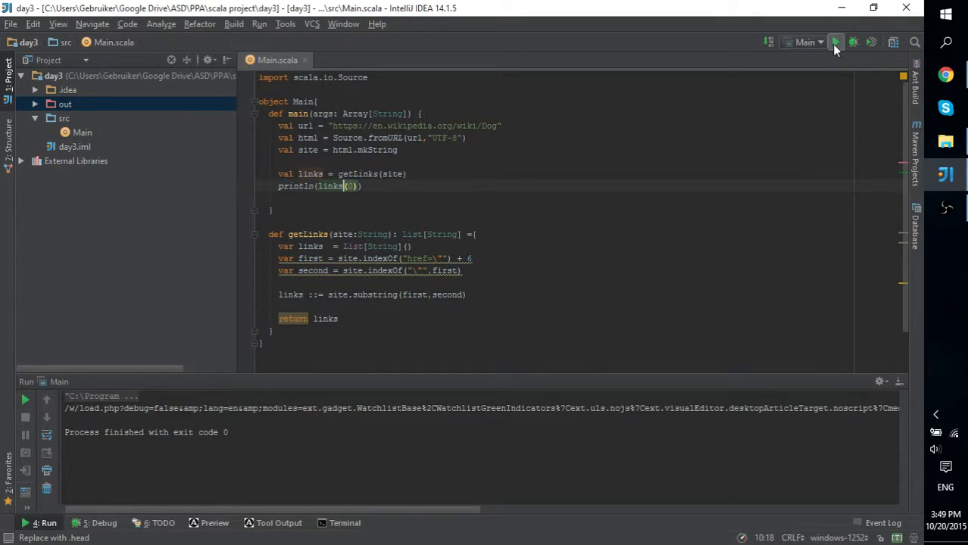
click(836, 42)
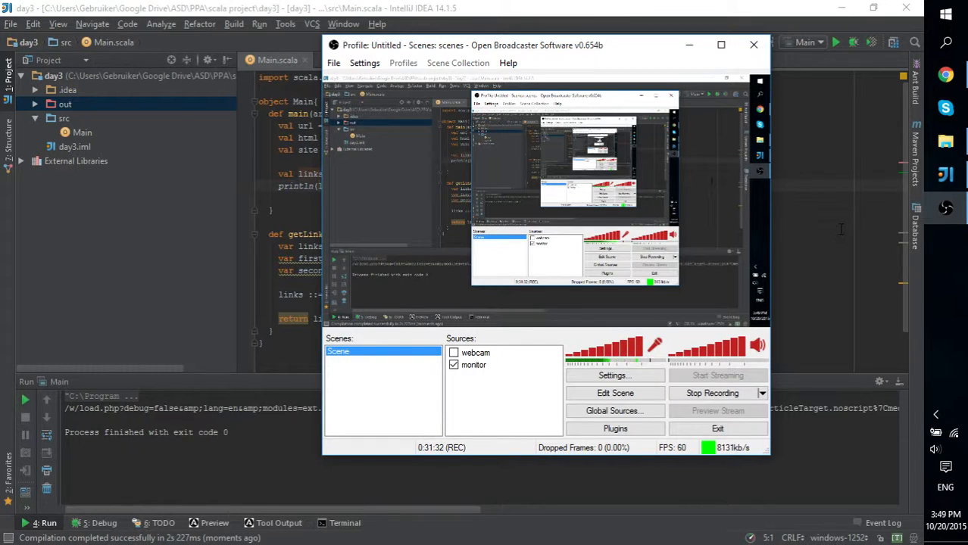
mouse_move(523, 447)
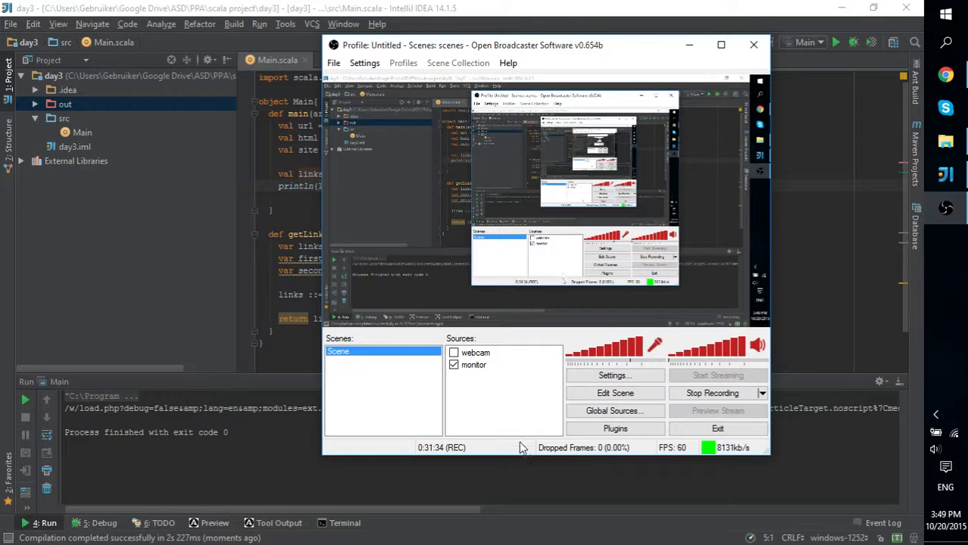